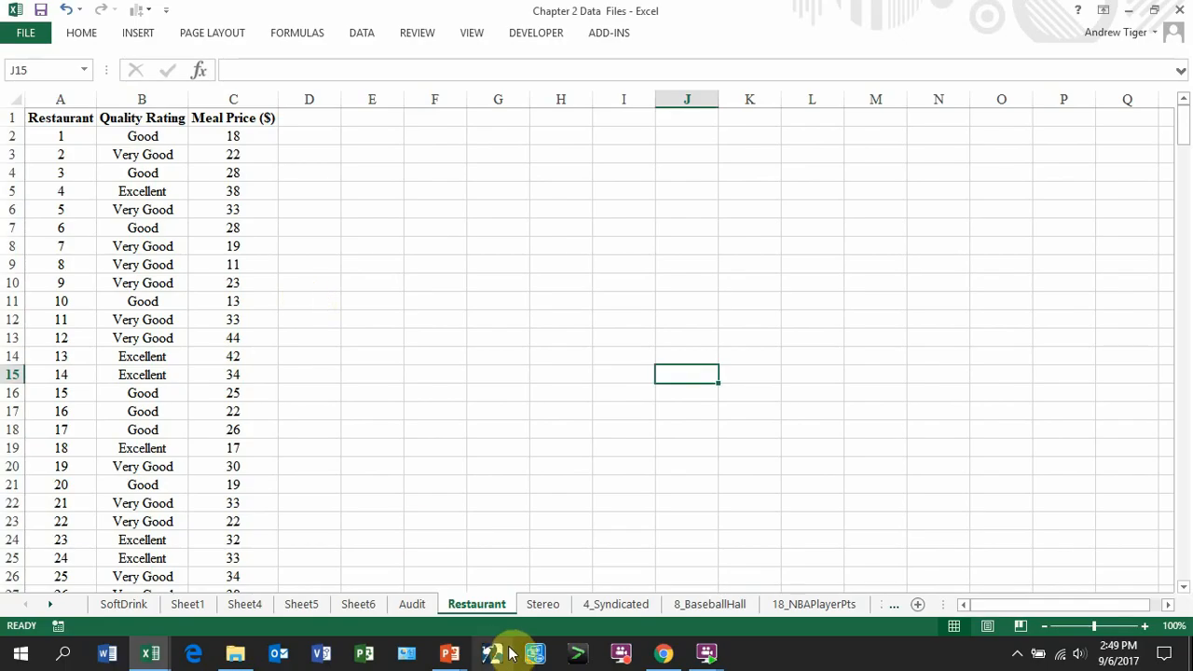
pyautogui.moveTo(229, 237)
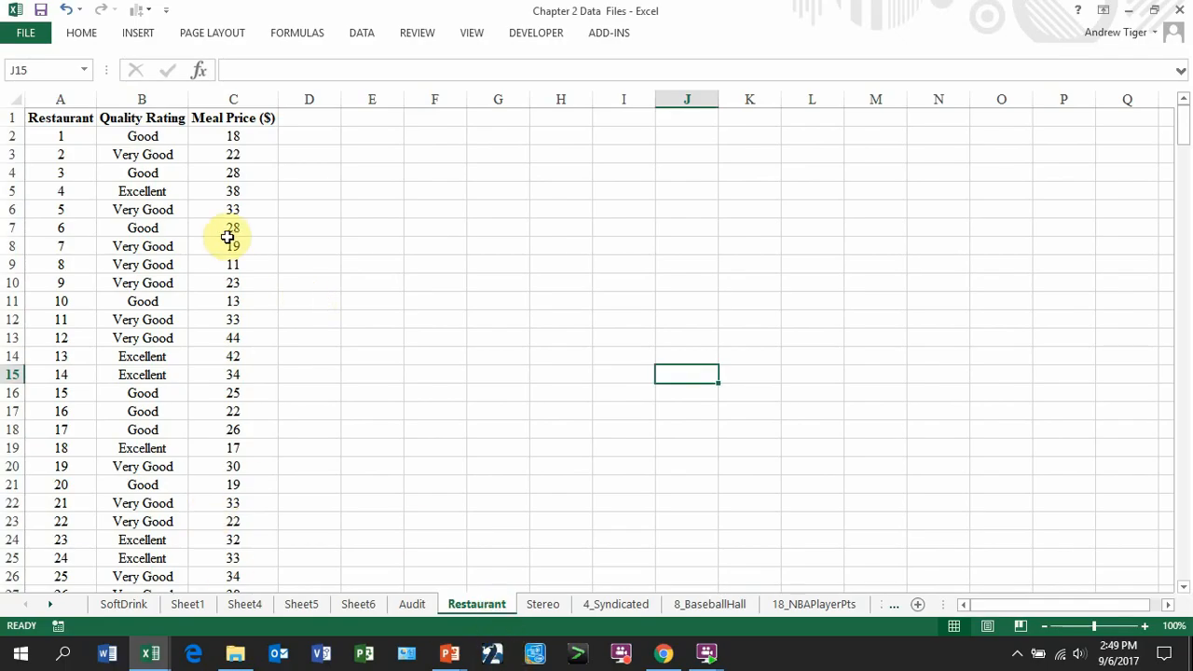
# Autofit column C so the full Meal Price header is visible
pyautogui.click(142, 118)
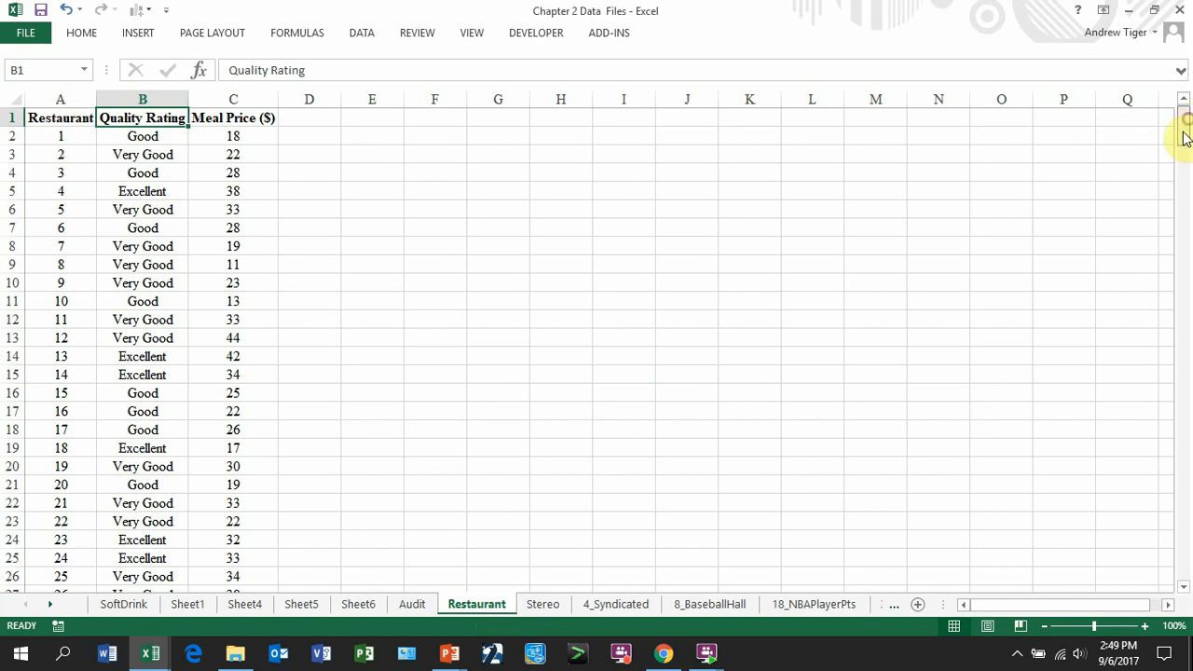
pyautogui.scroll(-3)
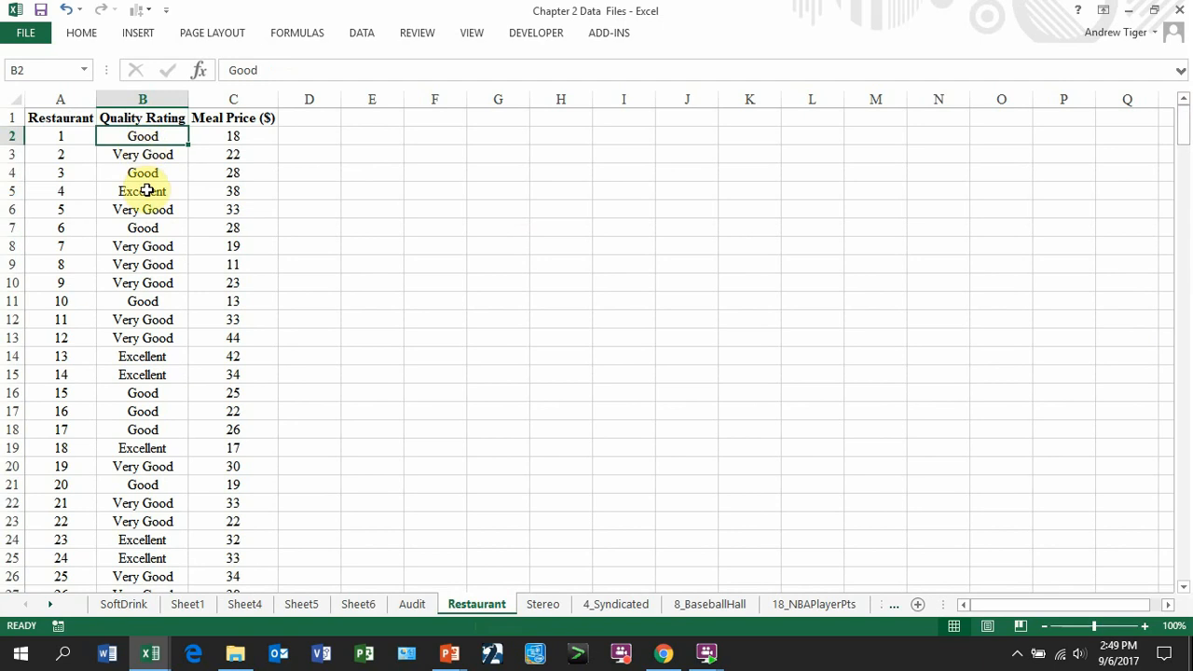
pyautogui.click(232, 117)
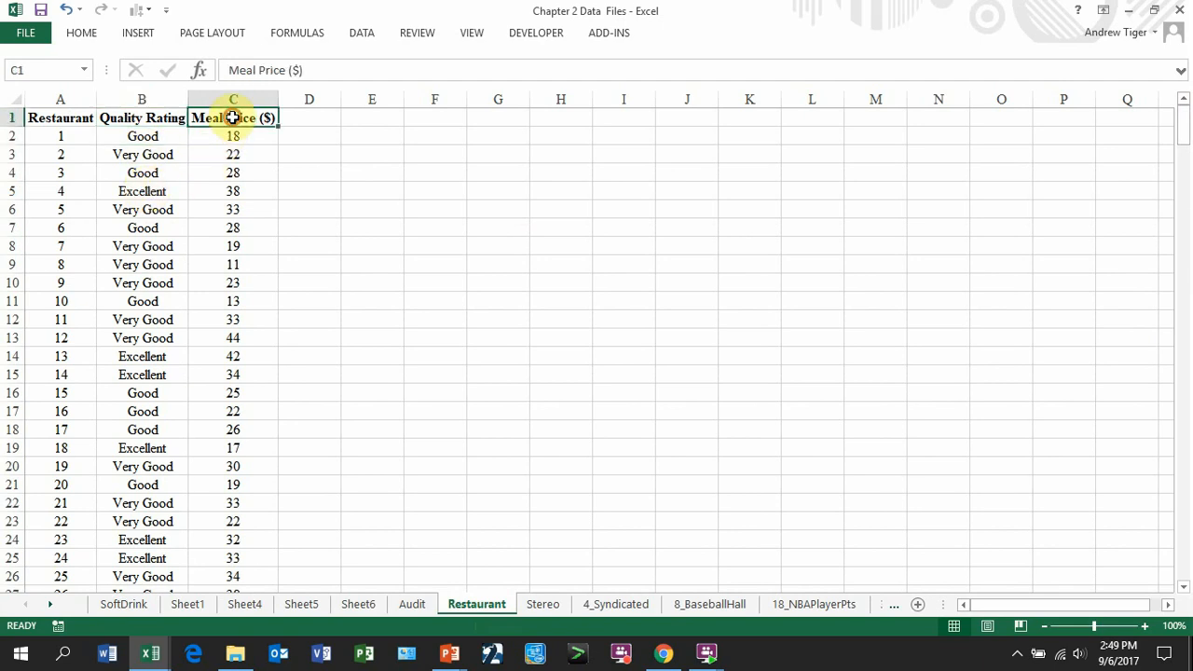
pyautogui.click(343, 191)
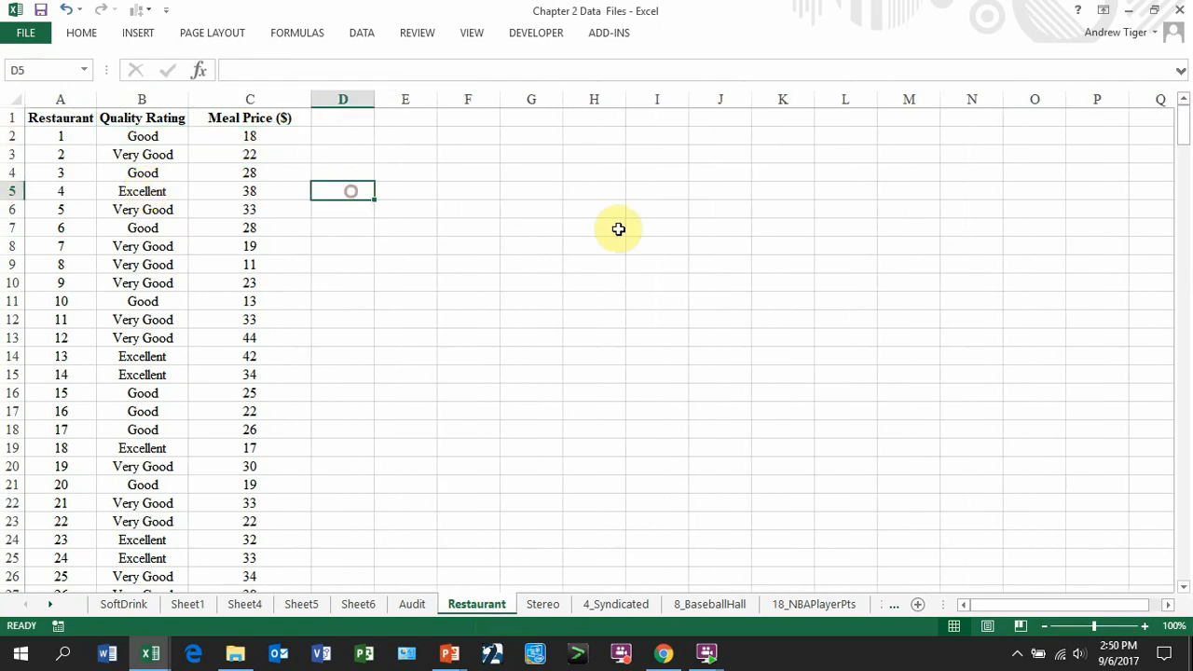
pyautogui.moveTo(143, 208); pyautogui.dragTo(142, 227)
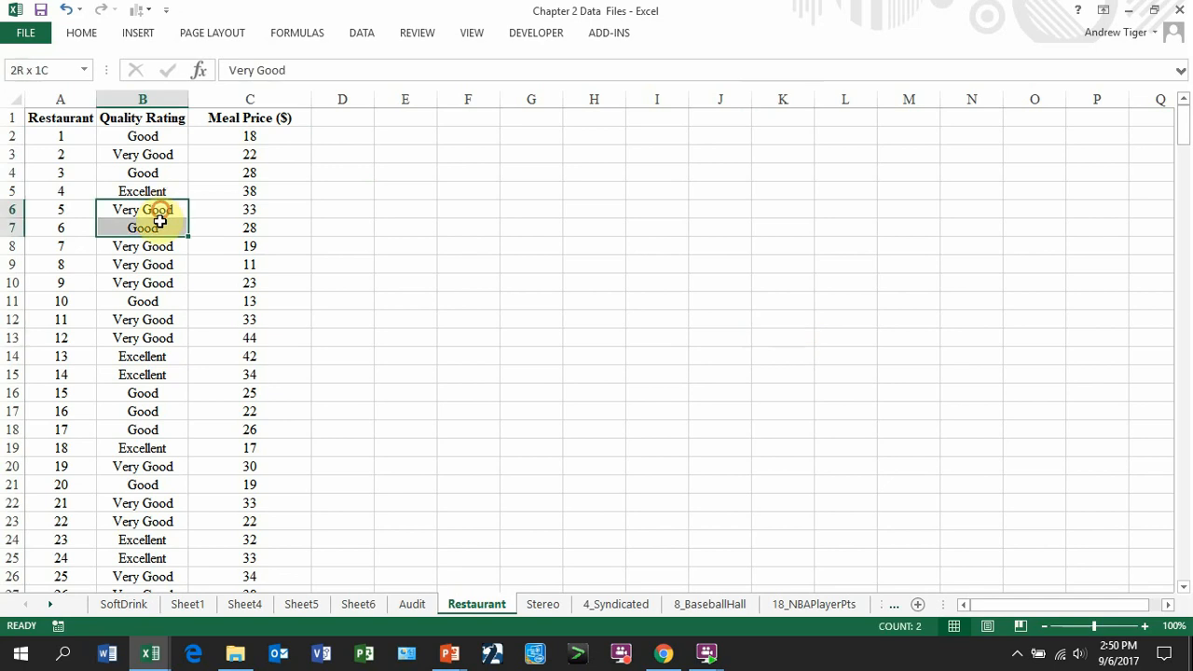
# Insert a new-sheet PivotTable with Quality Rating in ROWS and Meal Price ($) in COLUMNS
pyautogui.click(138, 33)
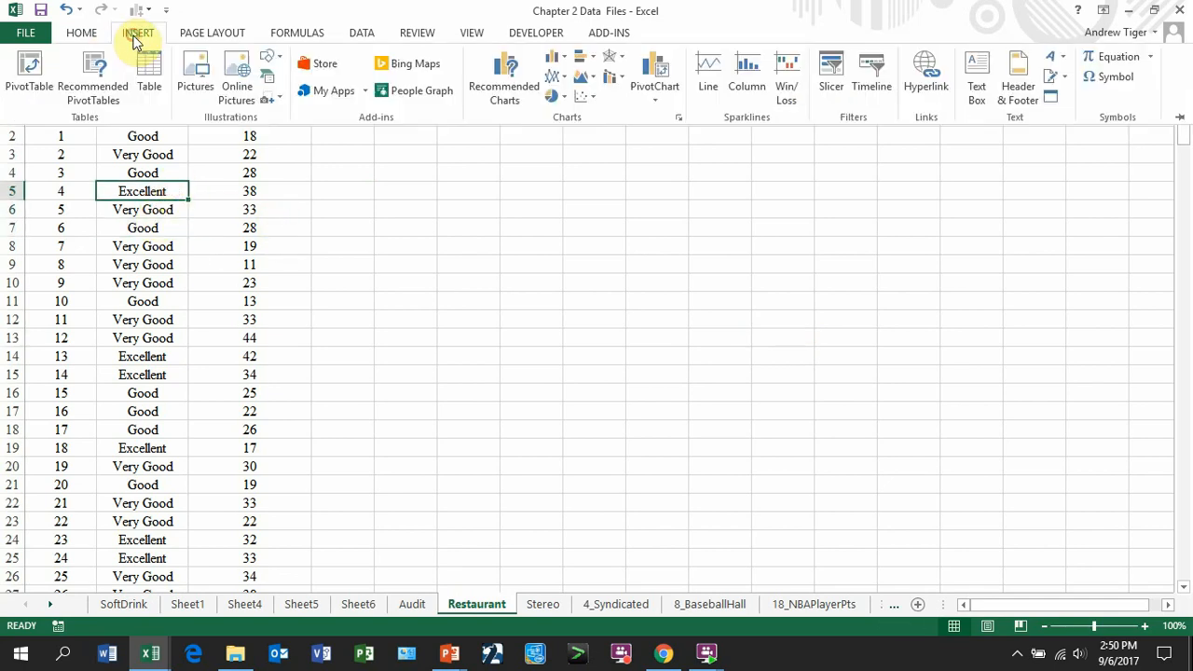
pyautogui.click(29, 74)
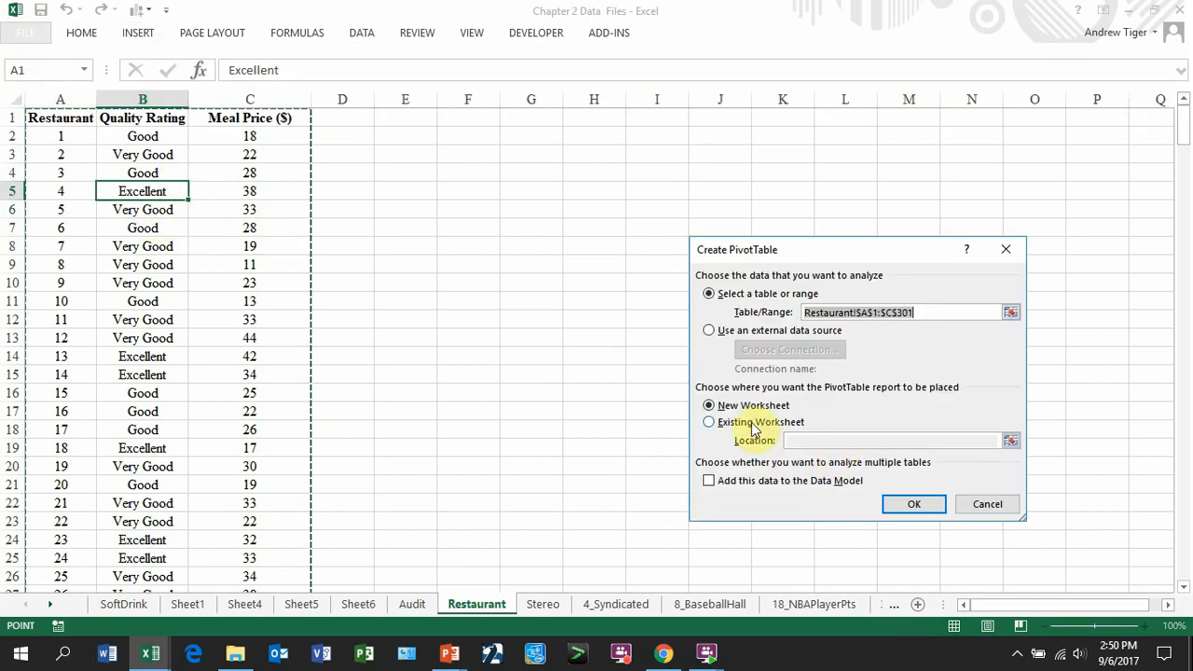
pyautogui.click(913, 503)
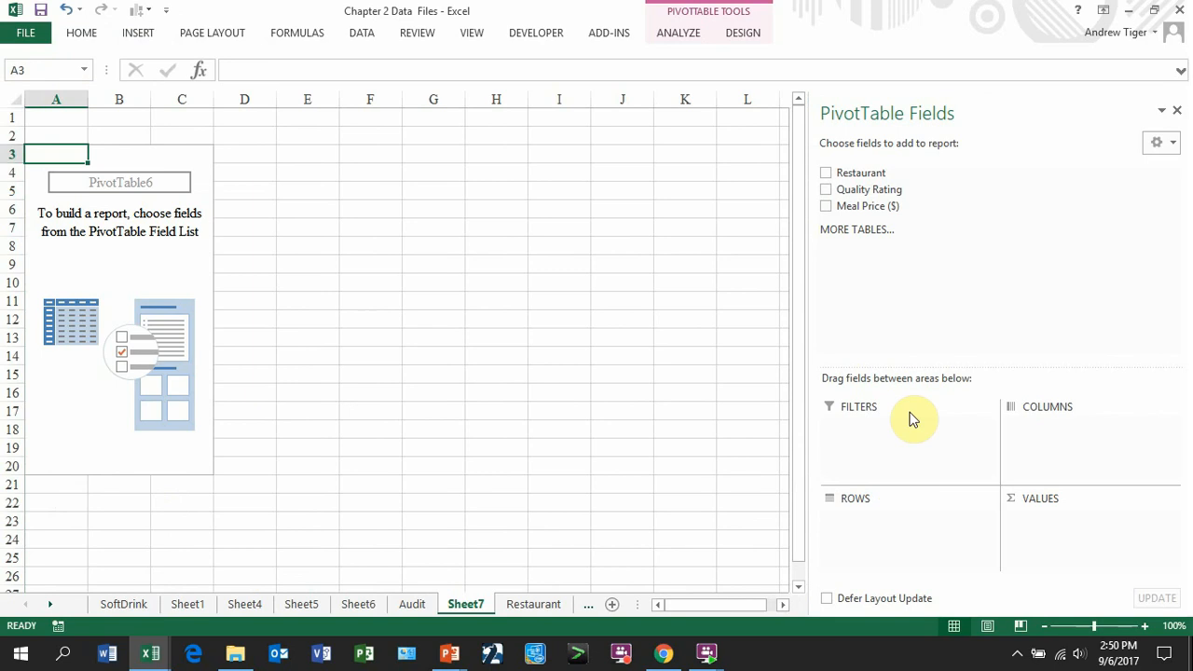
pyautogui.moveTo(858, 189); pyautogui.dragTo(873, 523)
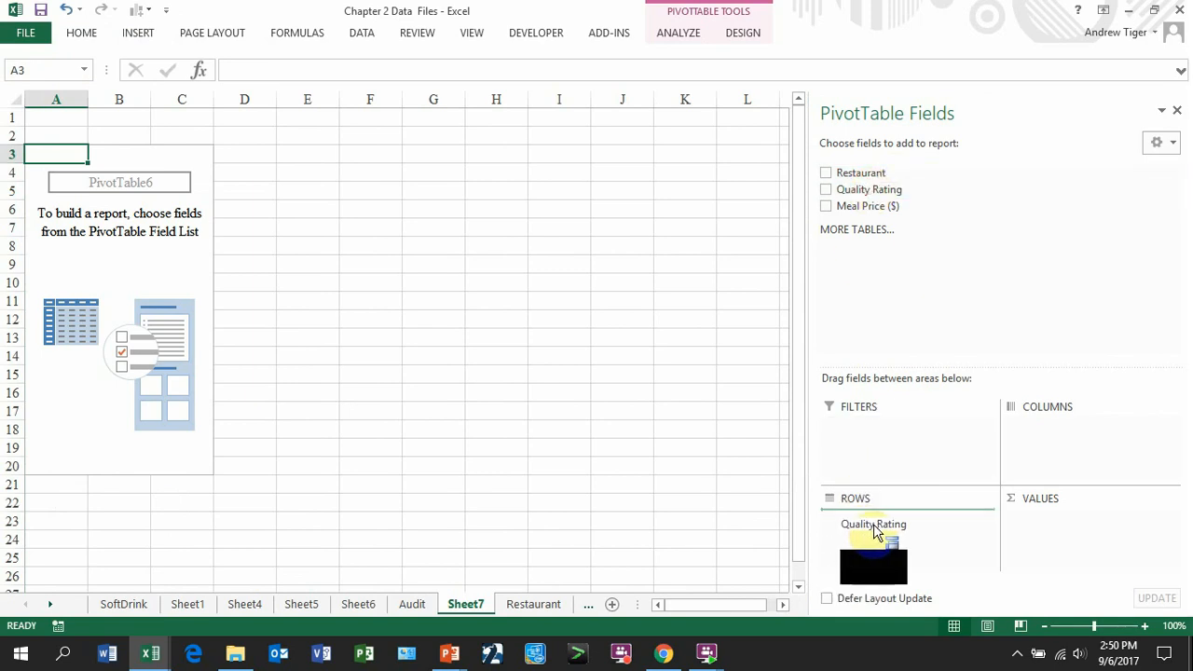
pyautogui.click(825, 189)
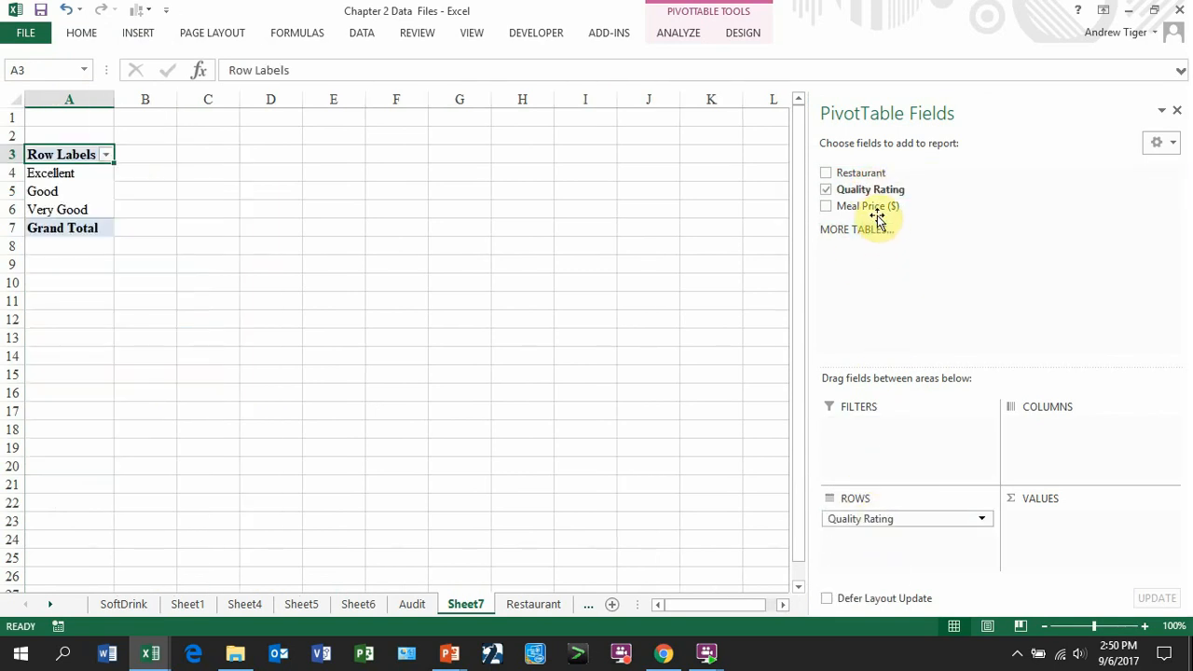
pyautogui.click(825, 206)
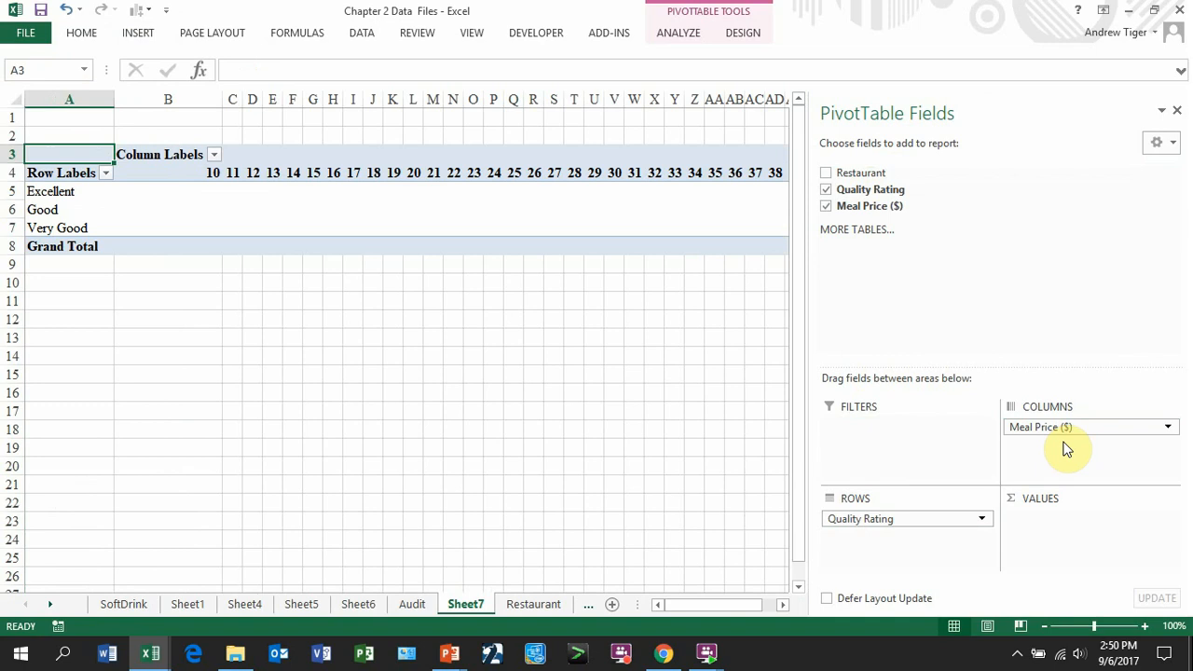
pyautogui.moveTo(875, 435)
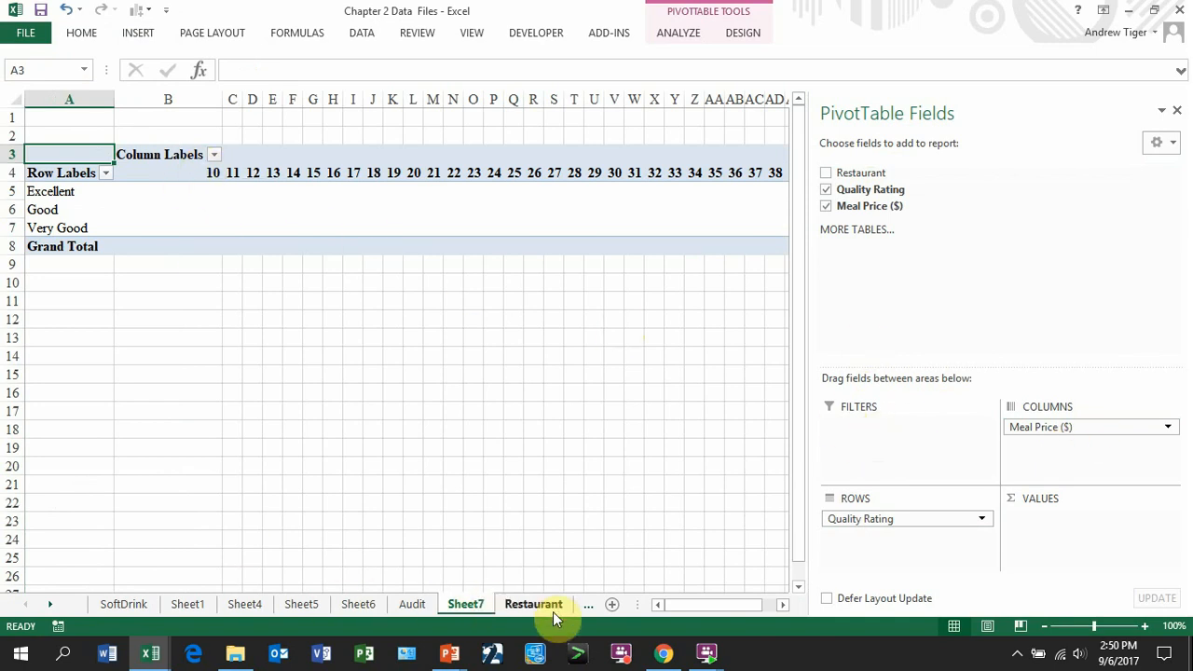
pyautogui.click(533, 604)
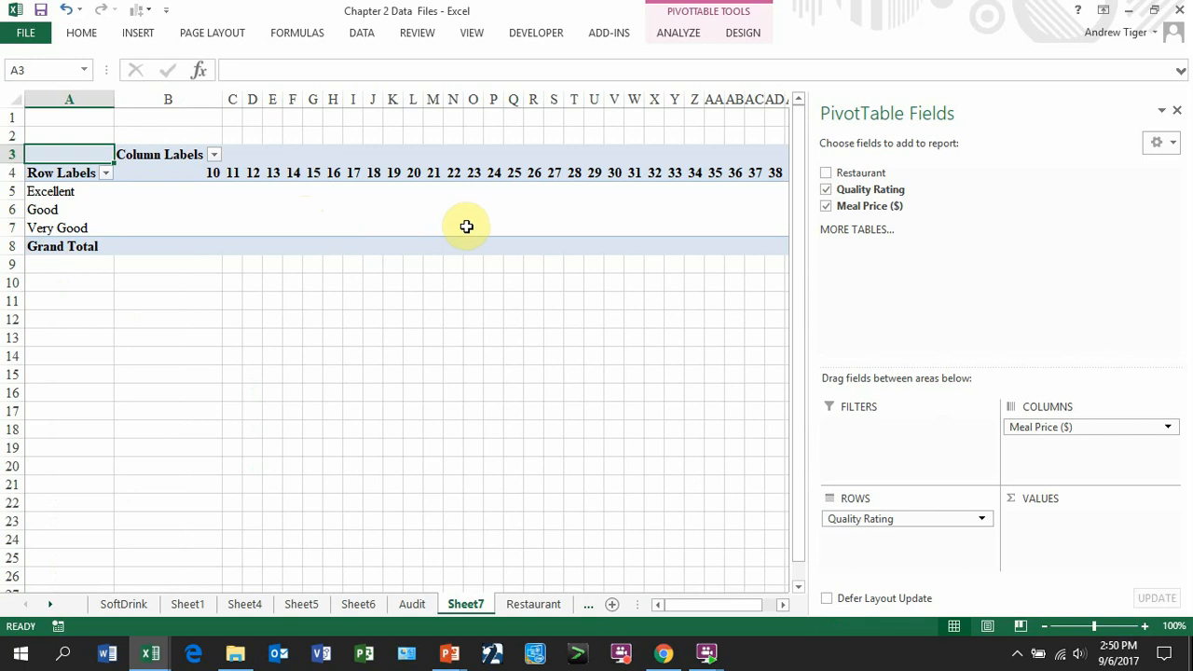
pyautogui.moveTo(261, 171)
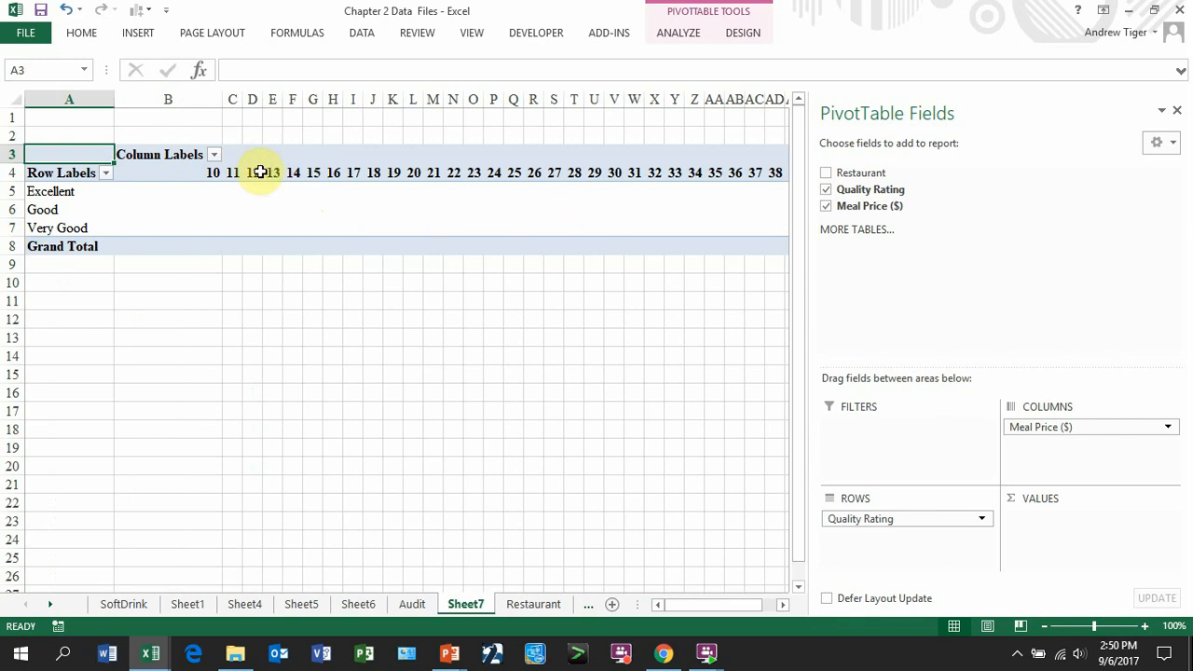
pyautogui.moveTo(377, 172)
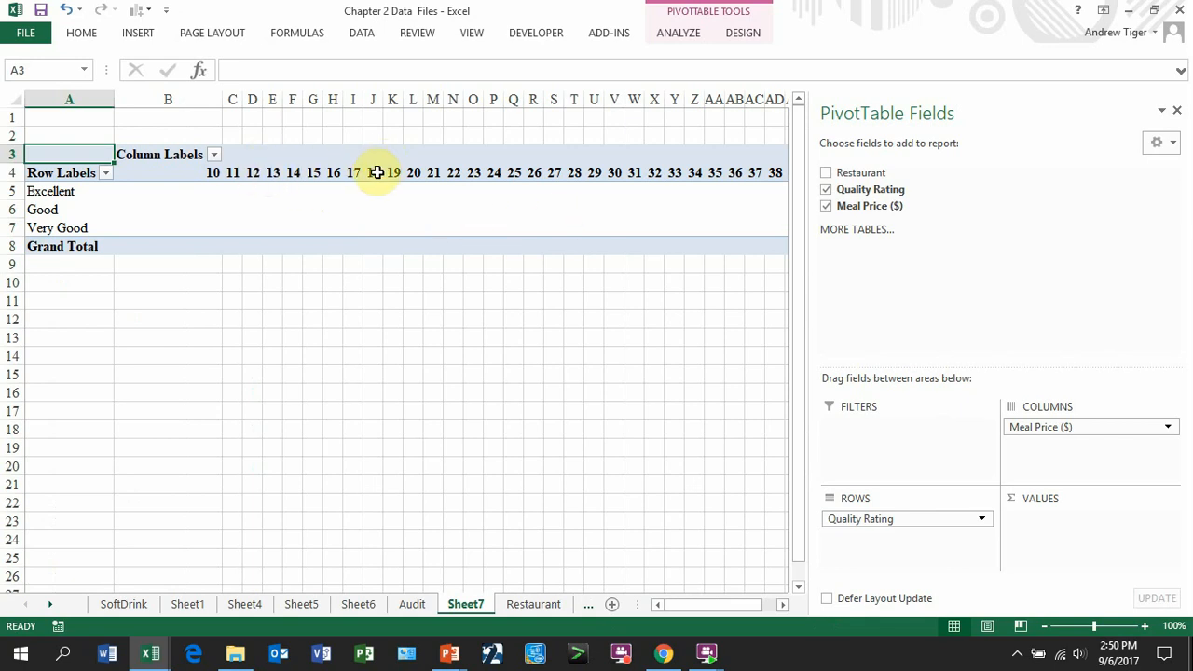
pyautogui.moveTo(372, 173)
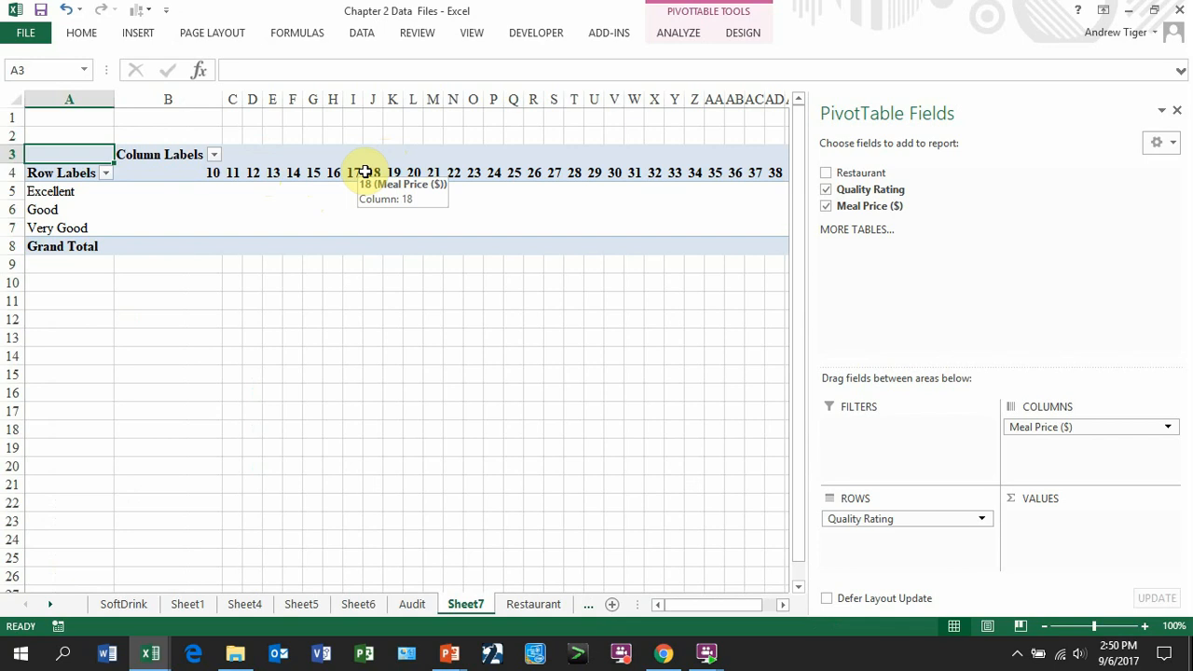
# Group the meal price column labels into bands of 10 starting at 10
pyautogui.rightClick(365, 172)
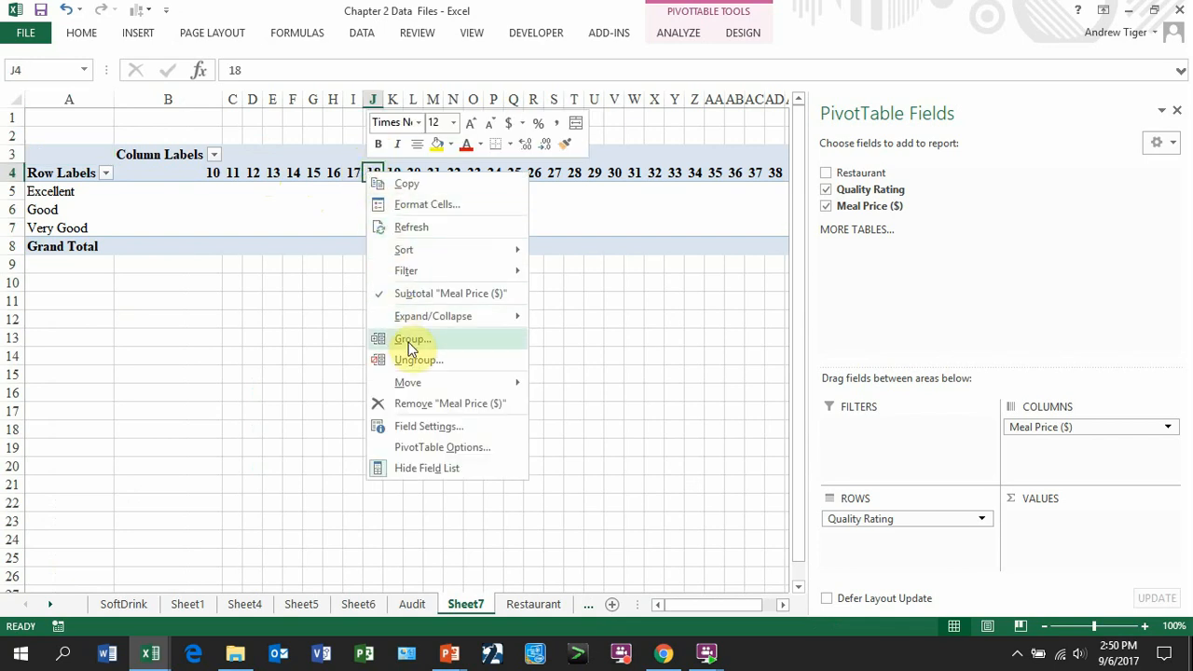
pyautogui.click(411, 339)
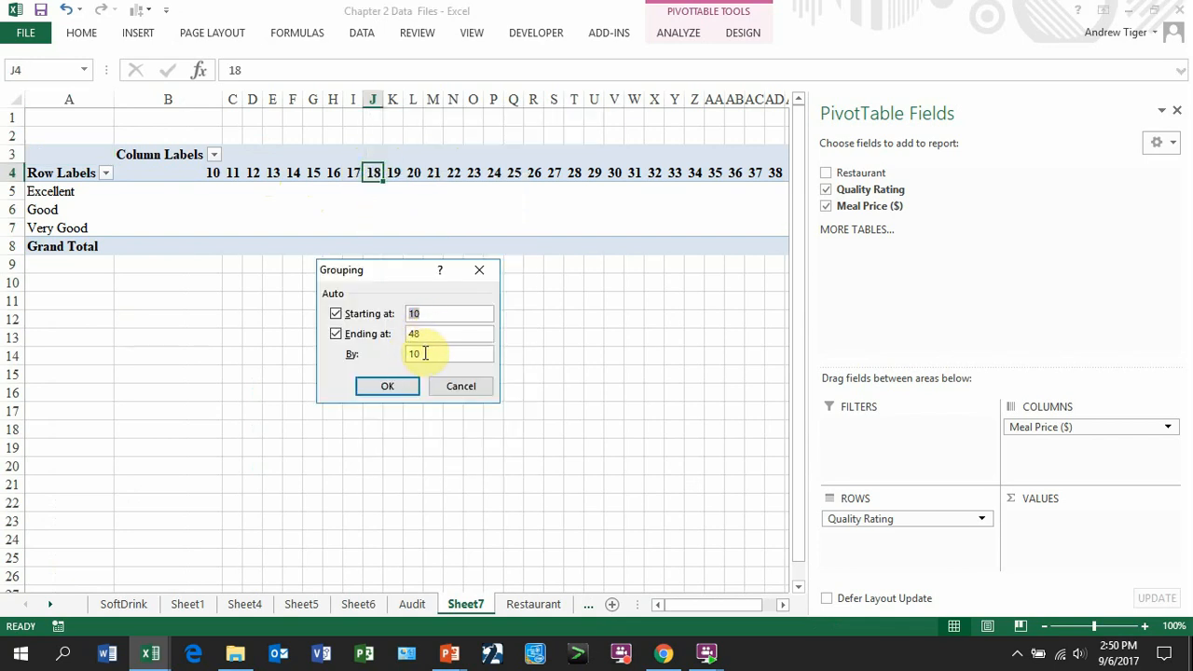
pyautogui.click(387, 385)
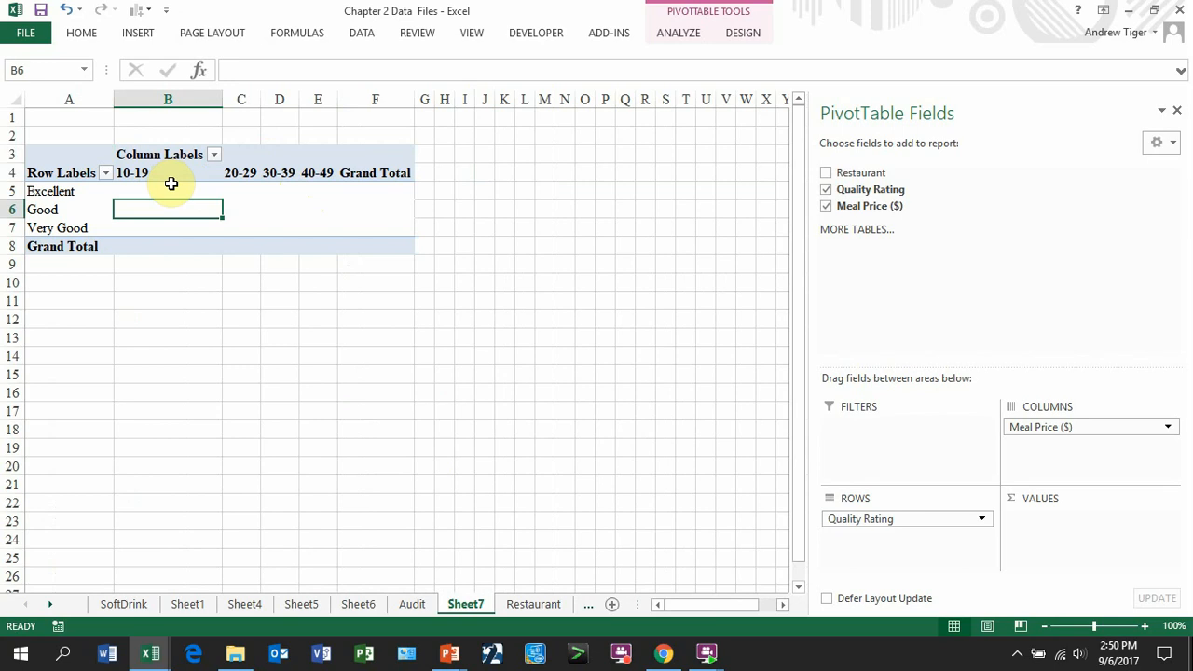
pyautogui.moveTo(169, 174)
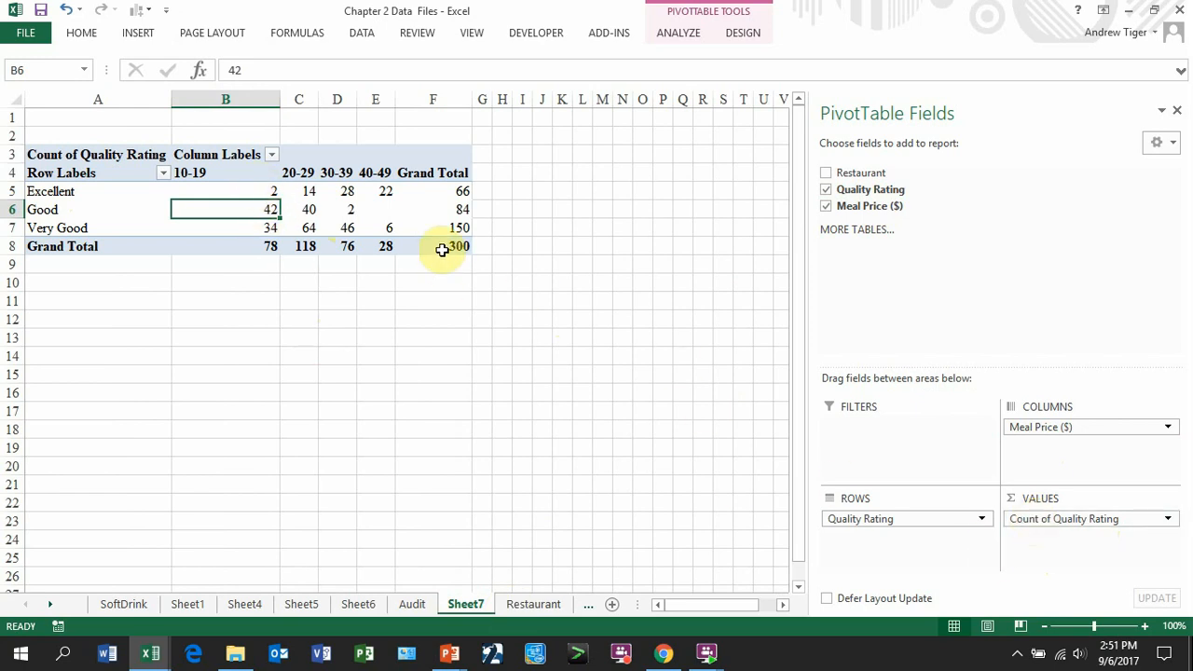
pyautogui.click(533, 604)
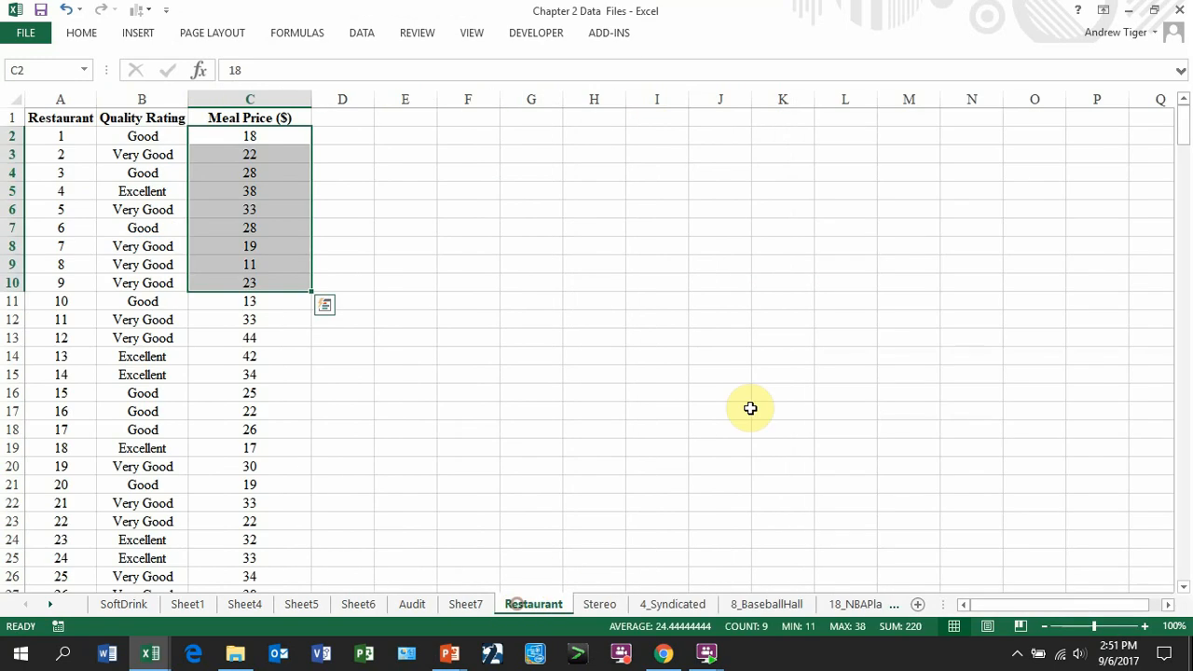
pyautogui.scroll(-3)
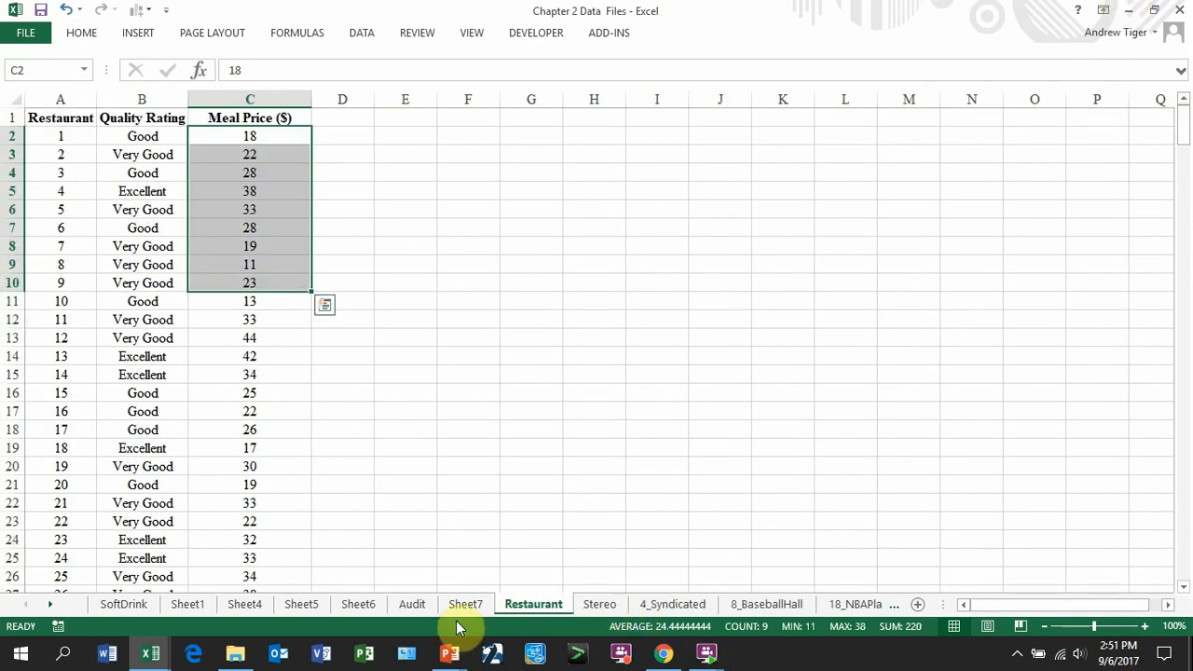
pyautogui.click(465, 604)
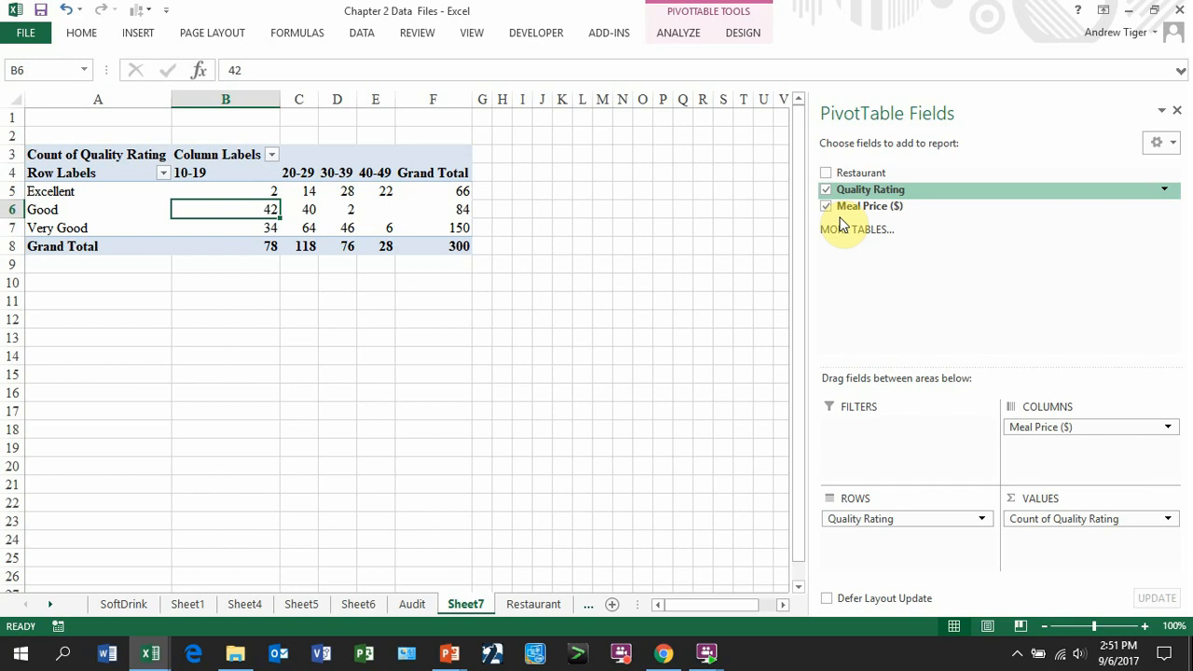
pyautogui.click(533, 603)
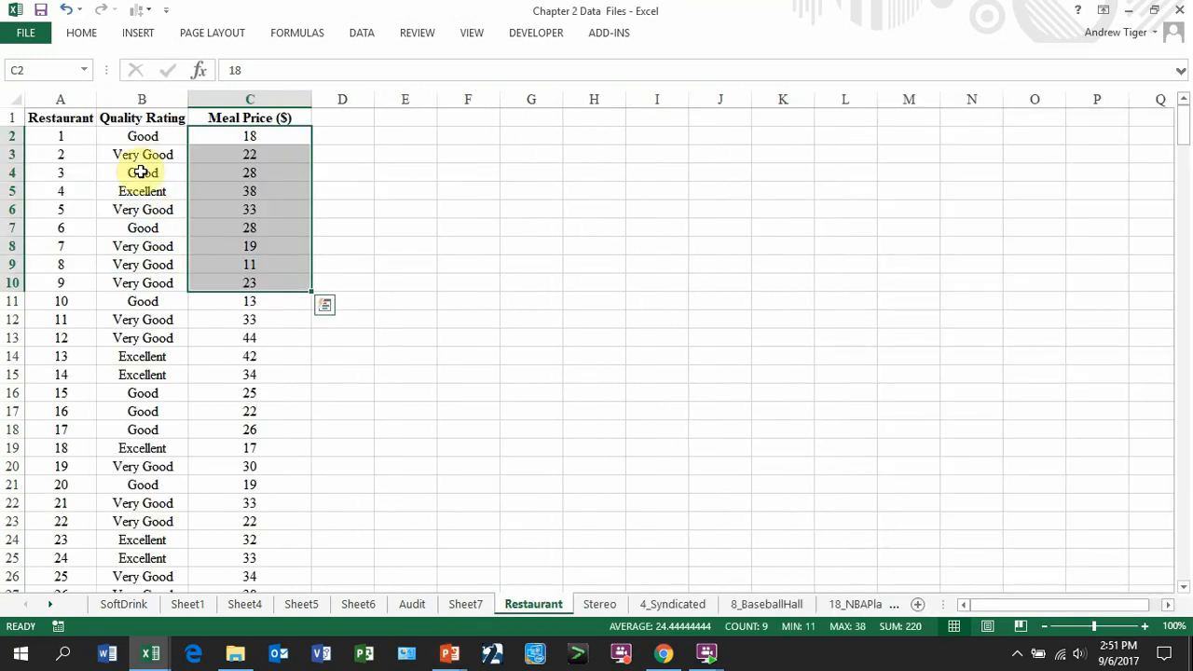
pyautogui.click(465, 604)
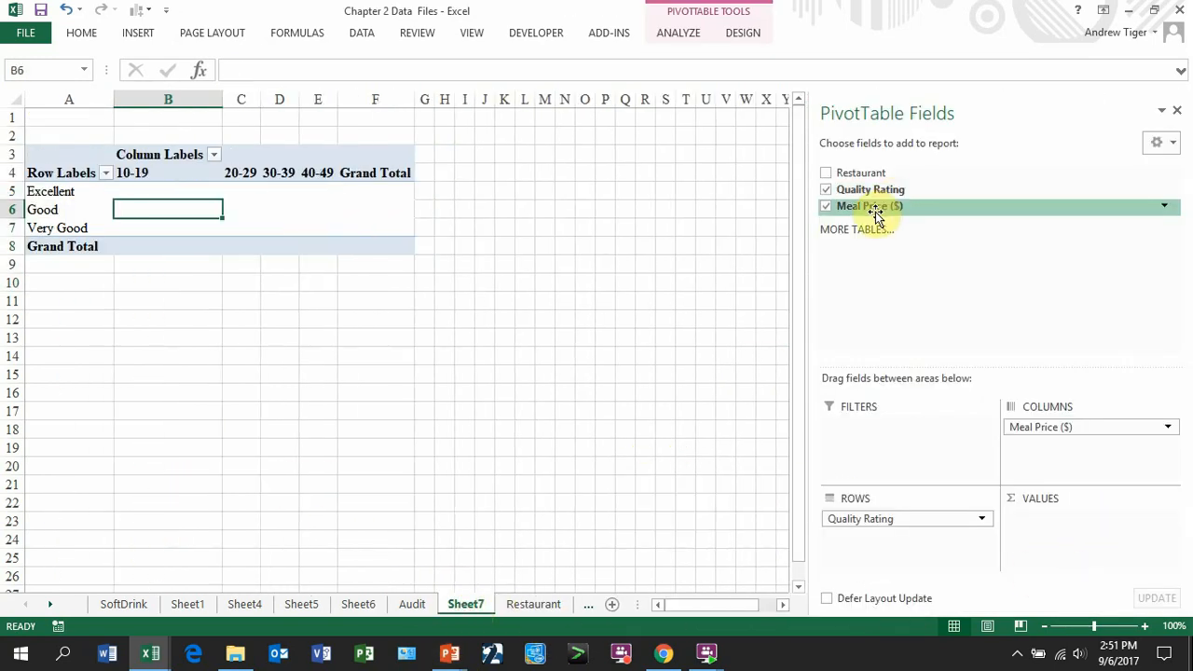
pyautogui.click(825, 206)
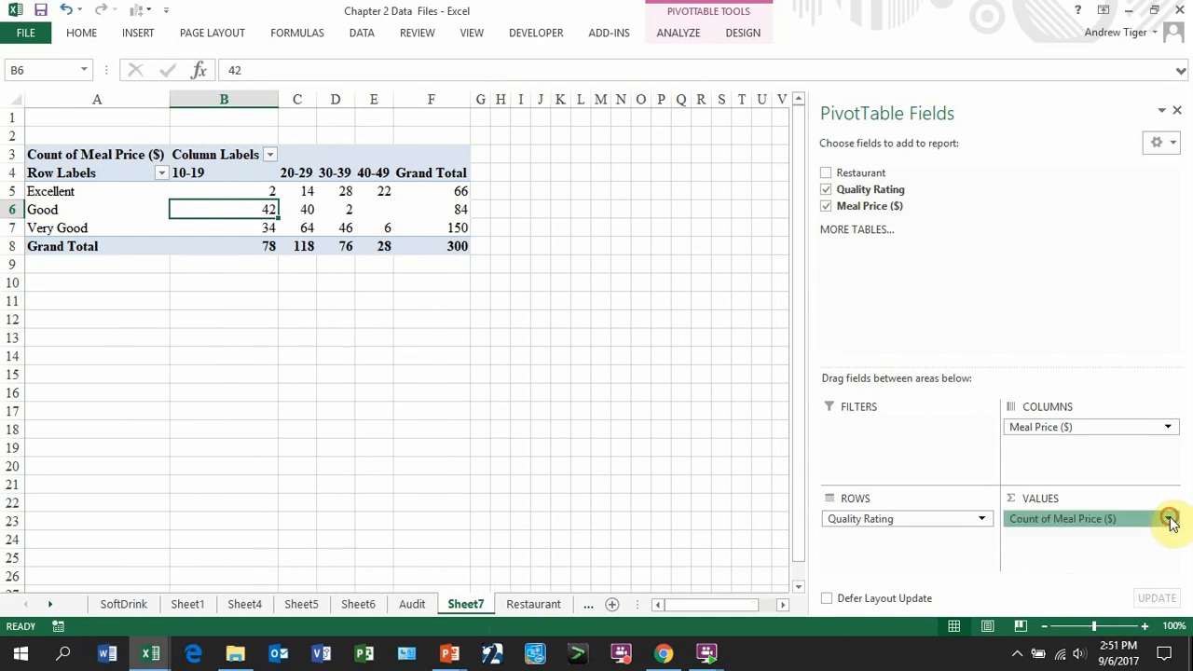
pyautogui.click(1172, 519)
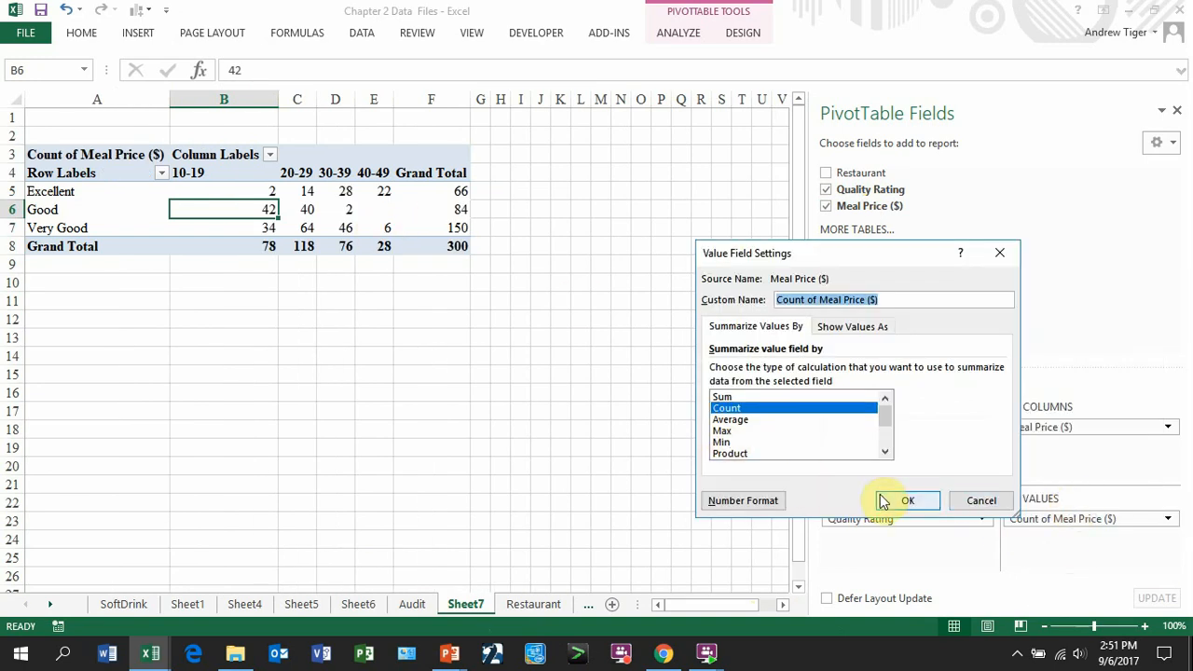
pyautogui.click(906, 501)
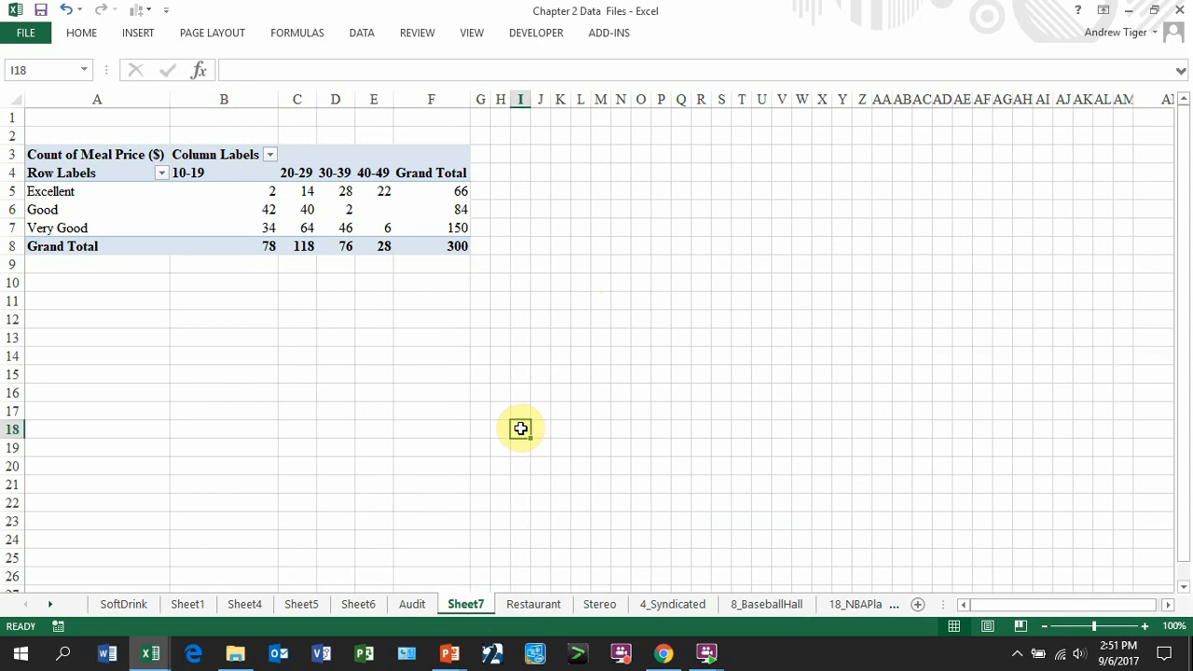
pyautogui.moveTo(241, 359)
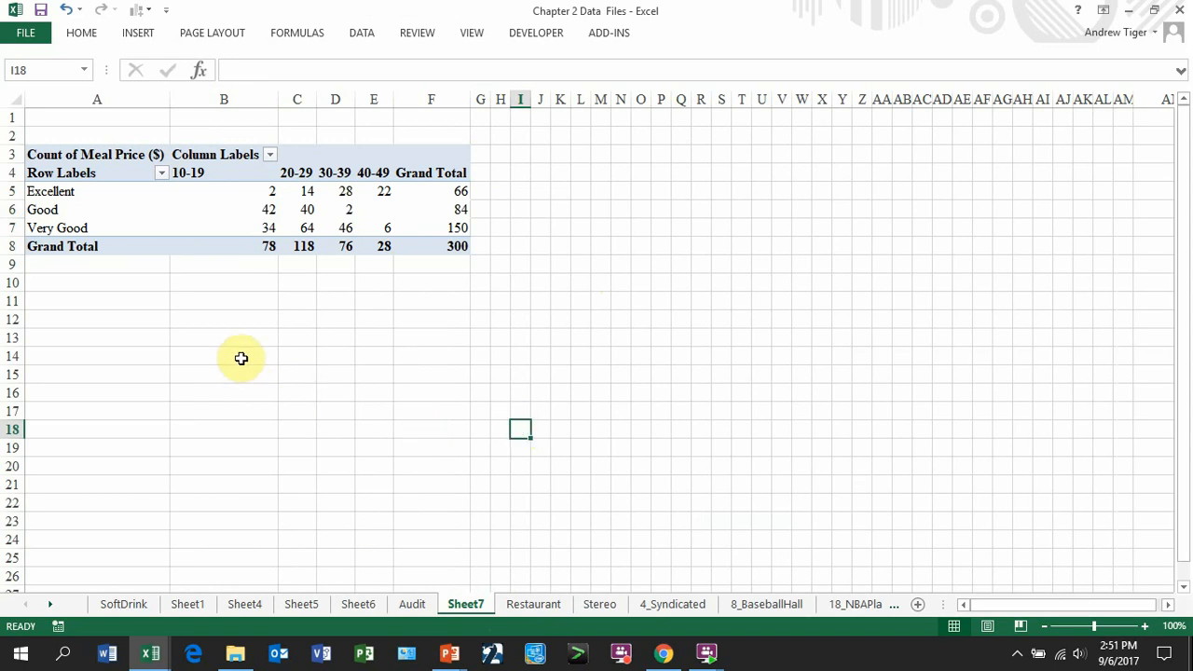
pyautogui.moveTo(59, 192)
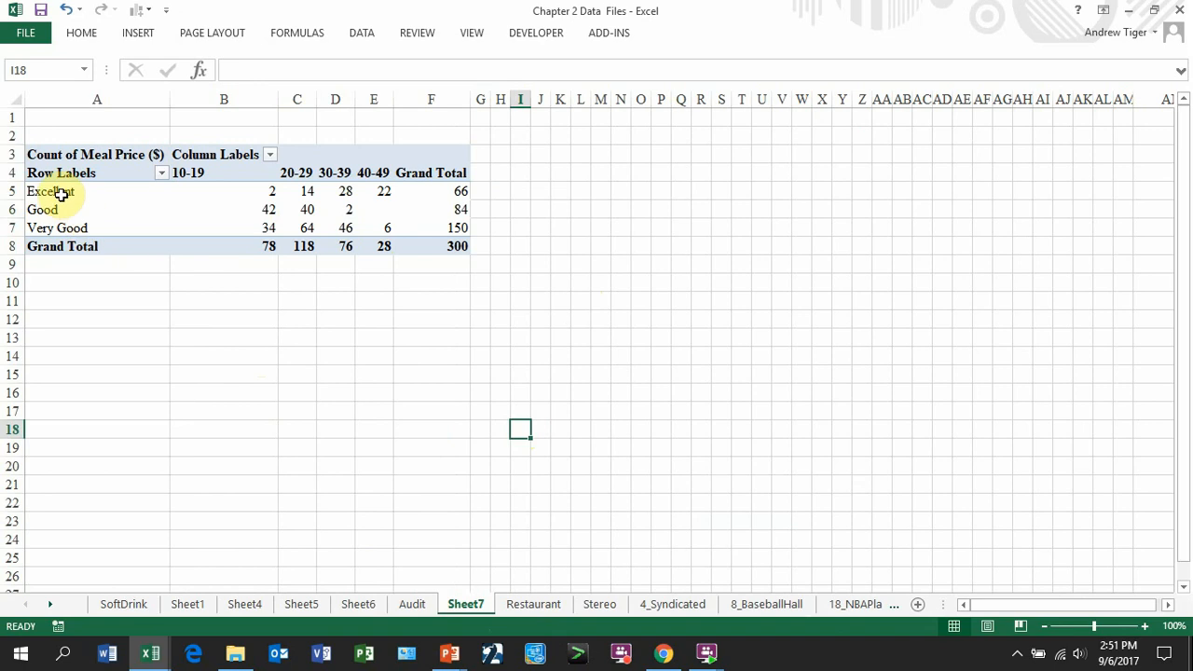
# Move the Excellent row label to the end of the crosstab
pyautogui.click(49, 190)
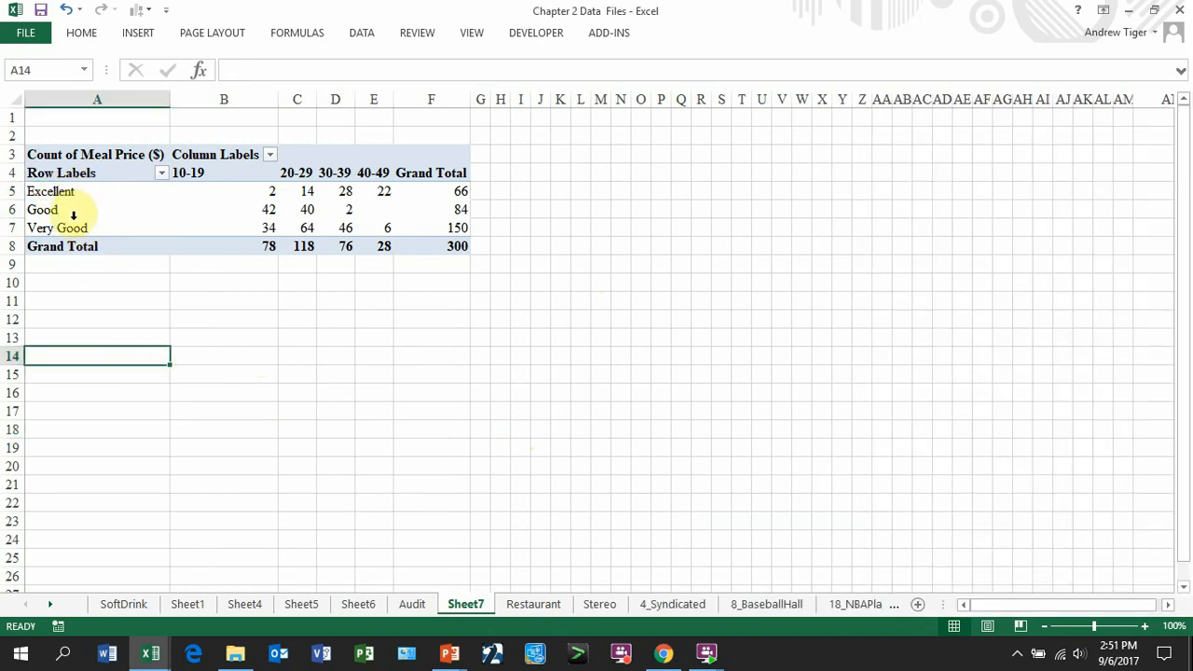
pyautogui.click(42, 209)
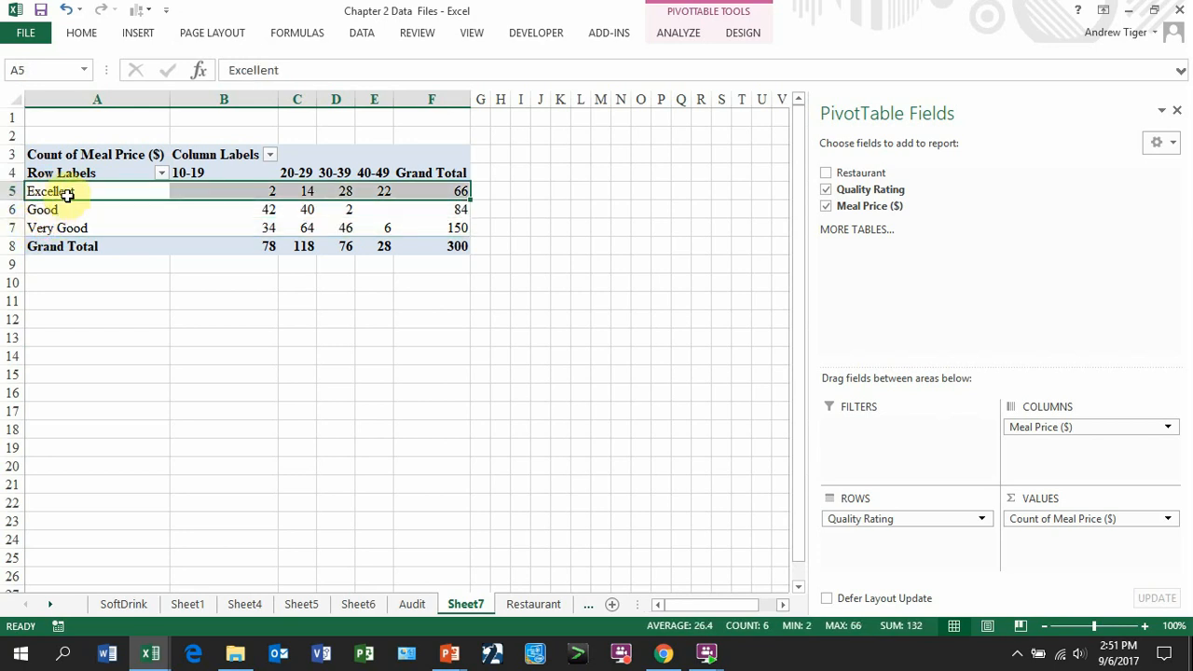
pyautogui.rightClick(52, 191)
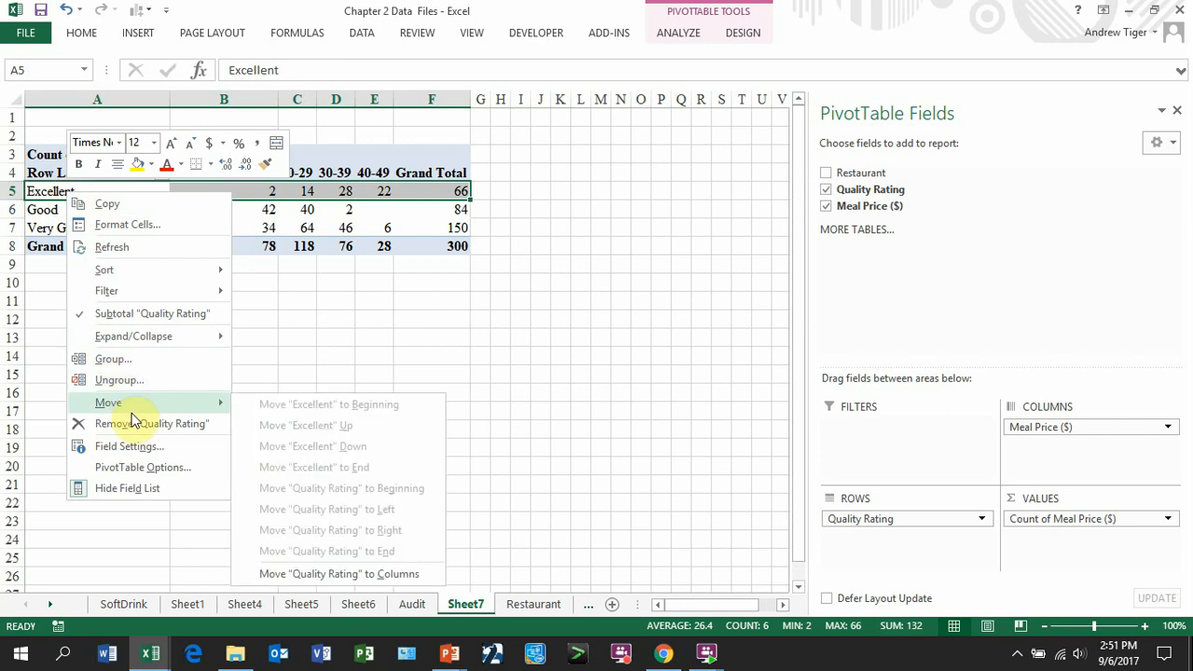
pyautogui.click(91, 191)
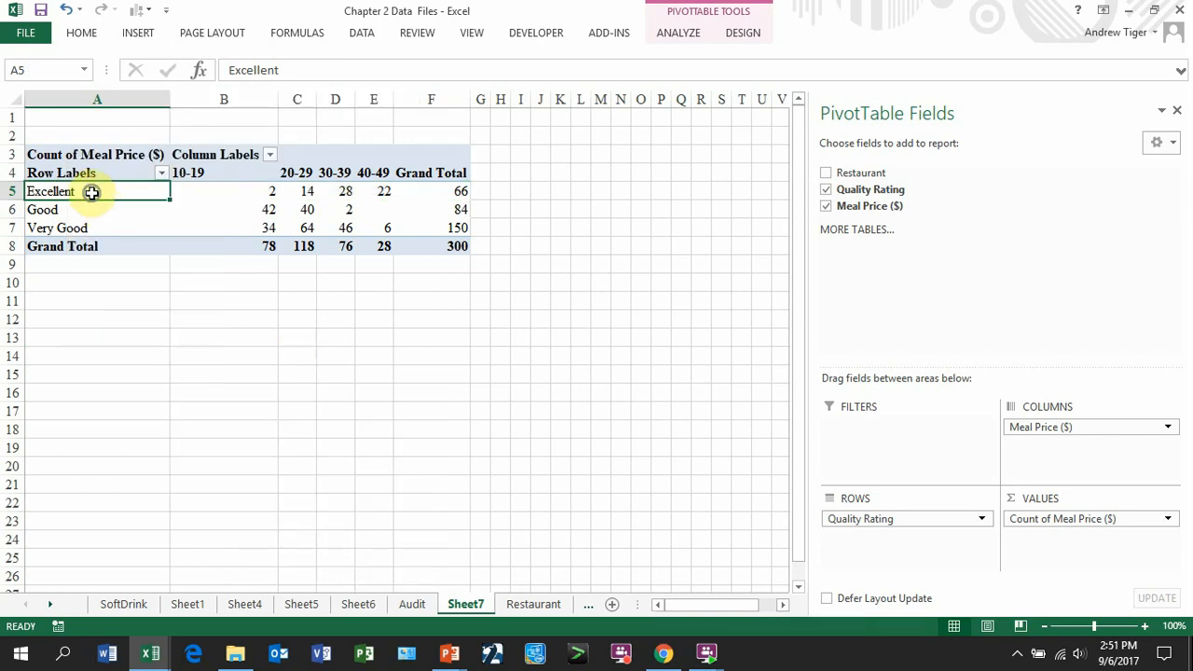
pyautogui.rightClick(91, 191)
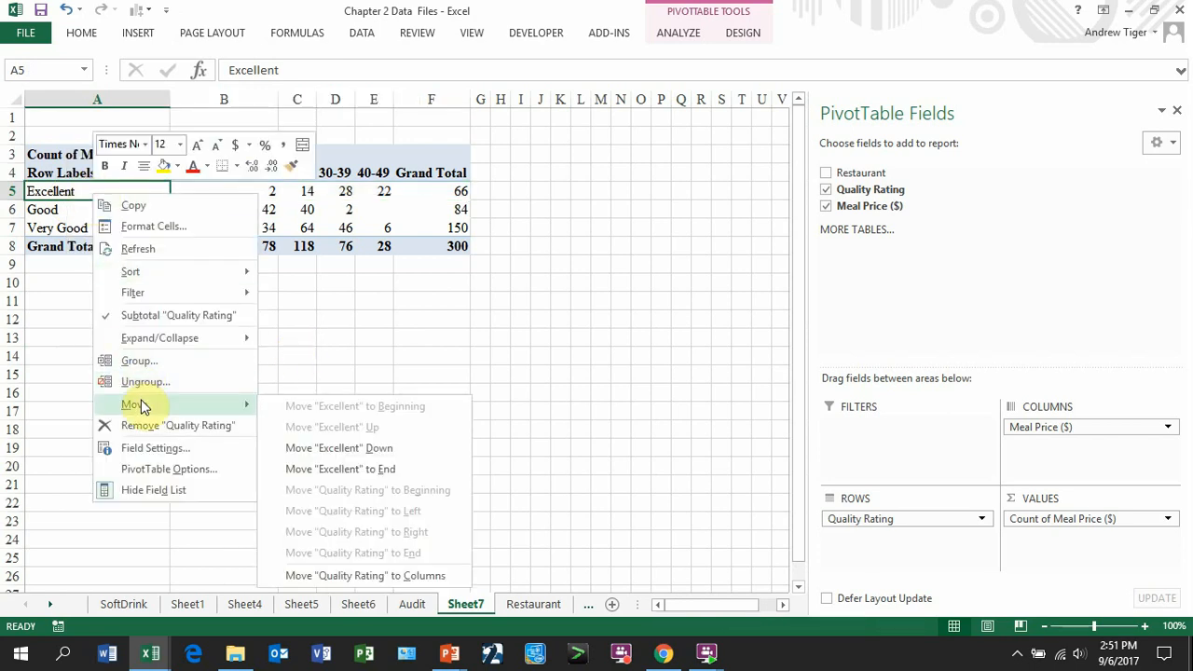
pyautogui.moveTo(298, 468)
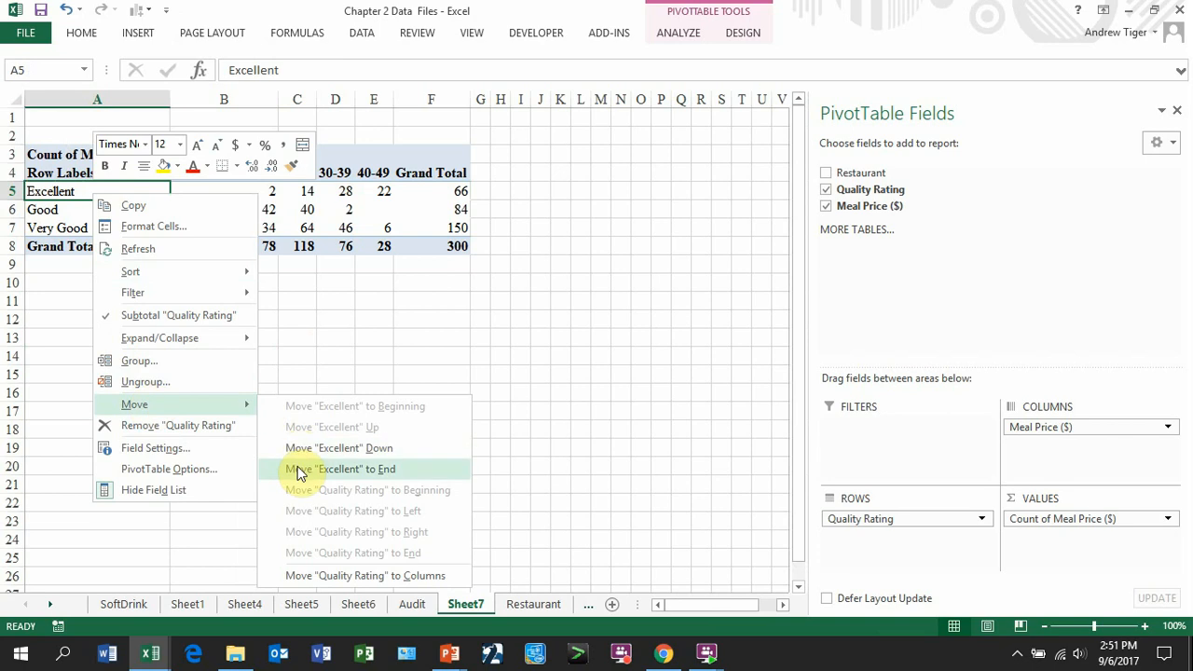
pyautogui.click(339, 468)
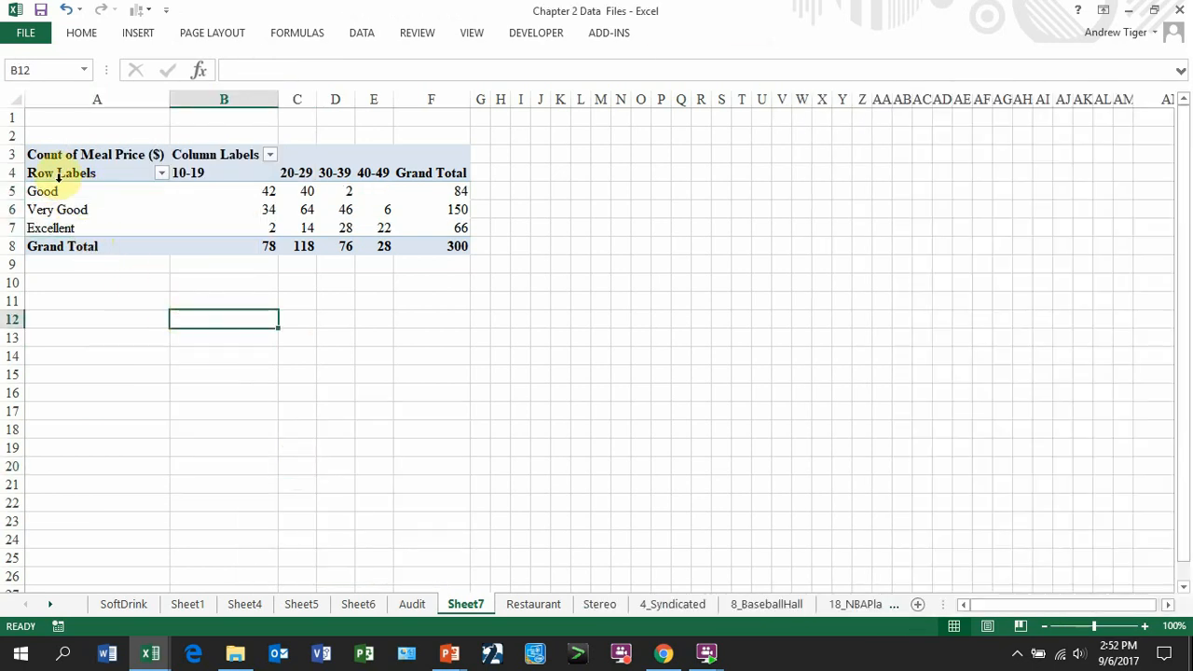
# Select and right-click the Good and Very Good row labels to check the order
pyautogui.click(43, 190)
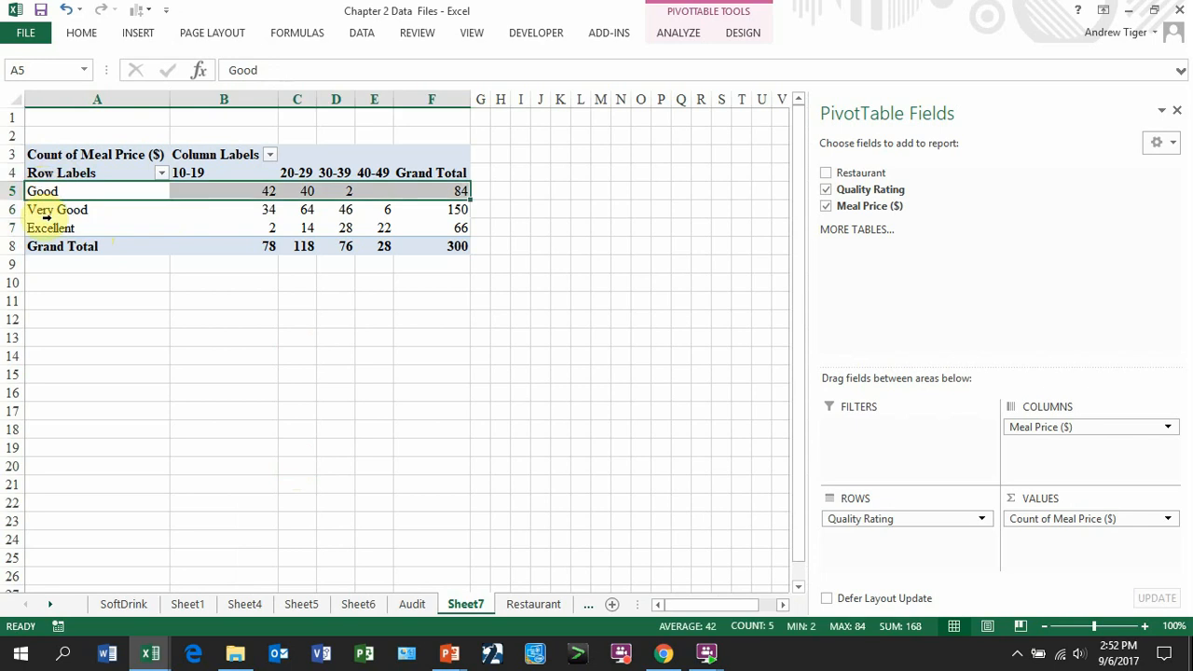
pyautogui.click(42, 190)
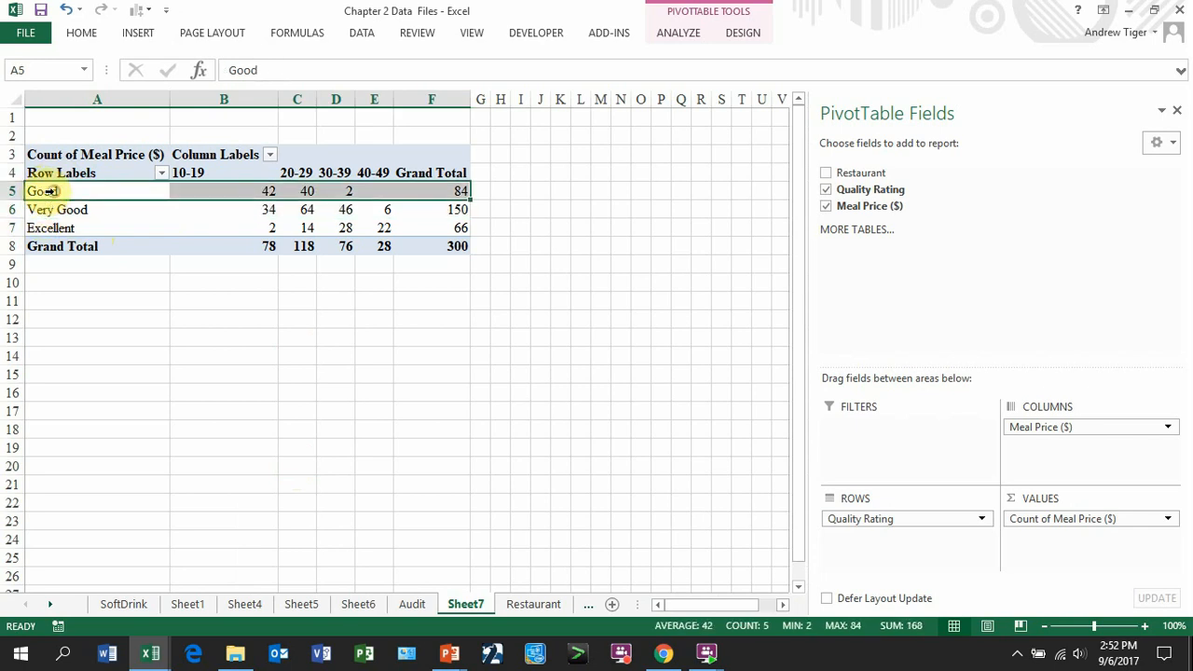
pyautogui.rightClick(44, 190)
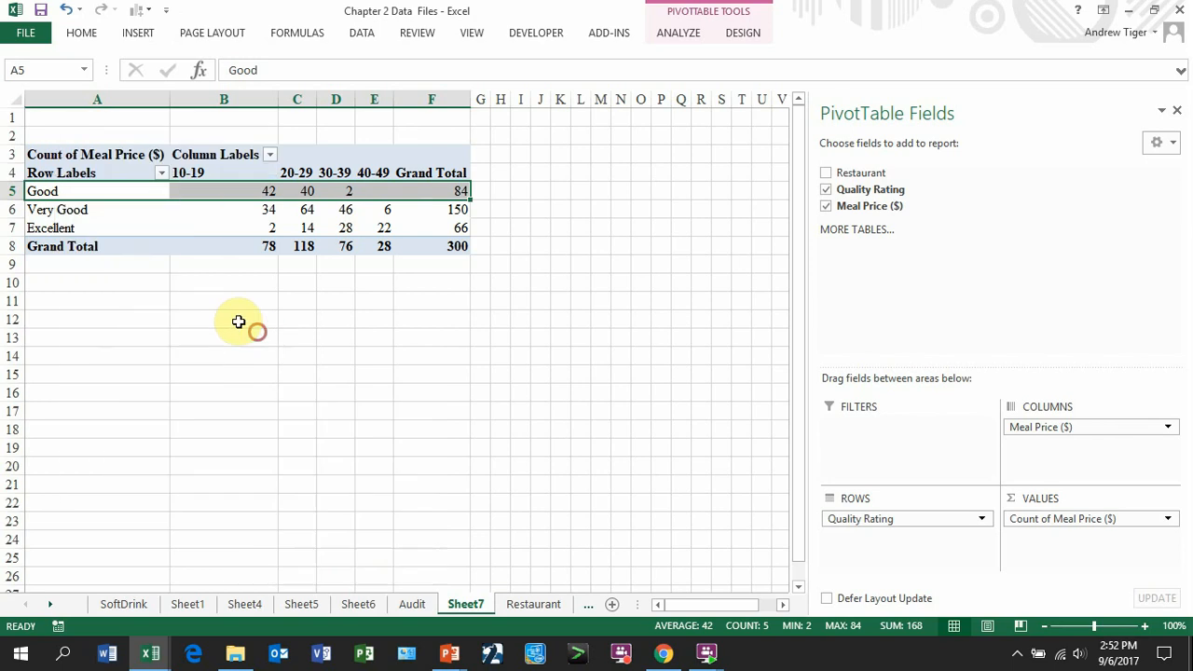
pyautogui.click(70, 209)
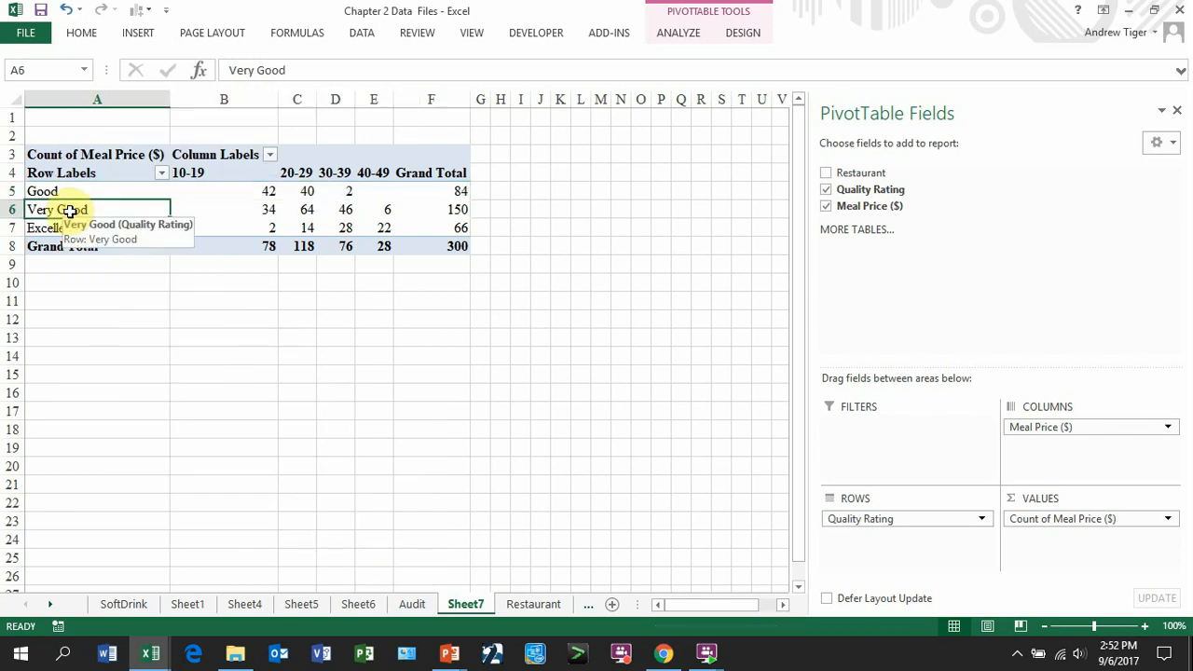
pyautogui.click(96, 191)
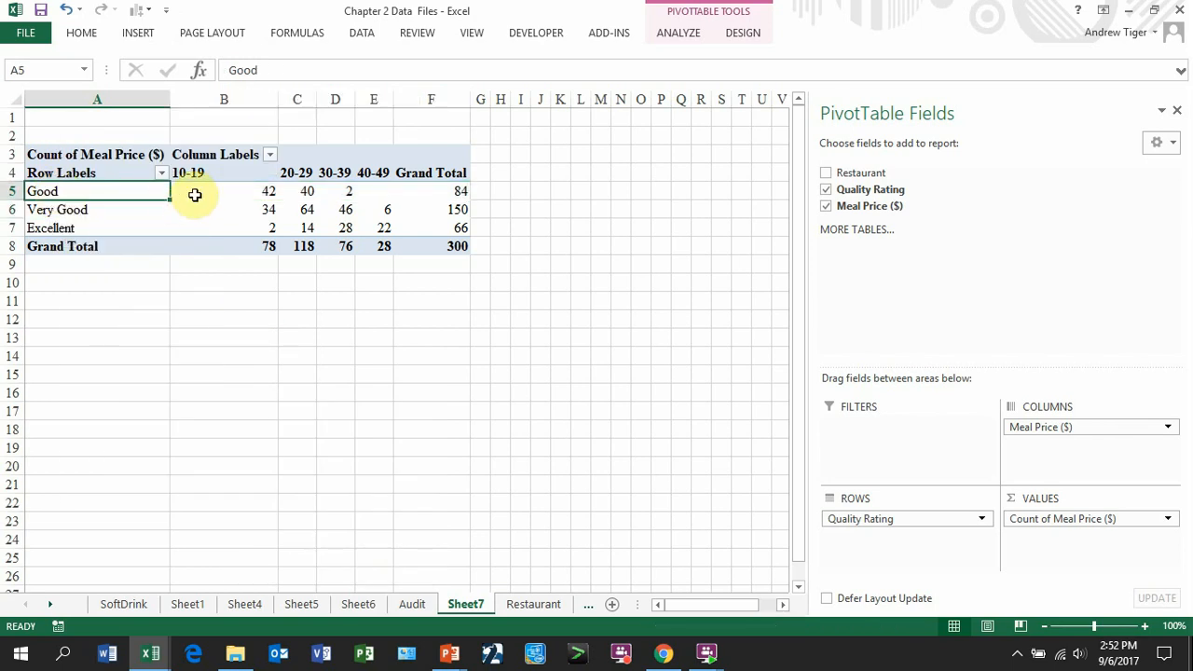
pyautogui.rightClick(194, 194)
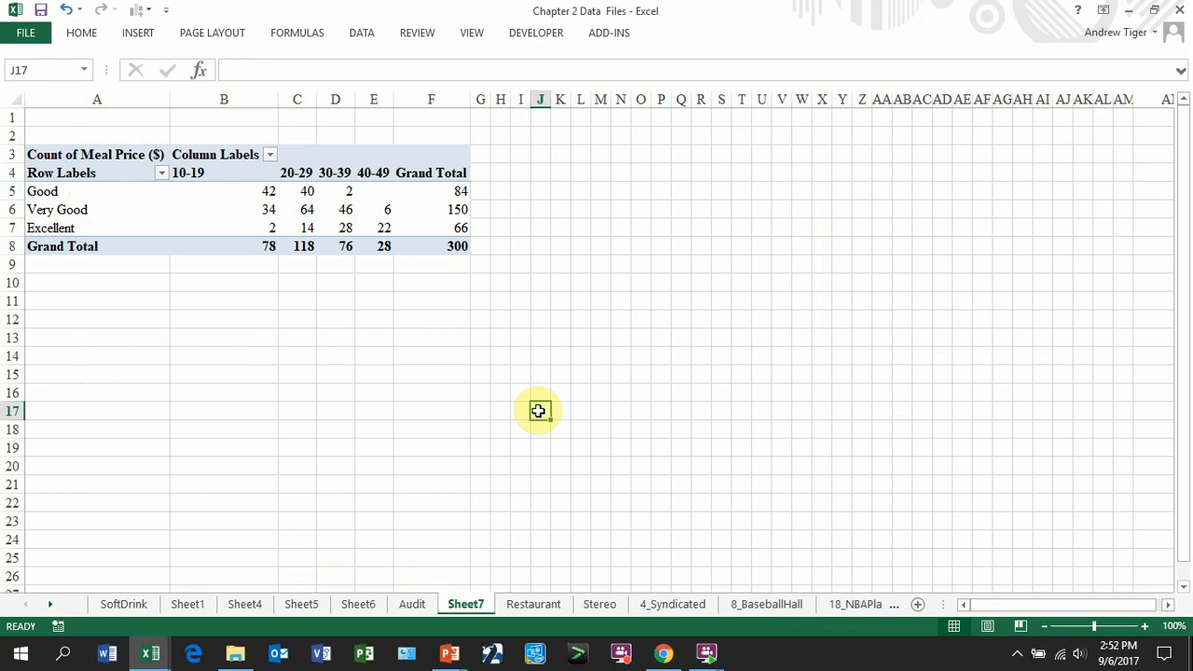
pyautogui.moveTo(42, 191); pyautogui.dragTo(51, 227)
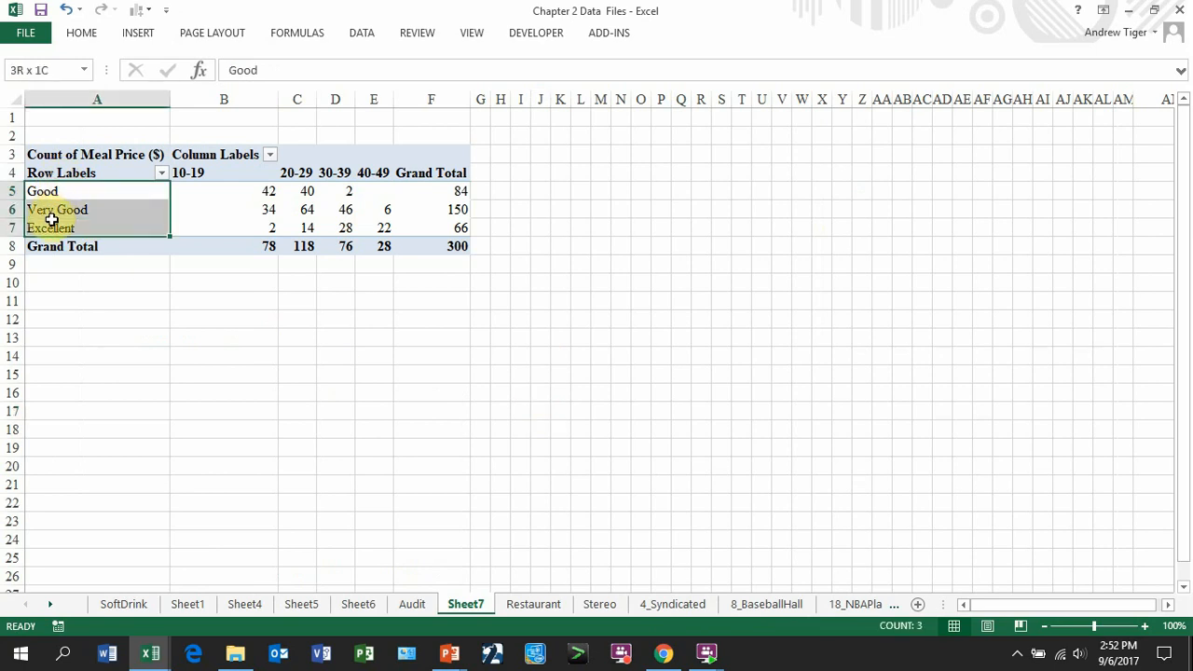
pyautogui.click(97, 191)
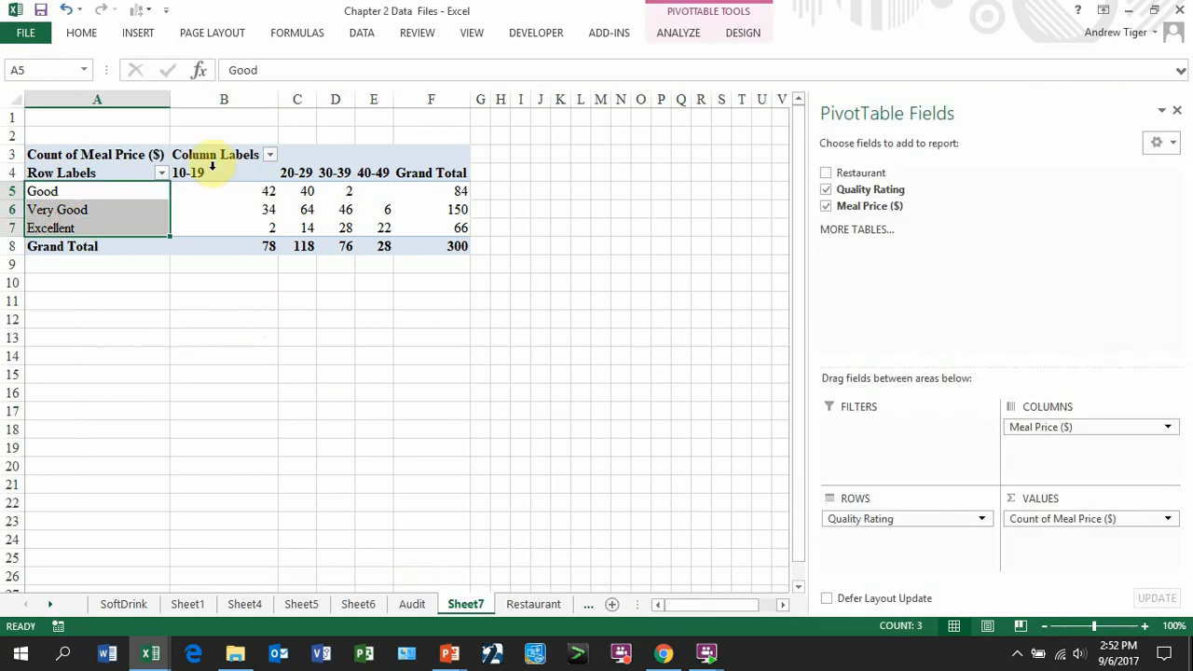
pyautogui.moveTo(373, 268)
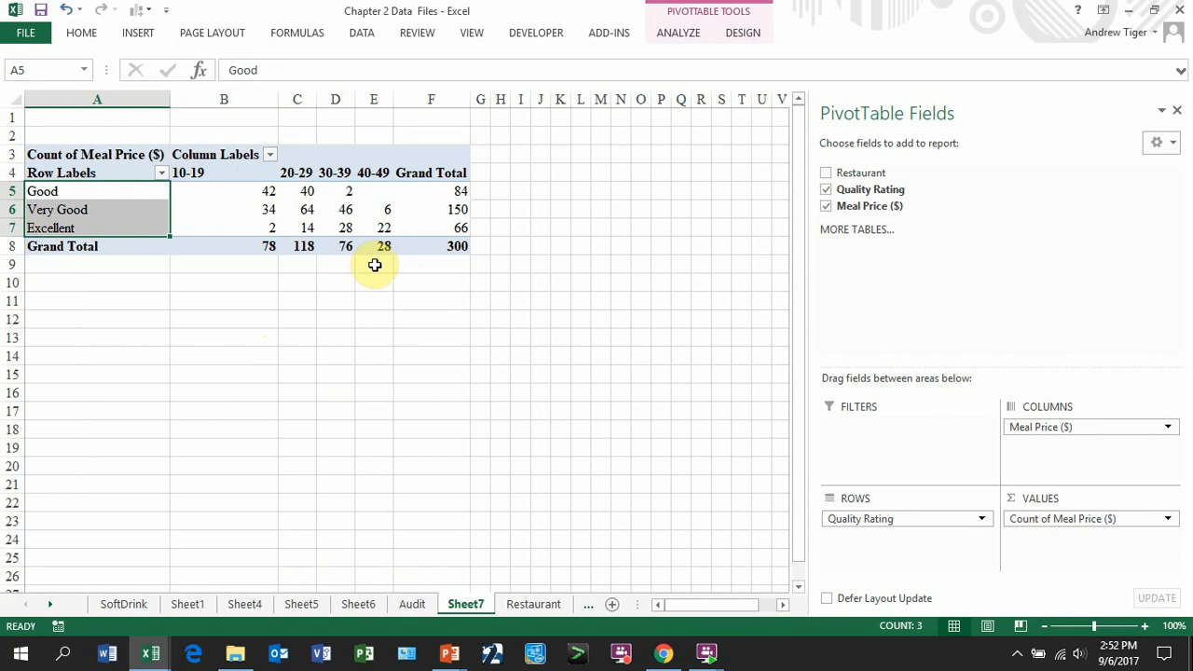
pyautogui.moveTo(445, 381)
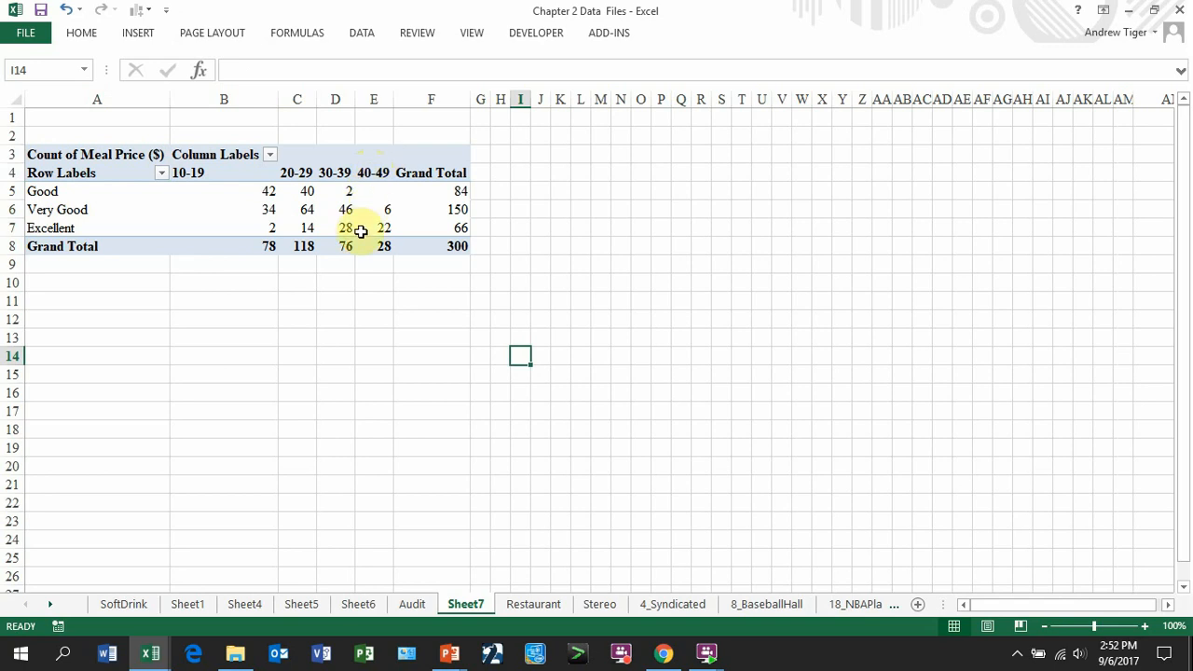
pyautogui.moveTo(377, 227)
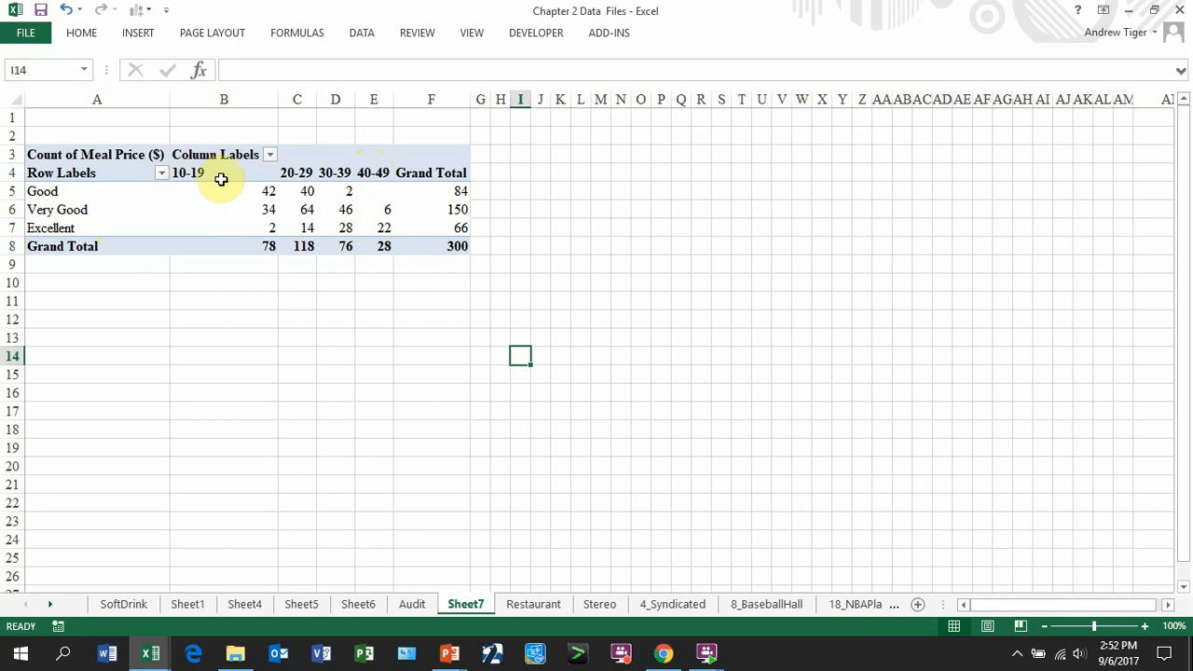
pyautogui.moveTo(231, 190)
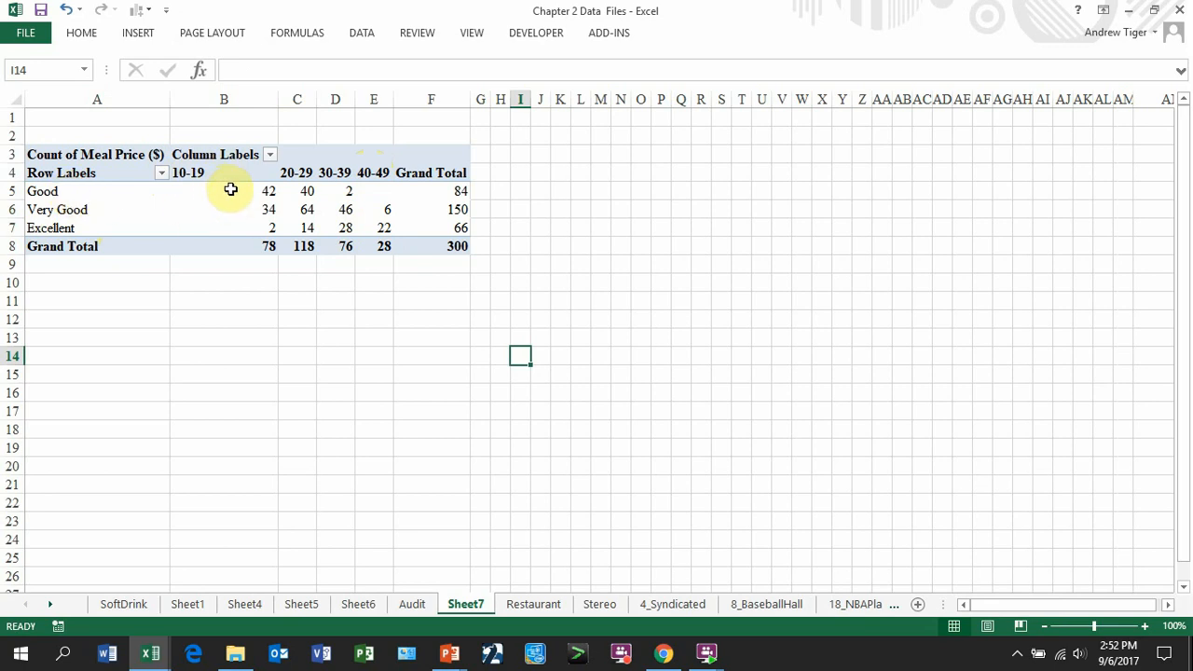
pyautogui.moveTo(375, 191)
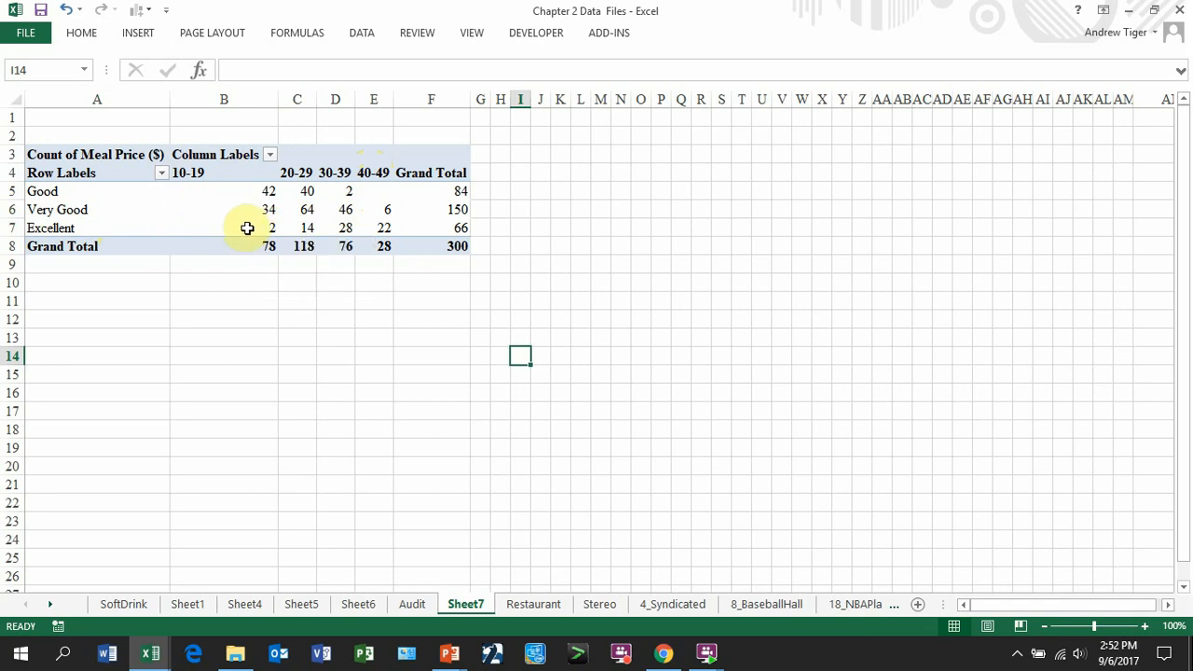
pyautogui.moveTo(231, 227)
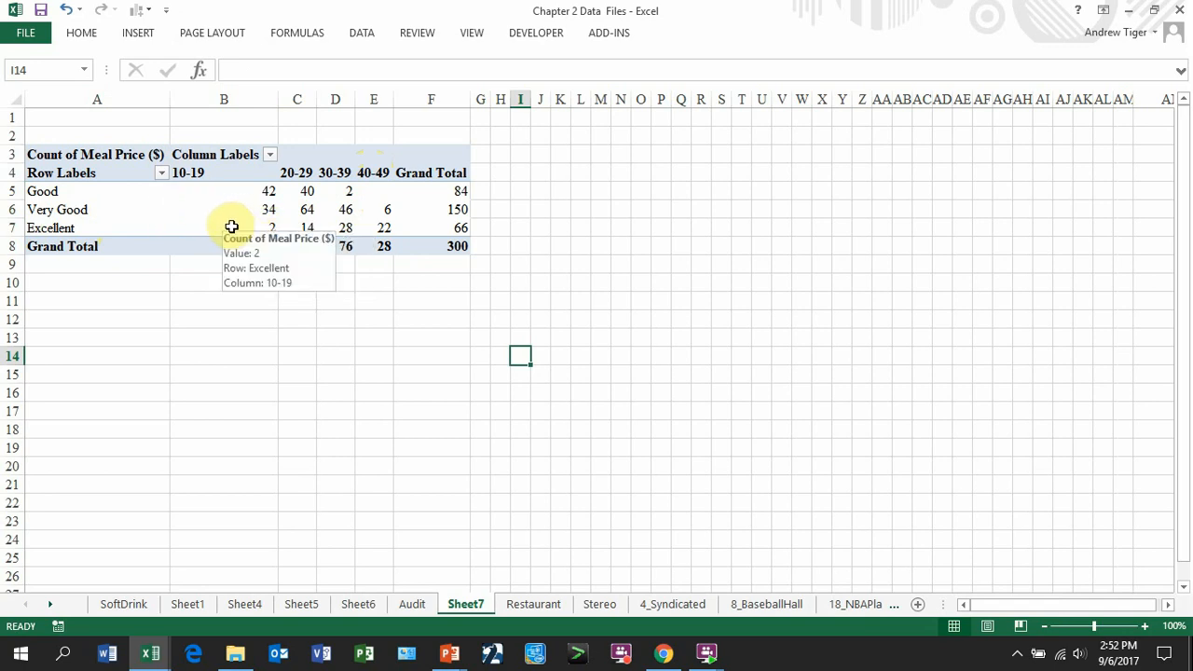
pyautogui.moveTo(218, 172)
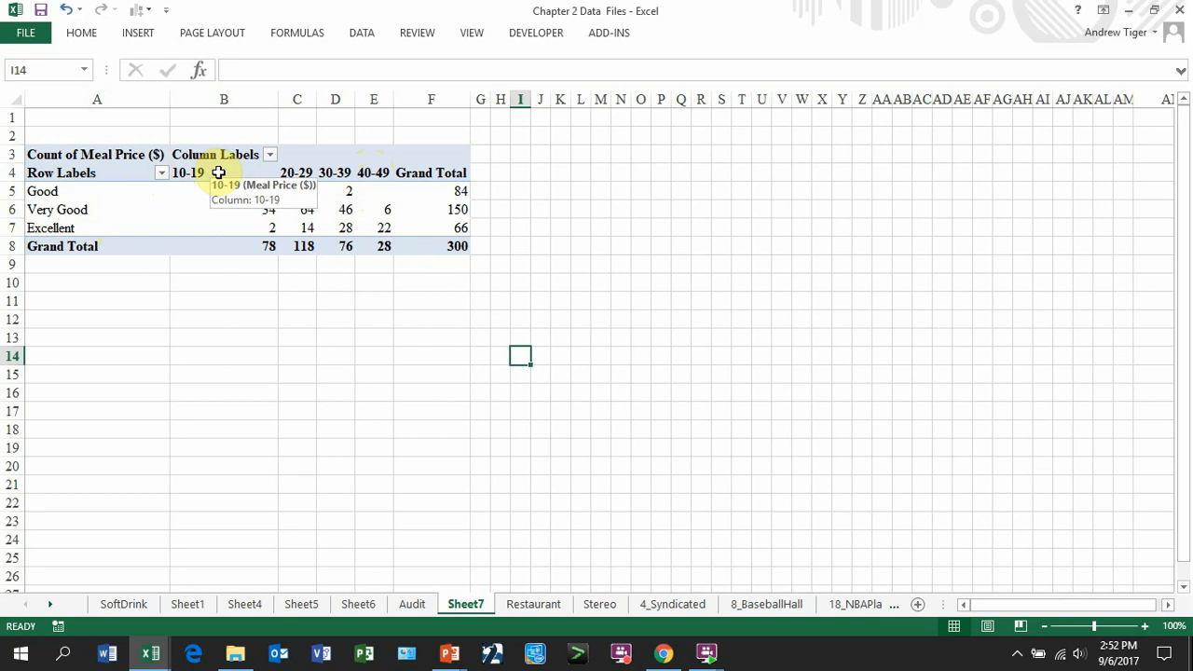
pyautogui.click(345, 209)
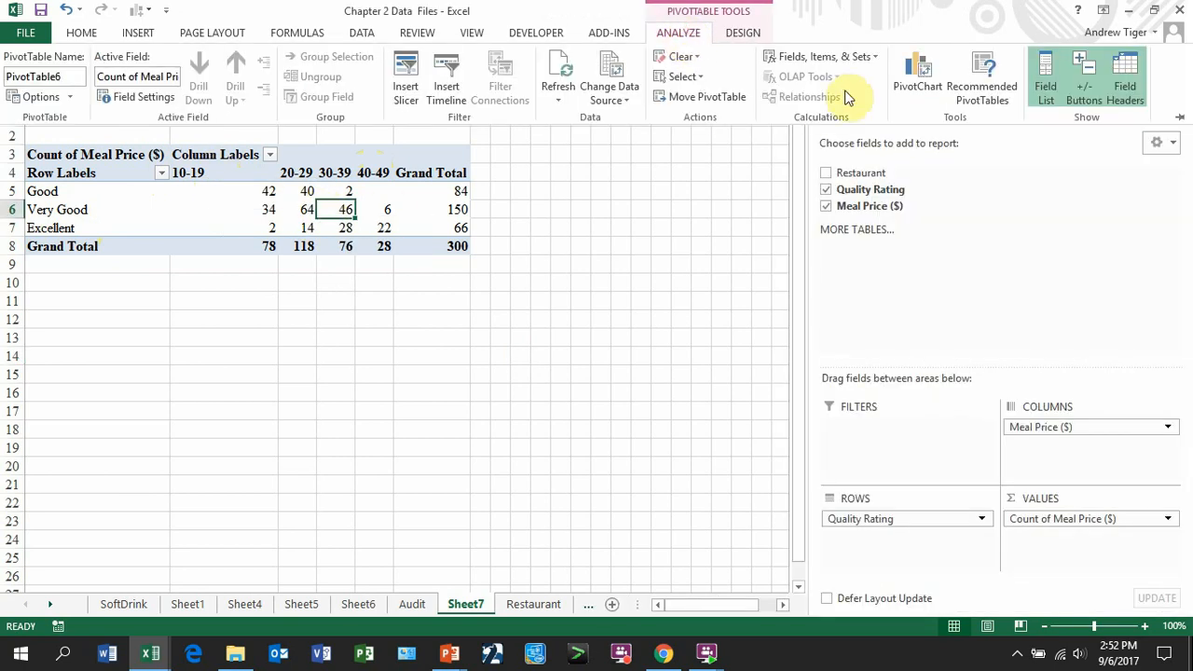
# Insert a Clustered Column PivotChart from the crosstab
pyautogui.click(916, 70)
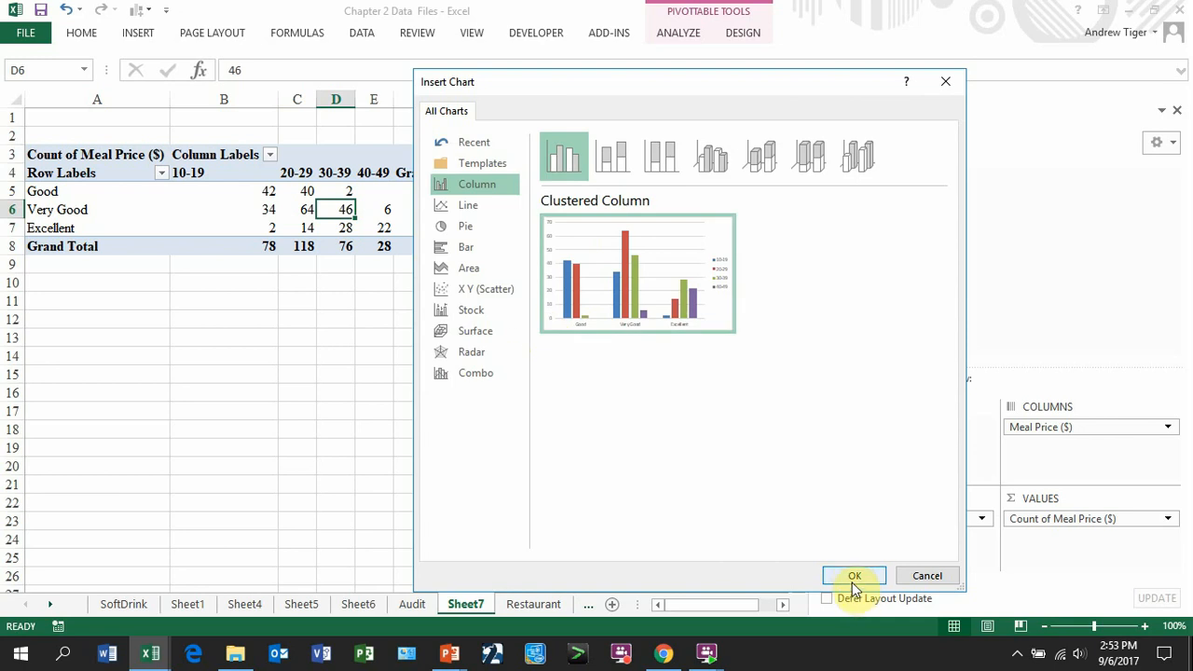
pyautogui.click(854, 575)
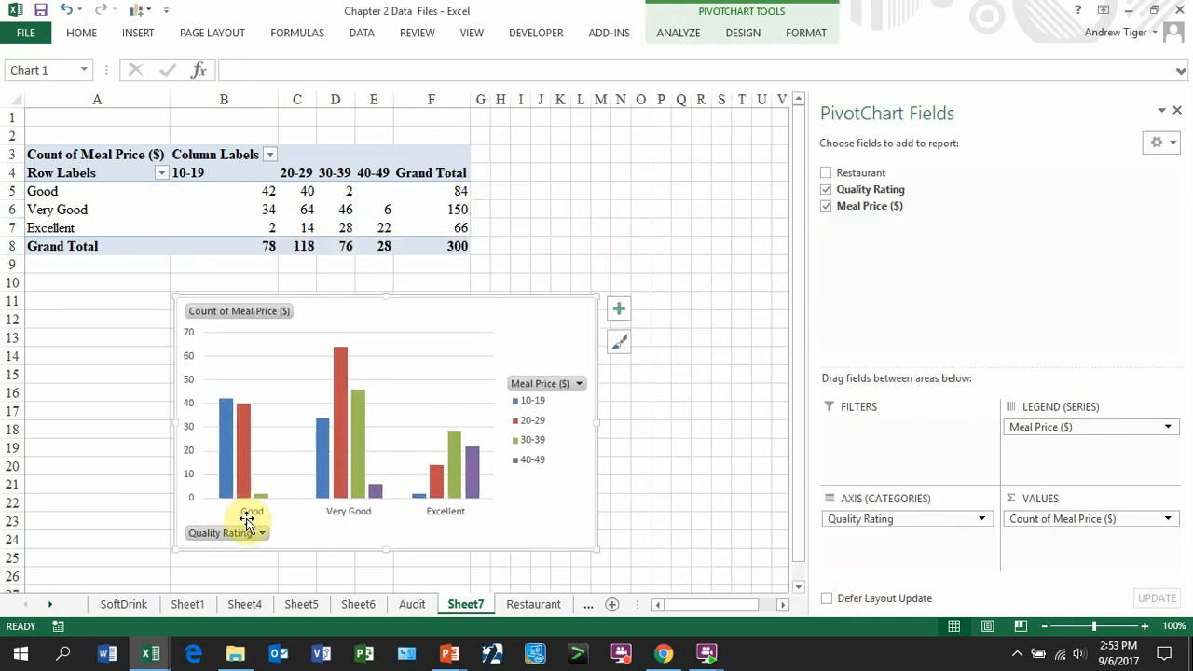
pyautogui.moveTo(532, 459)
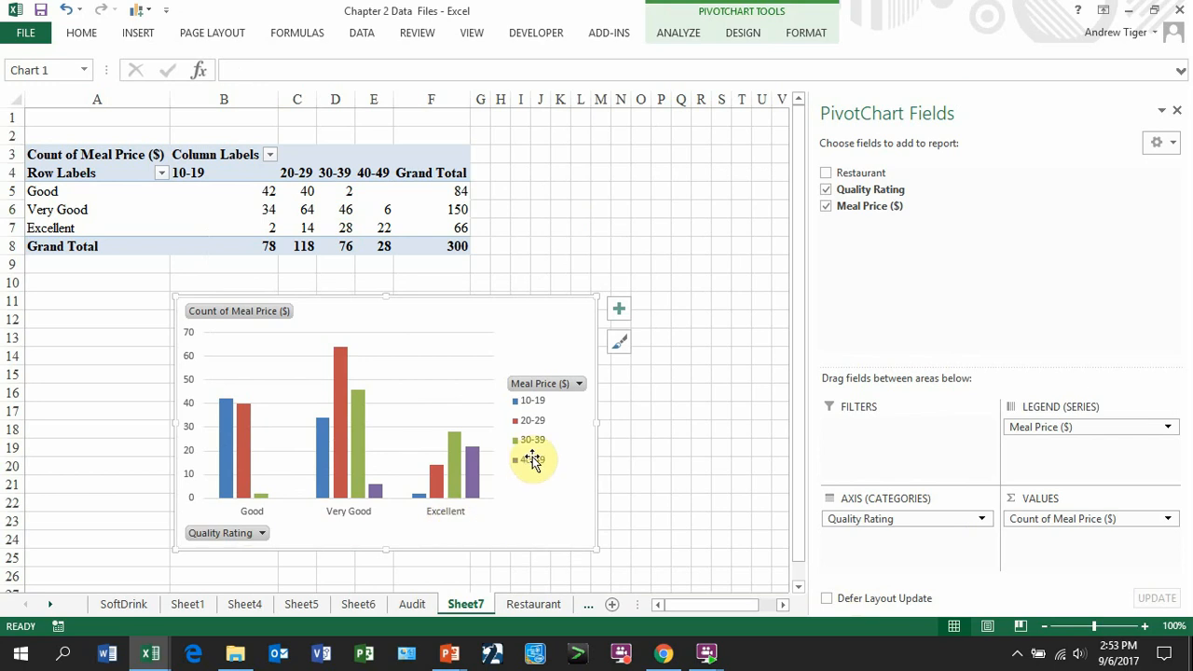
pyautogui.moveTo(220, 463)
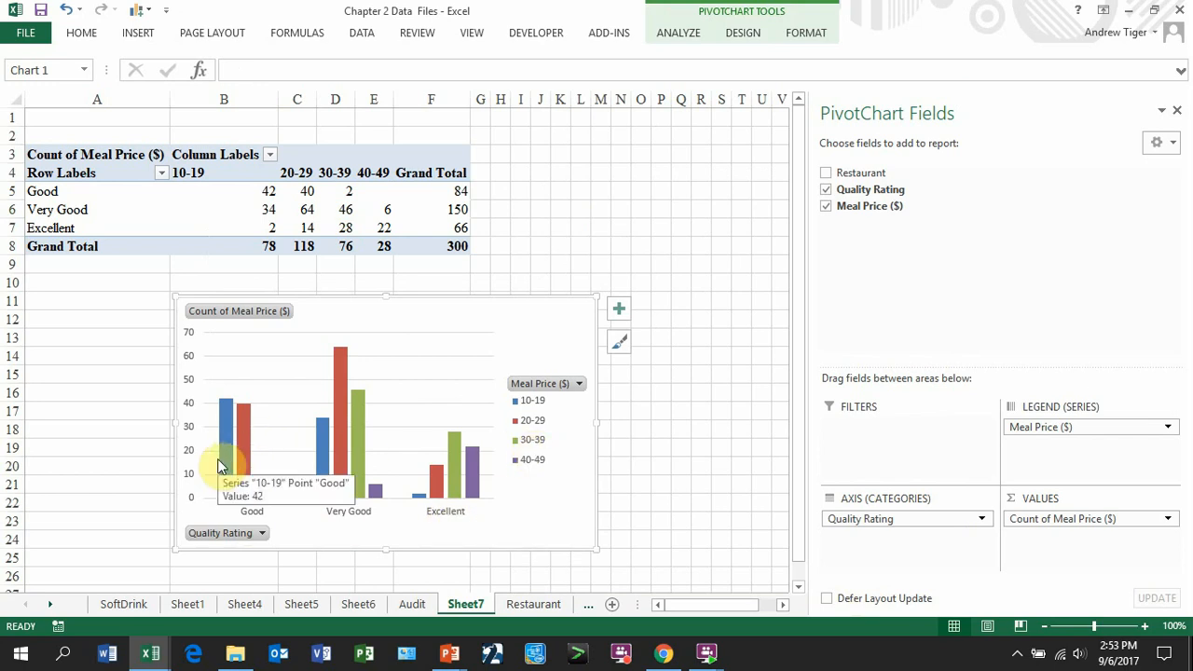
pyautogui.moveTo(231, 478)
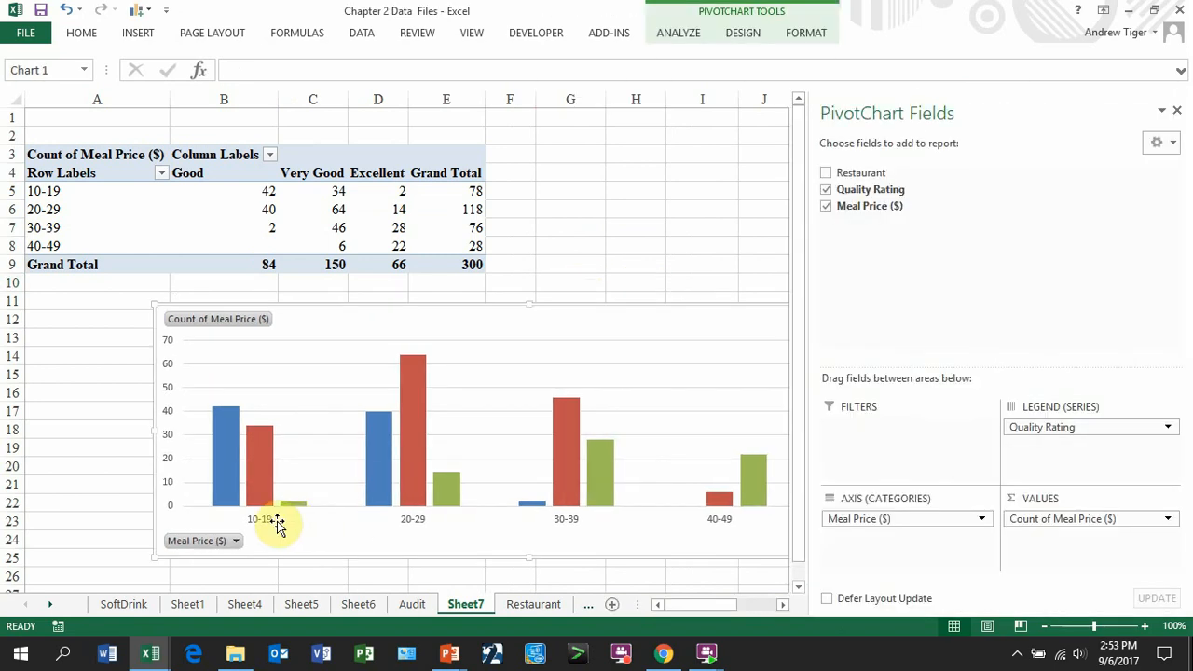
pyautogui.moveTo(955, 189)
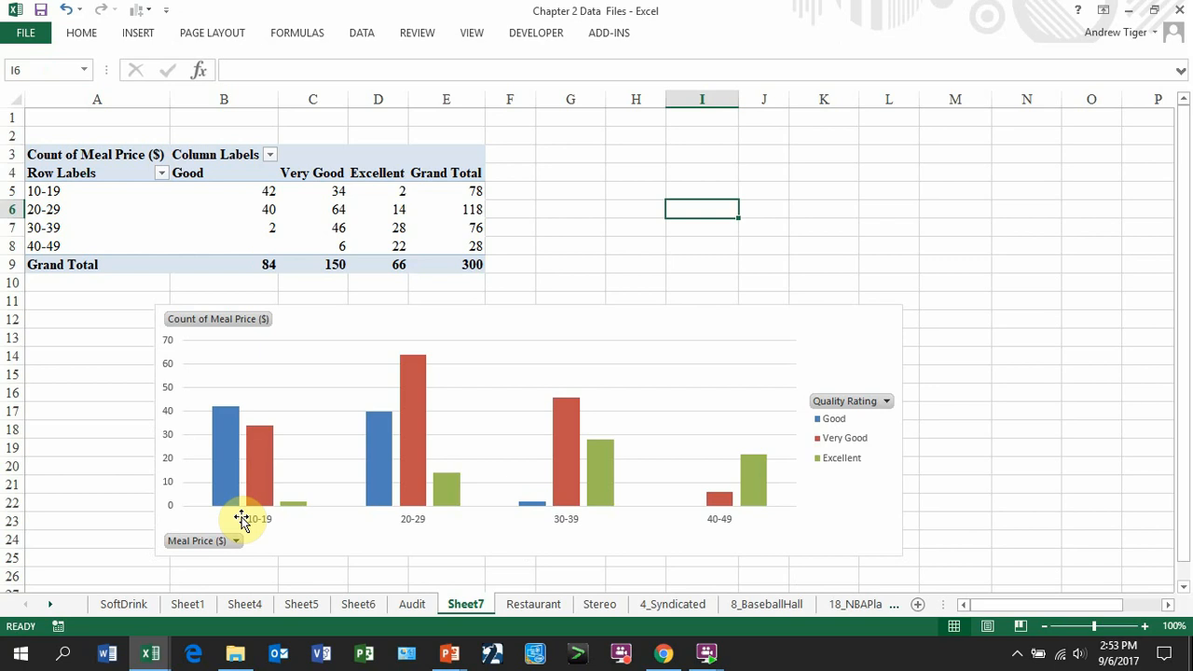
pyautogui.moveTo(210, 442)
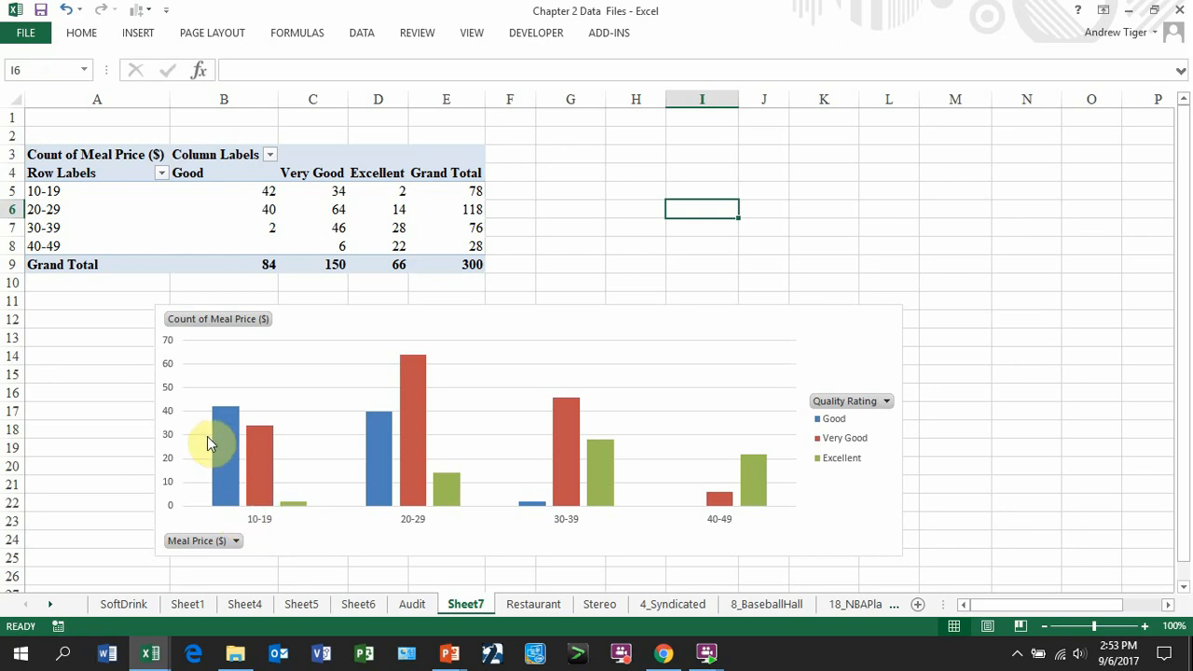
pyautogui.moveTo(259, 456)
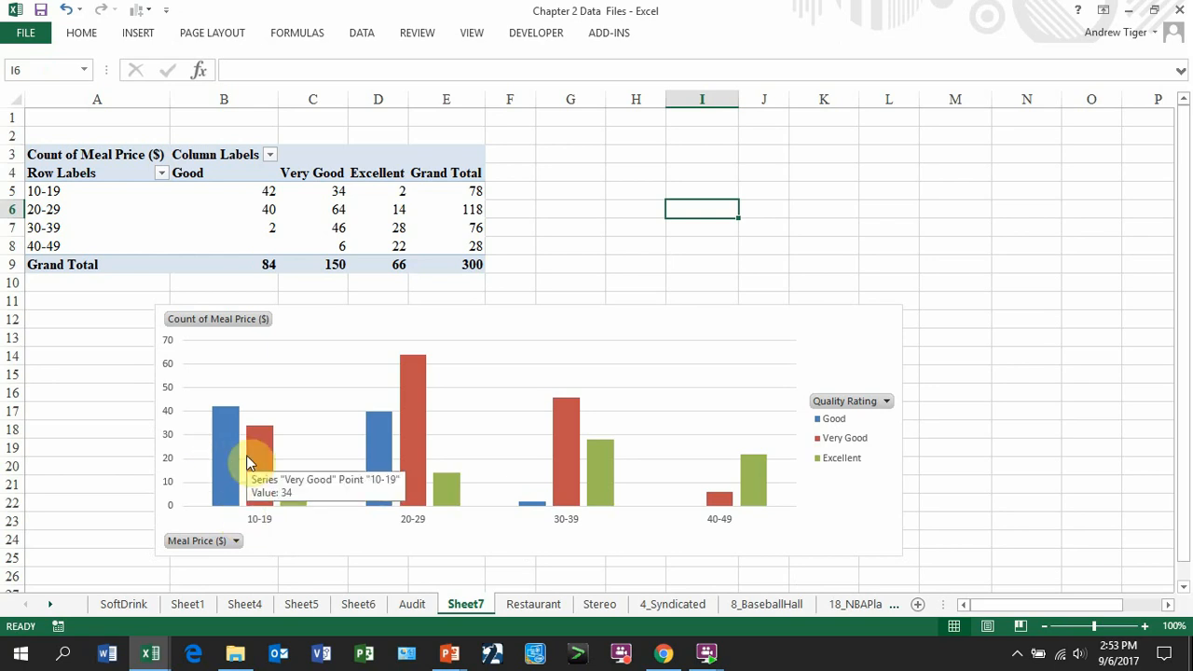
pyautogui.moveTo(647, 559)
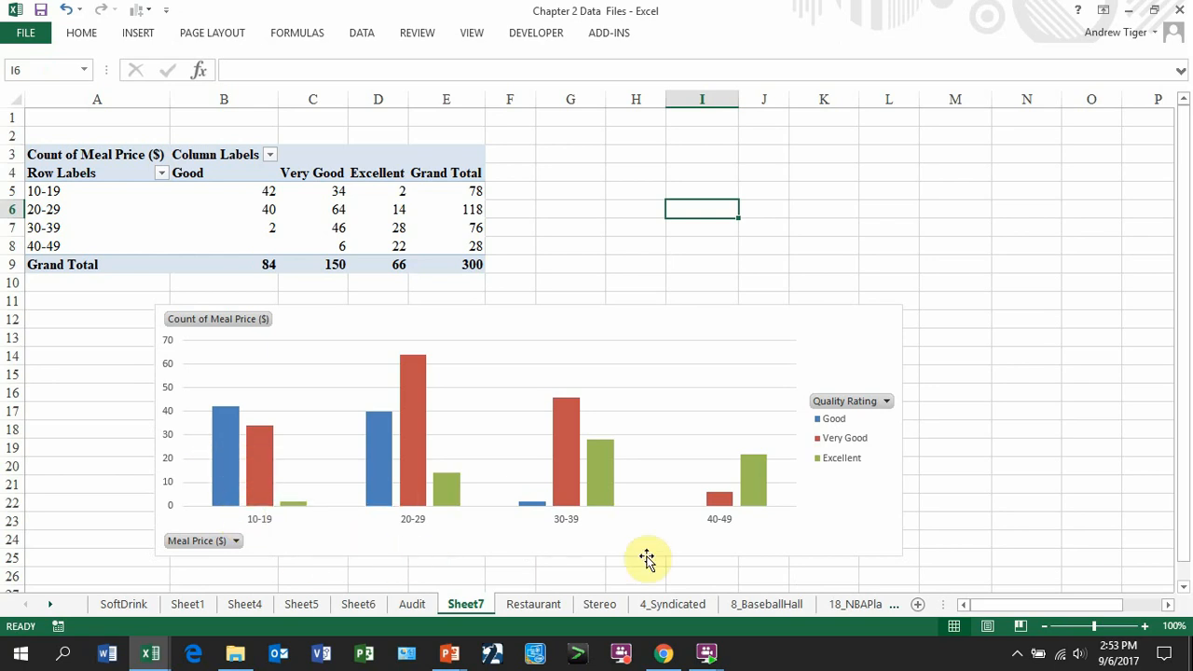
pyautogui.moveTo(722, 468)
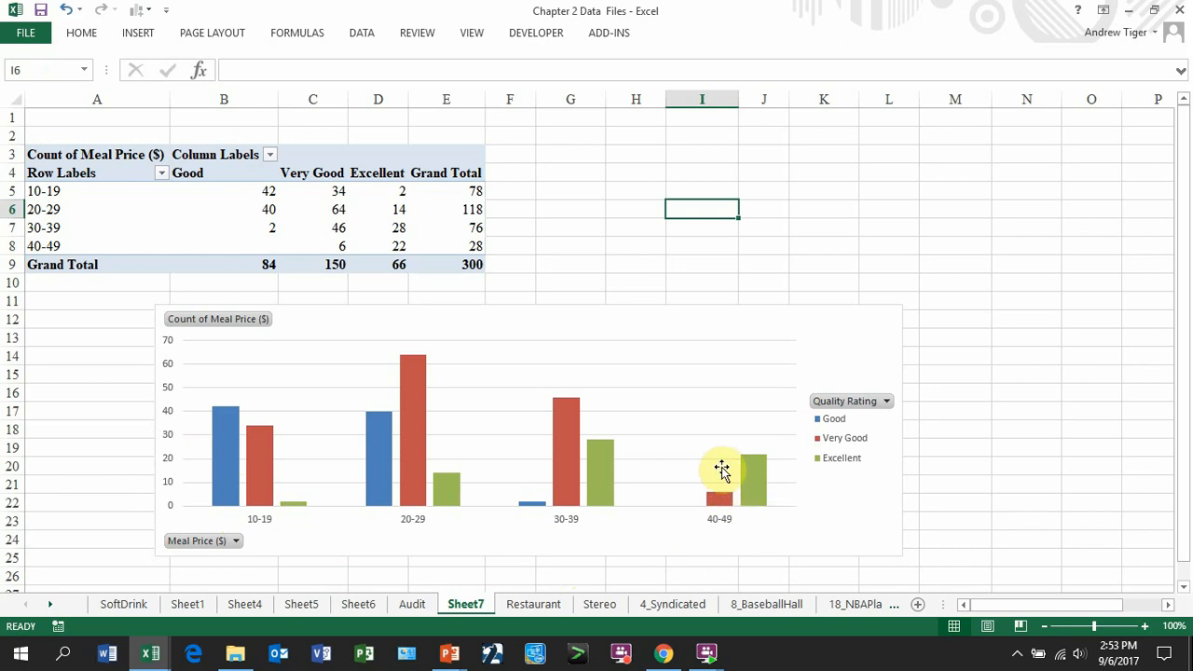
pyautogui.moveTo(287, 424)
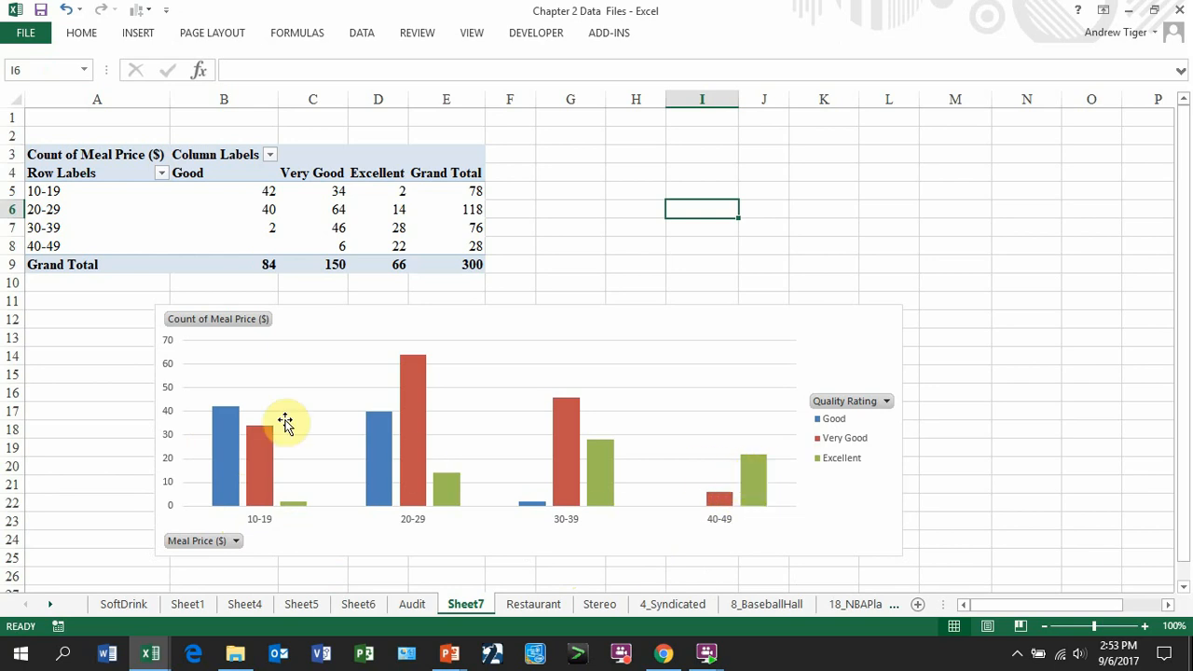
pyautogui.moveTo(249, 458)
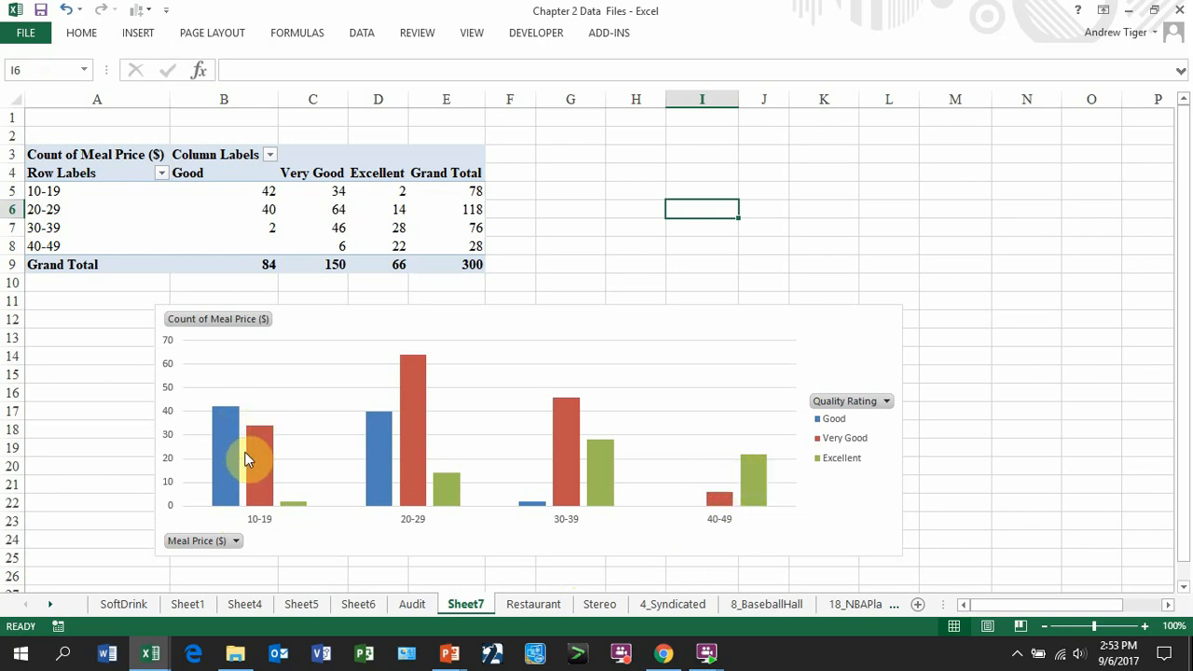
pyautogui.moveTo(259, 457)
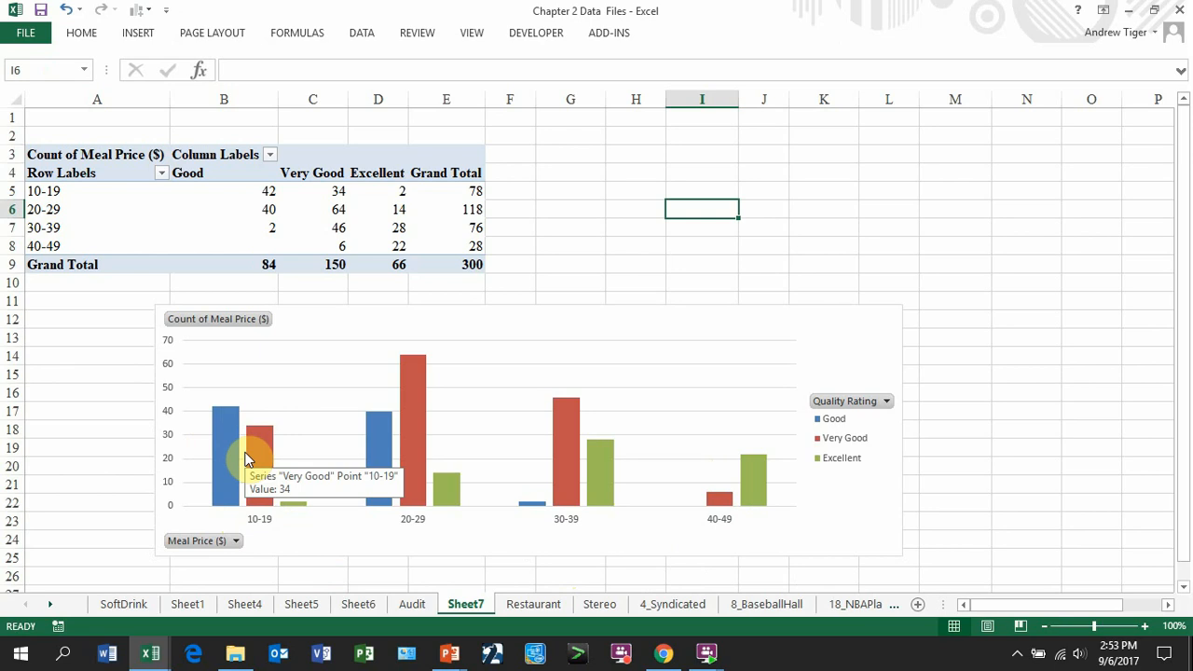
pyautogui.moveTo(498, 395)
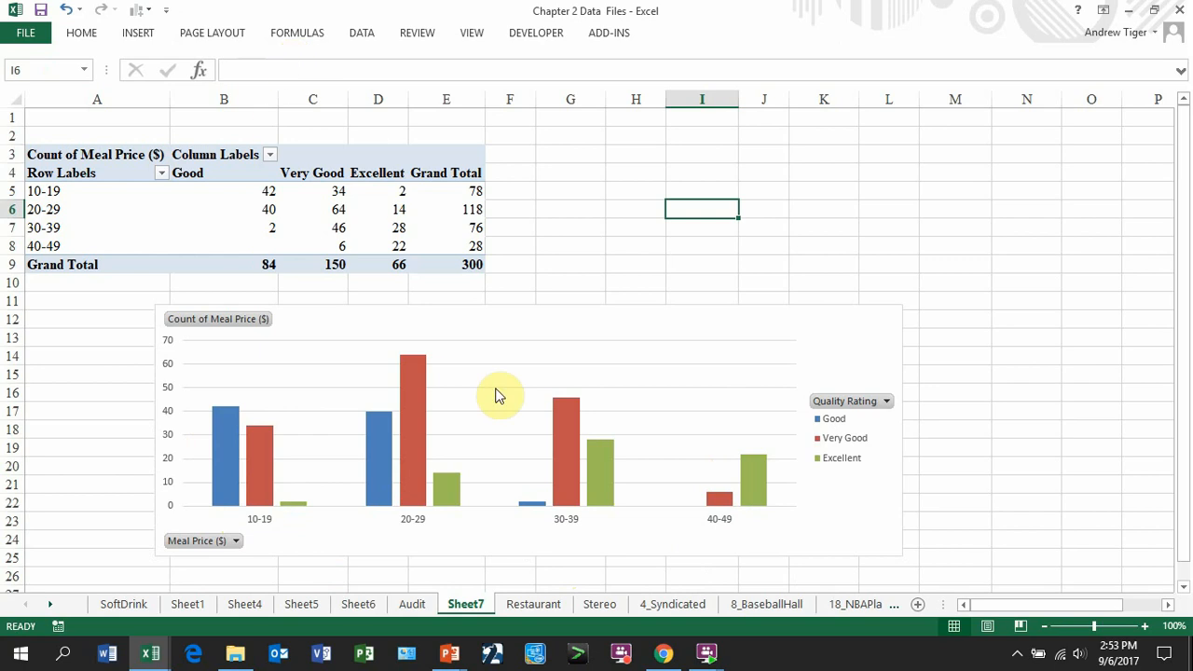
# Change the PivotChart's type to Stacked Column
pyautogui.click(500, 395)
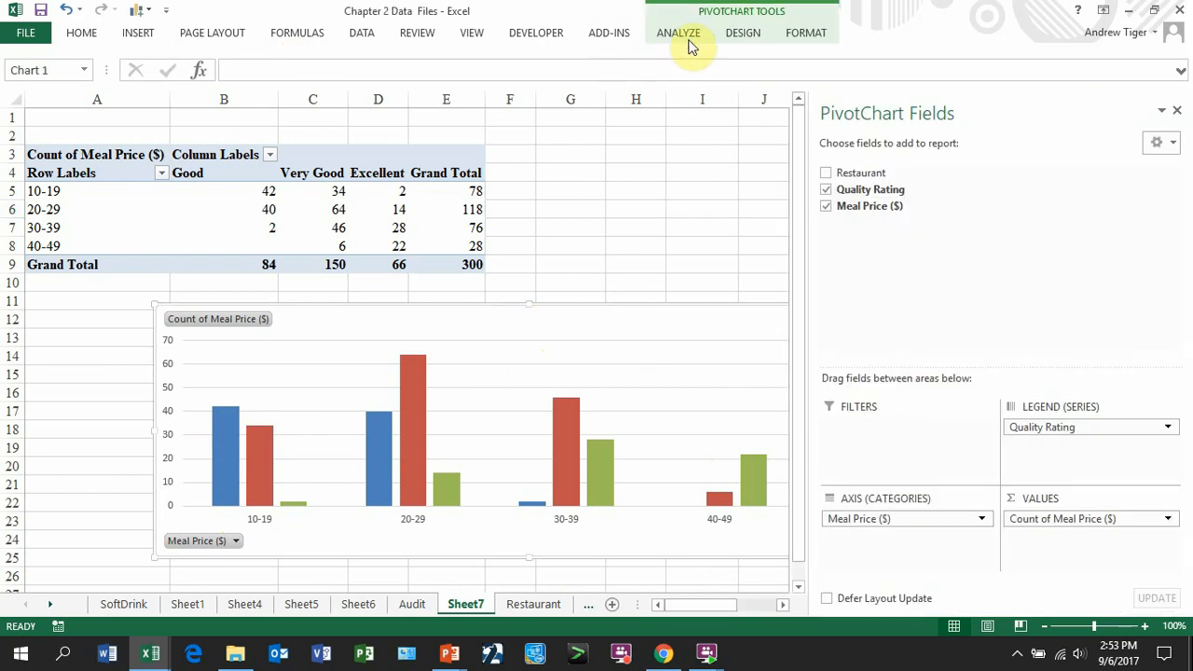
pyautogui.click(743, 33)
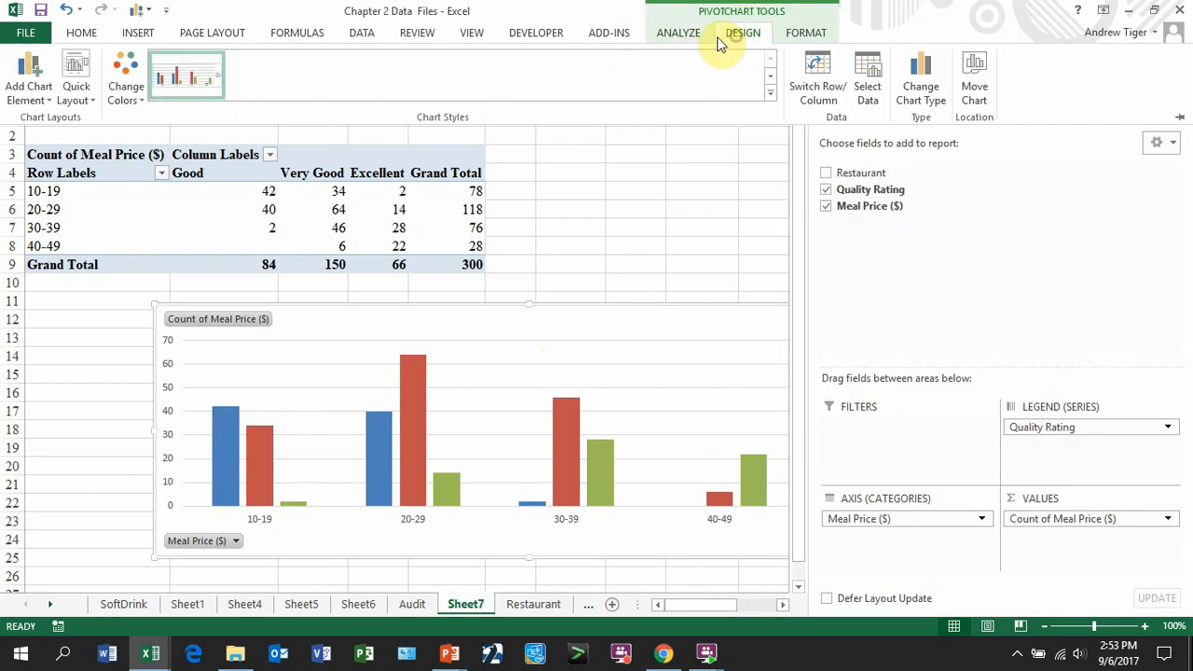
pyautogui.click(921, 75)
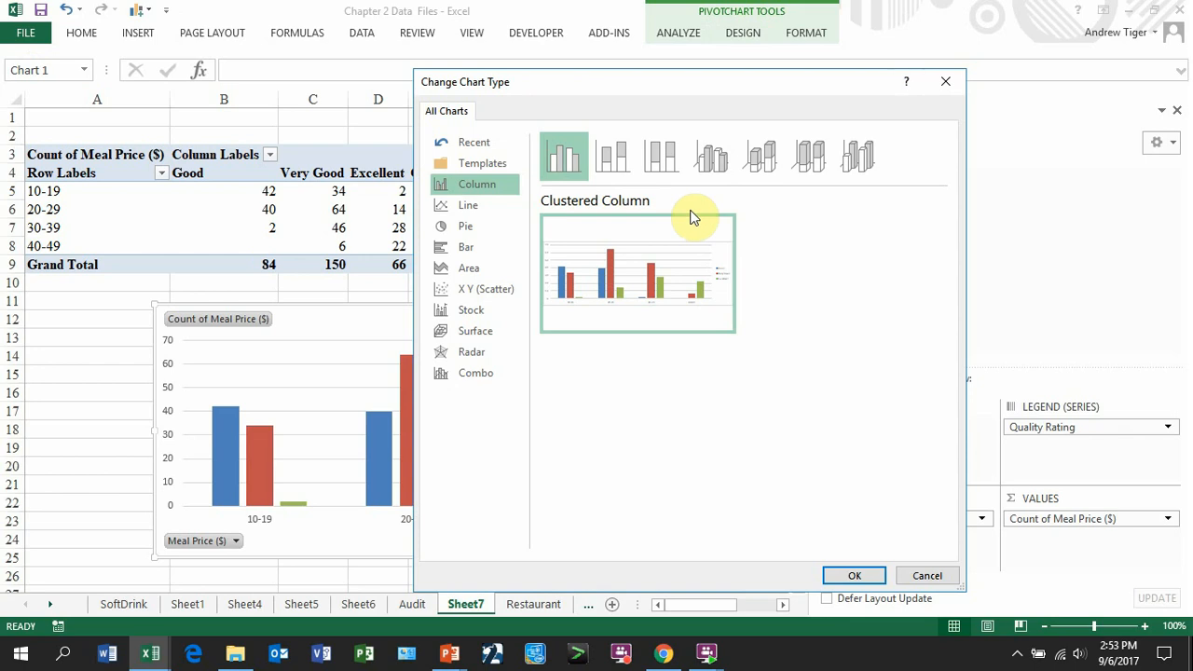
pyautogui.moveTo(612, 155)
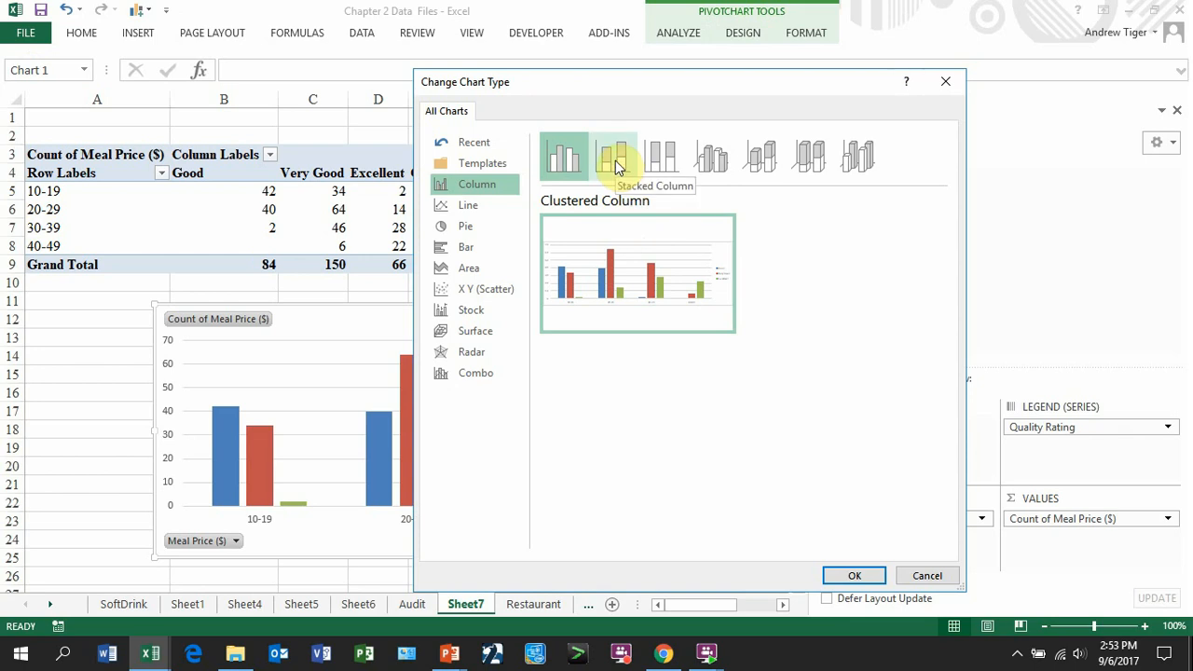
pyautogui.click(612, 156)
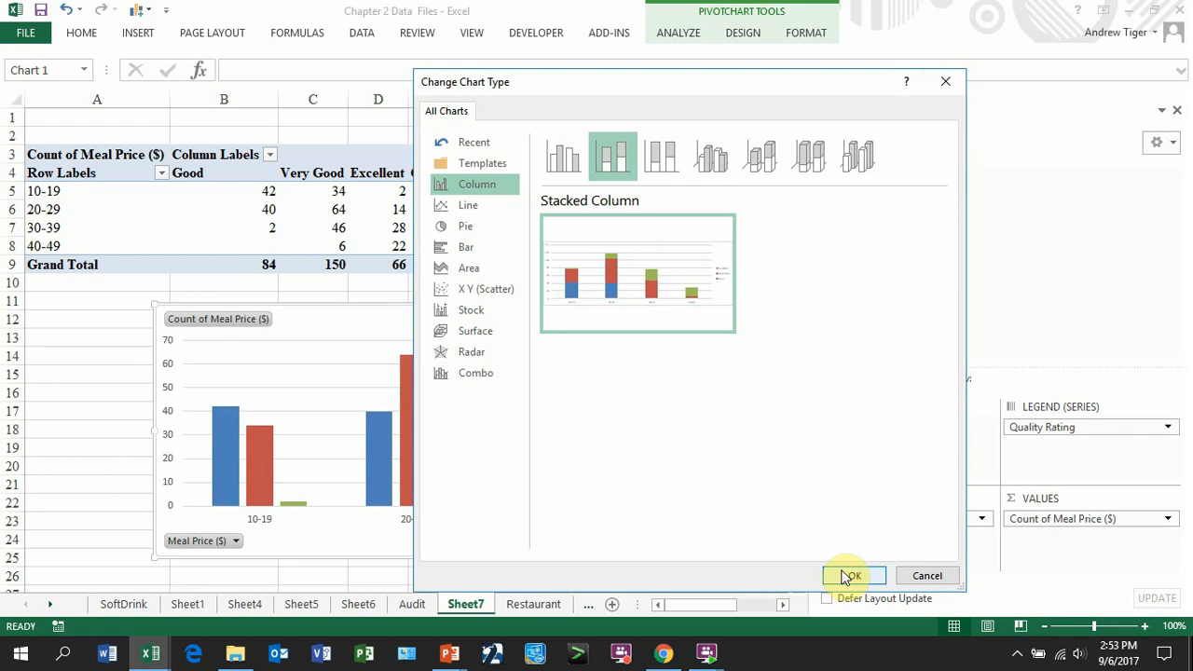
pyautogui.click(850, 575)
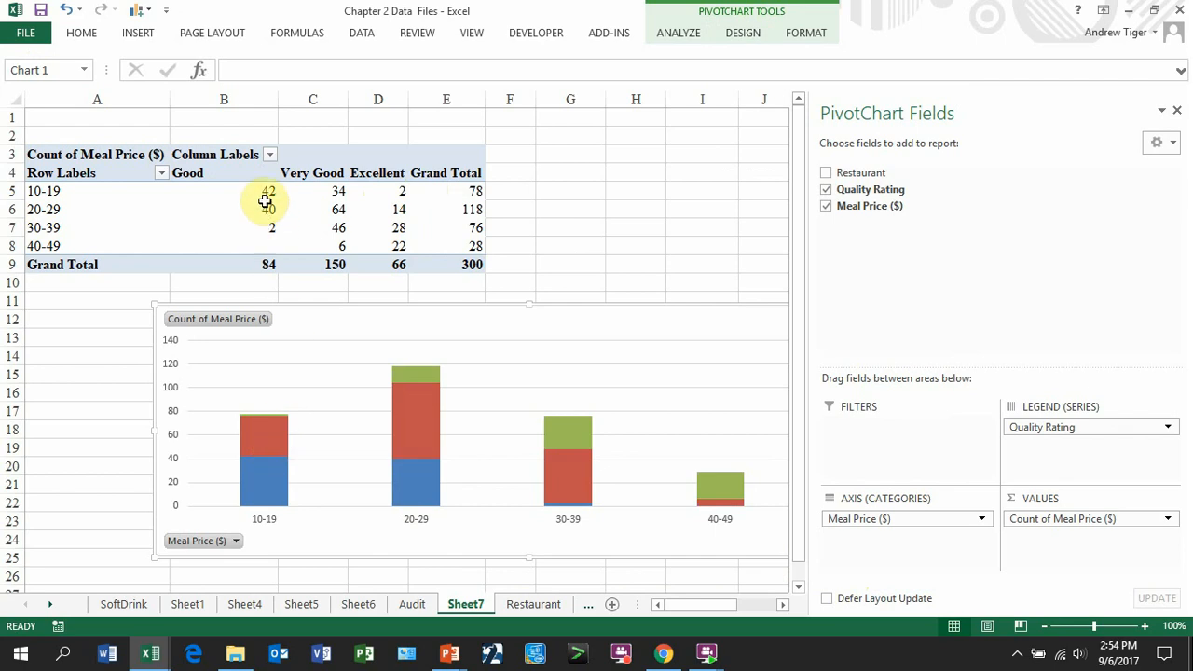
pyautogui.moveTo(464, 420)
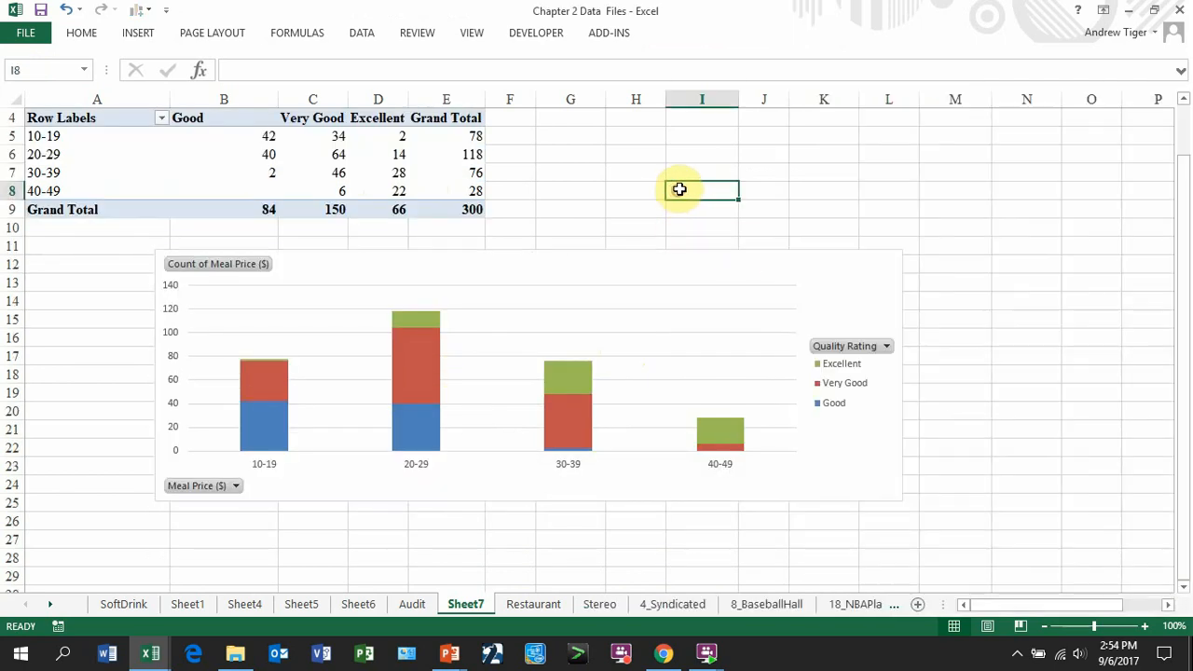
pyautogui.moveTo(403, 391)
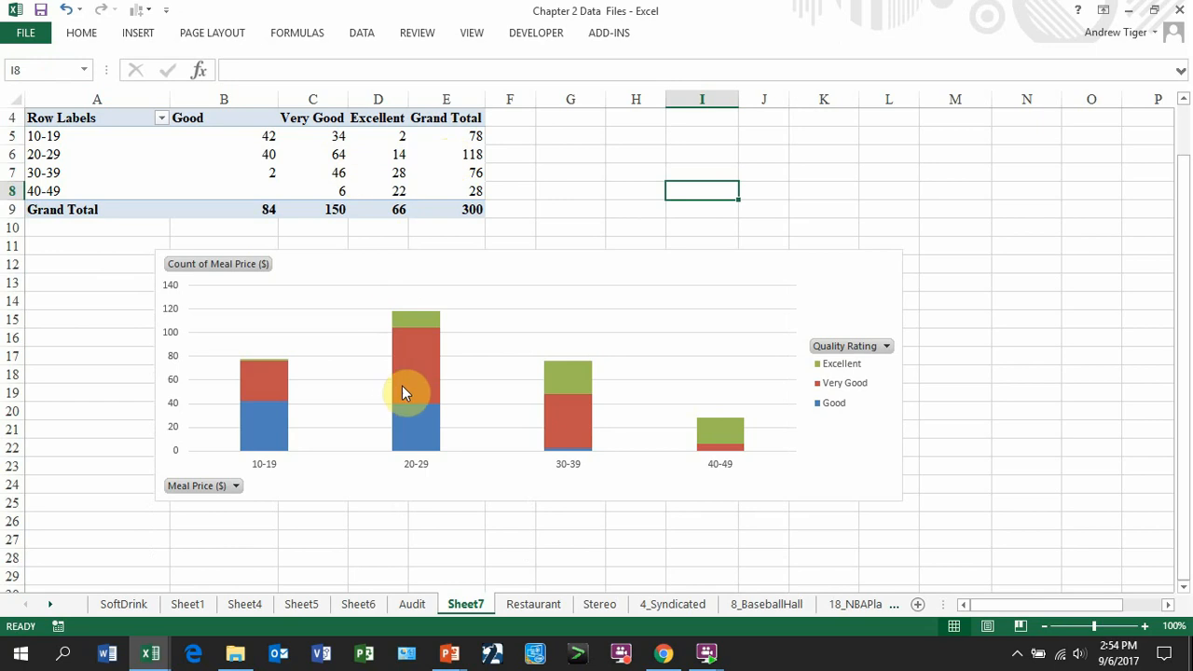
pyautogui.moveTo(440, 160)
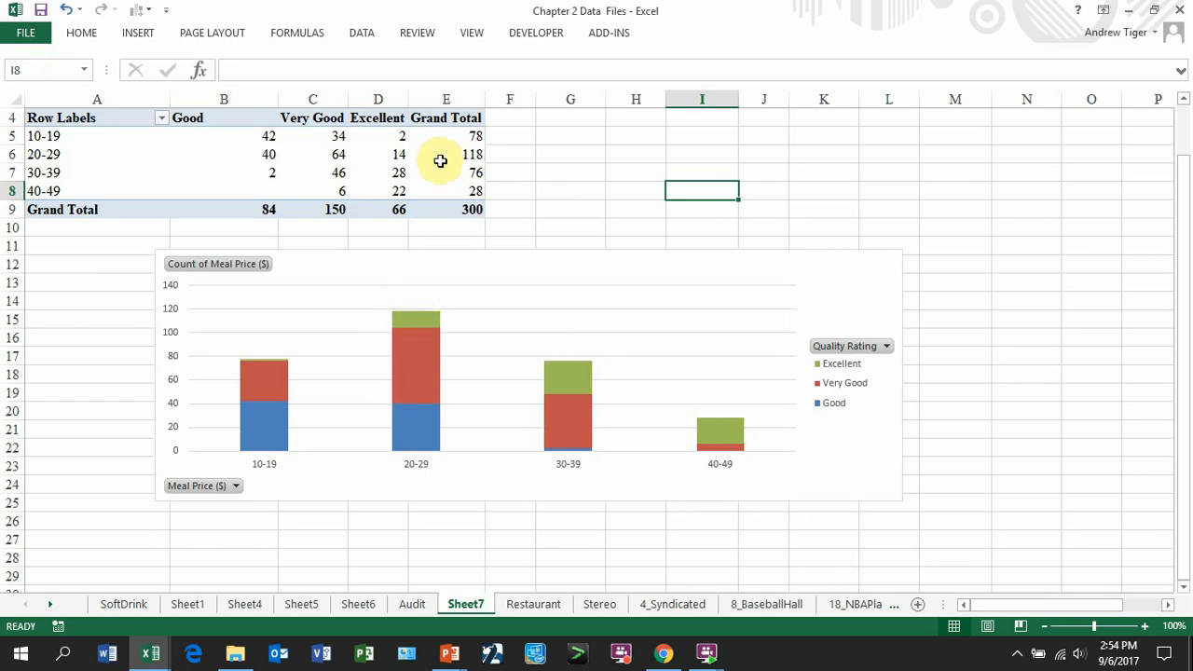
pyautogui.moveTo(390, 271)
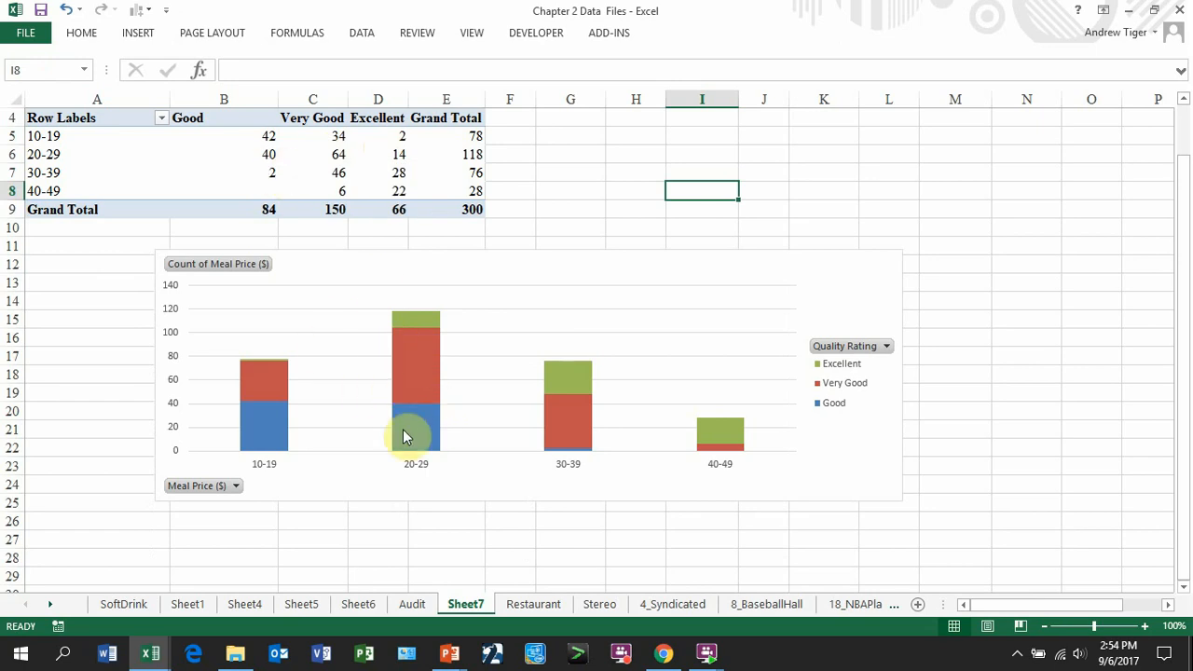
pyautogui.moveTo(719, 437)
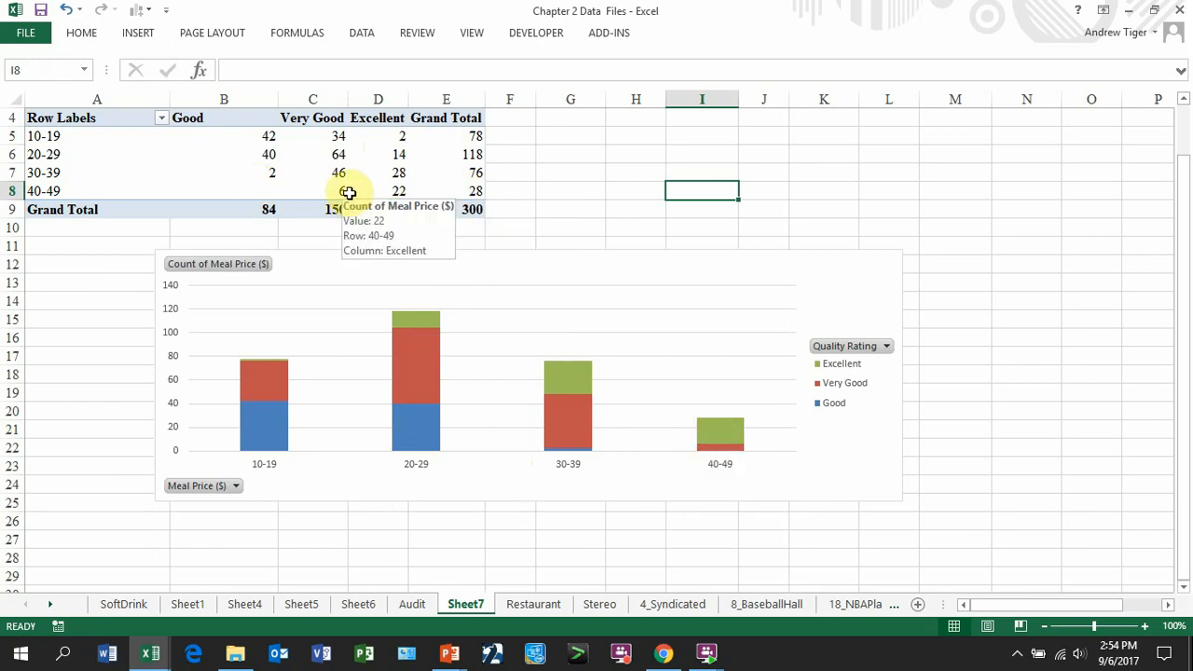
pyautogui.moveTo(726, 433)
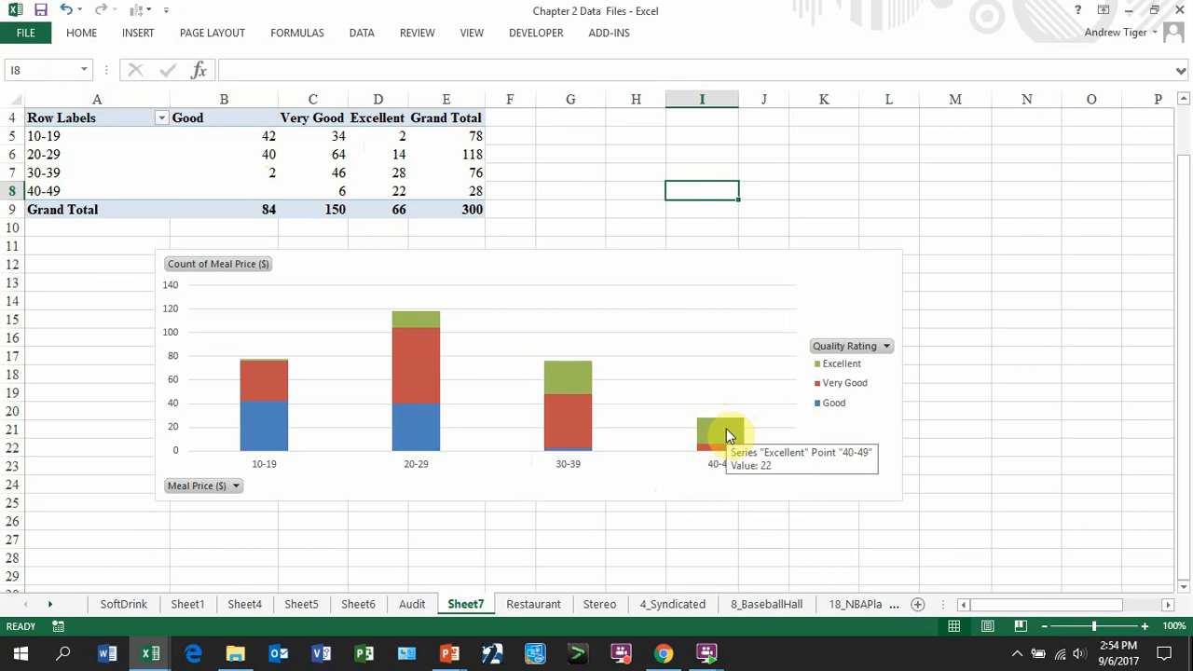
pyautogui.moveTo(809, 282)
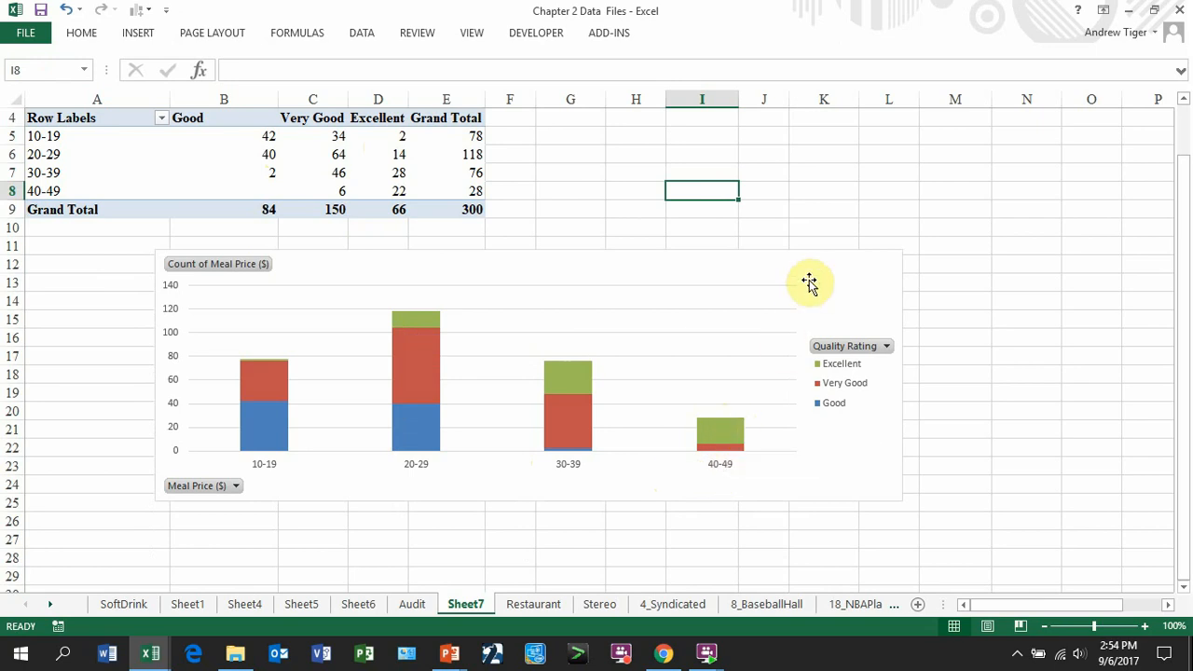
# Switch the PivotChart's type to 100% Stacked Column
pyautogui.click(808, 282)
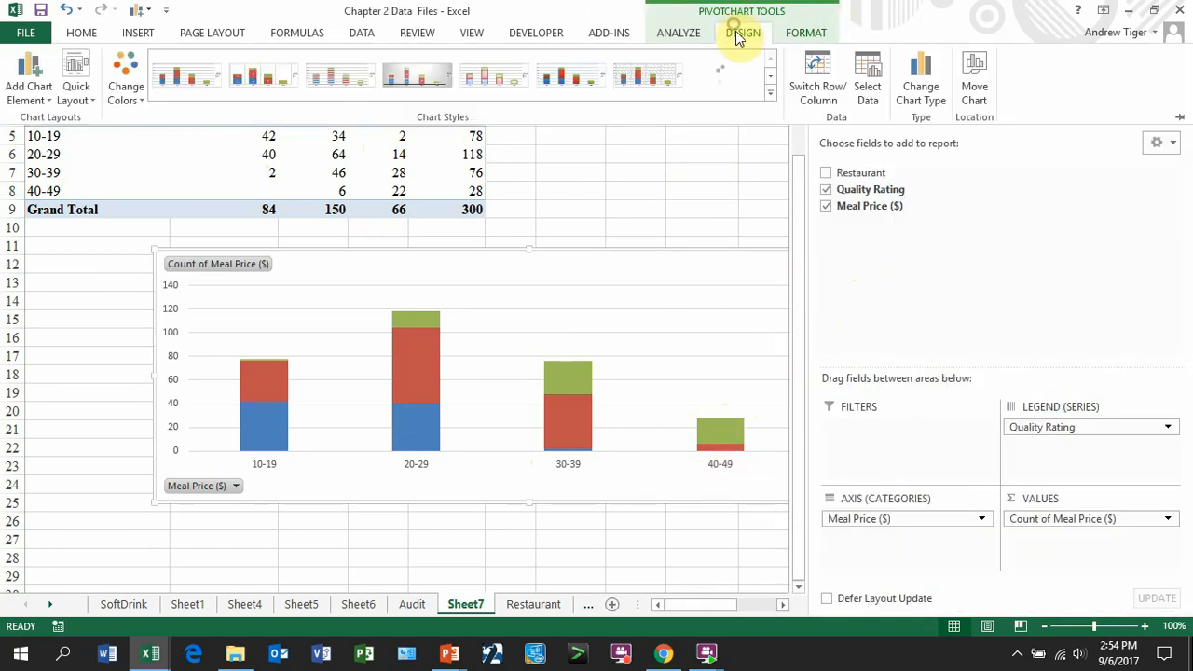
pyautogui.click(919, 70)
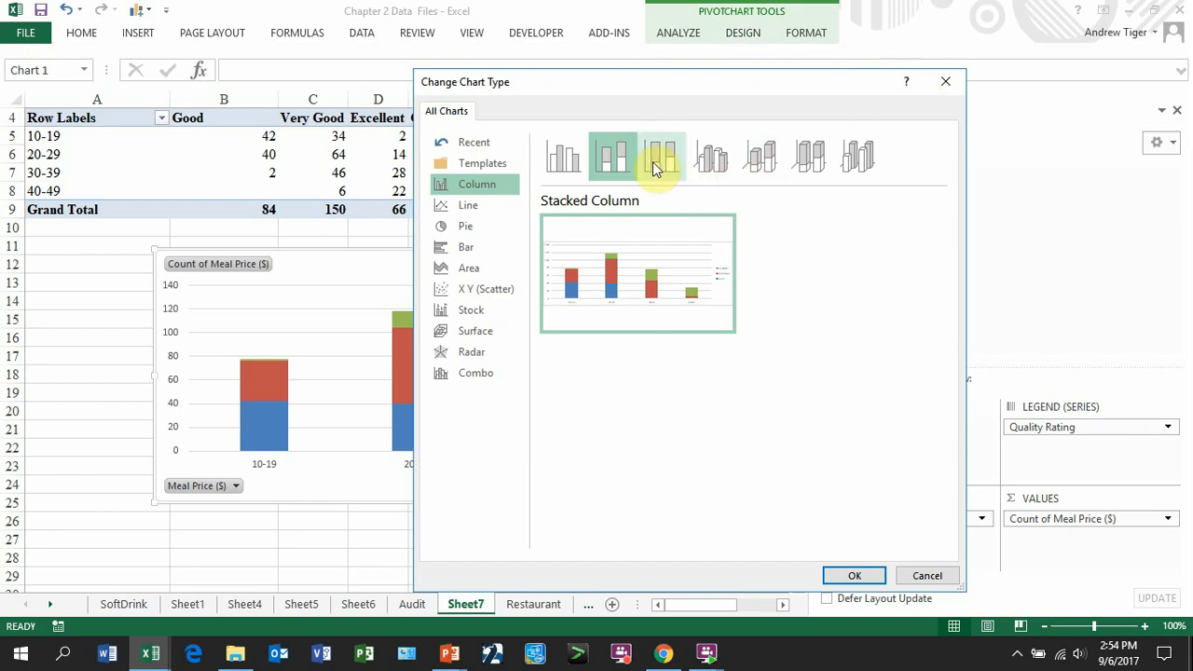
pyautogui.moveTo(662, 155)
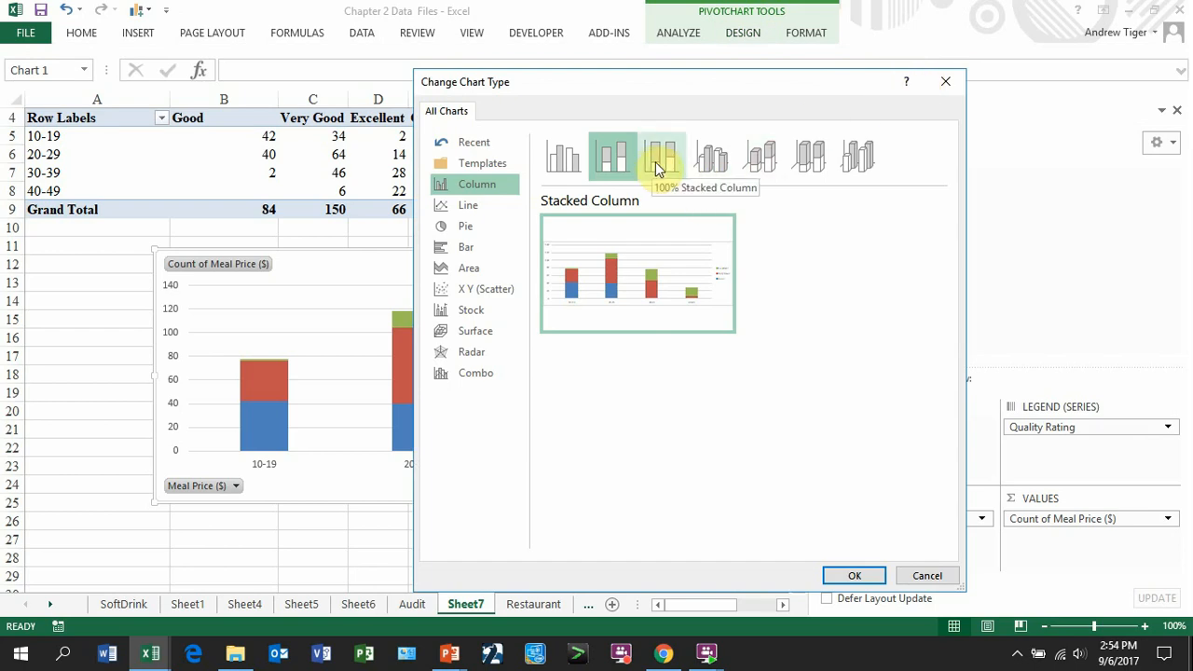
pyautogui.click(661, 155)
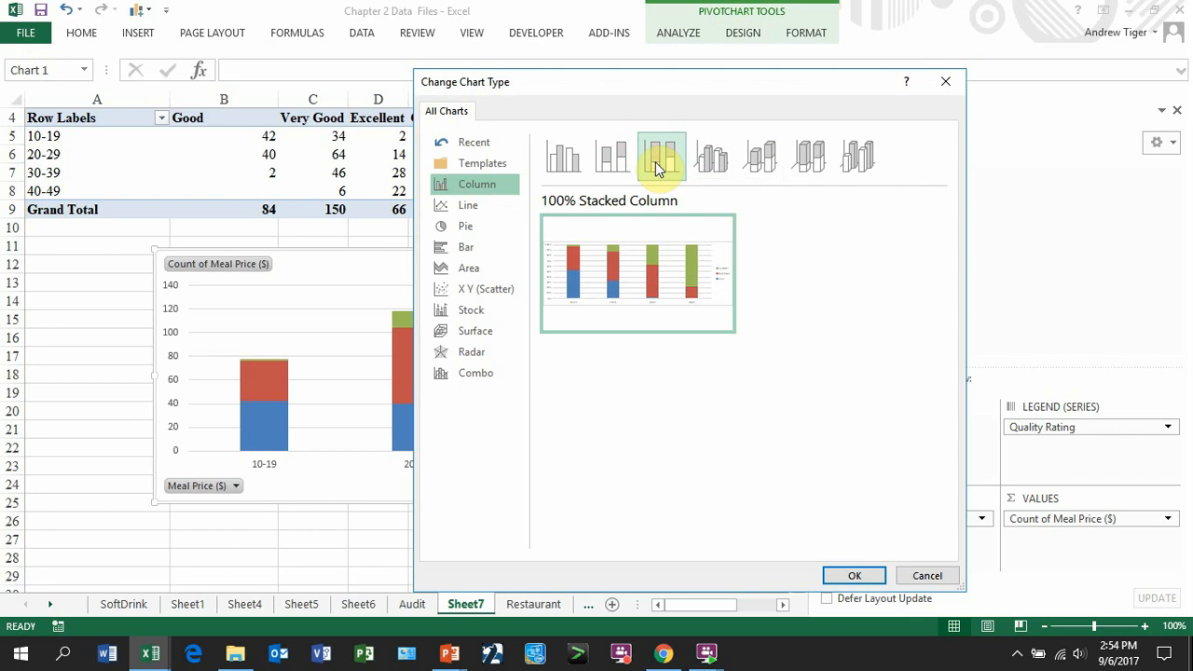
pyautogui.click(853, 575)
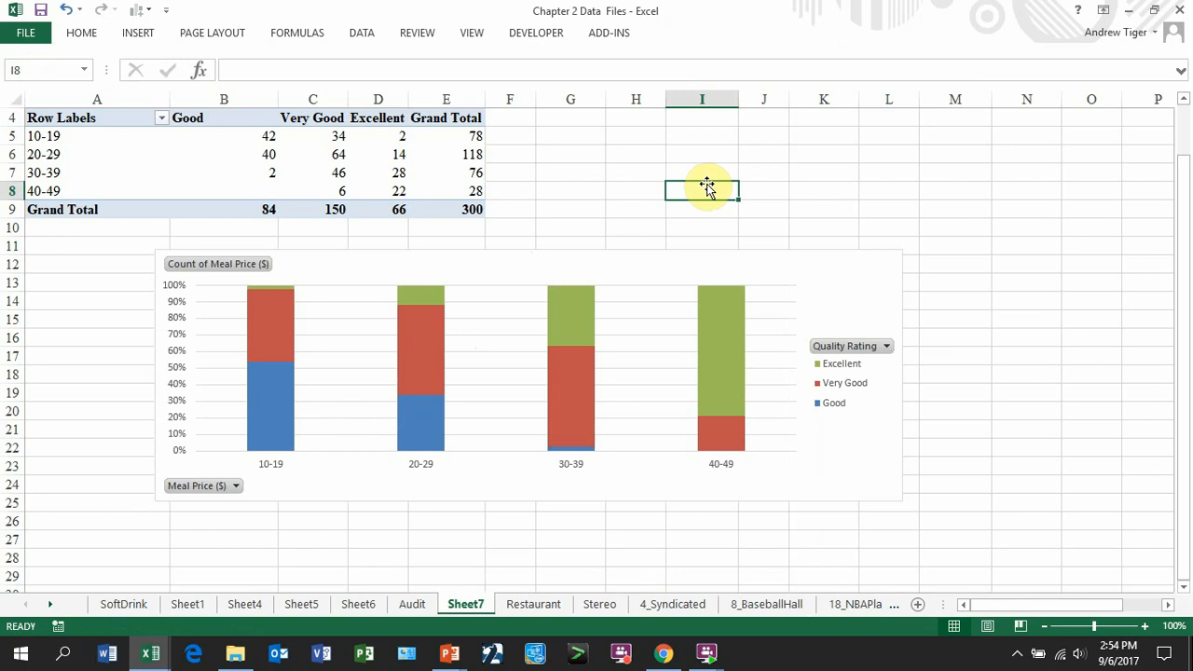
pyautogui.moveTo(450, 310)
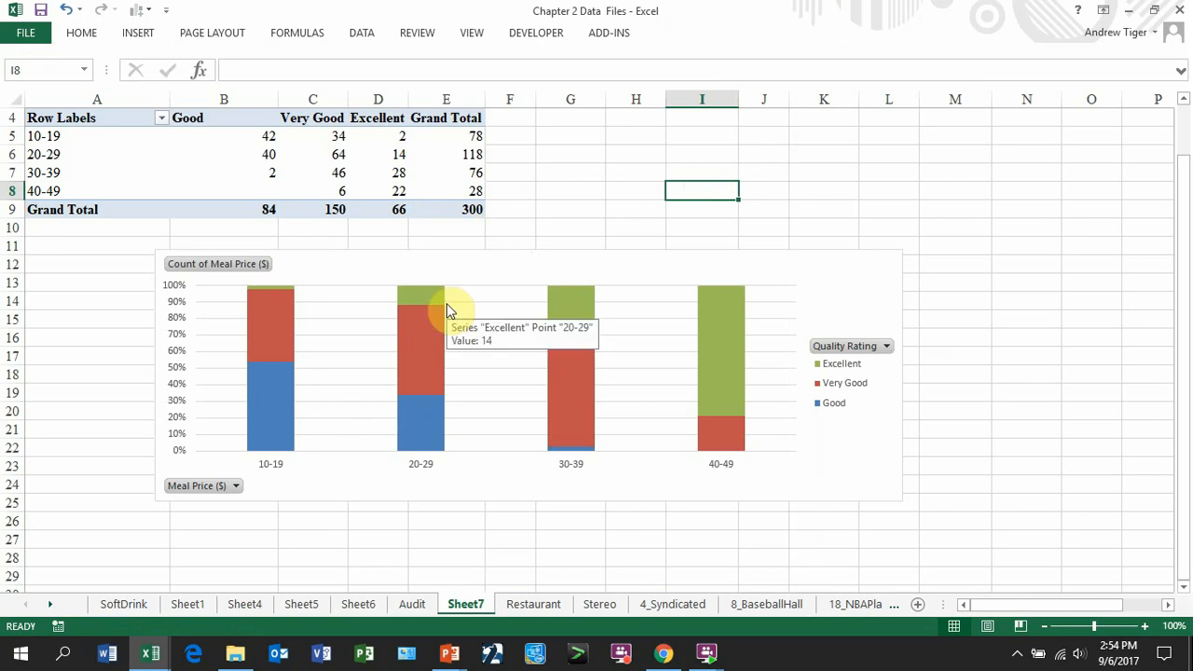
pyautogui.moveTo(284, 362)
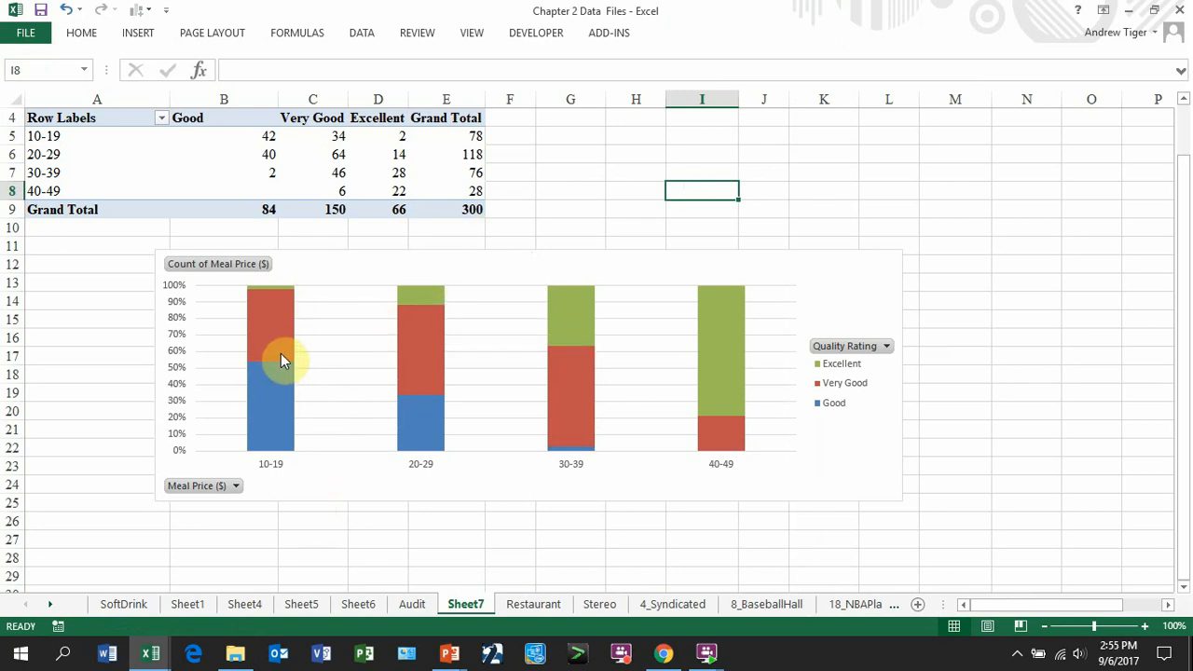
pyautogui.moveTo(275, 296)
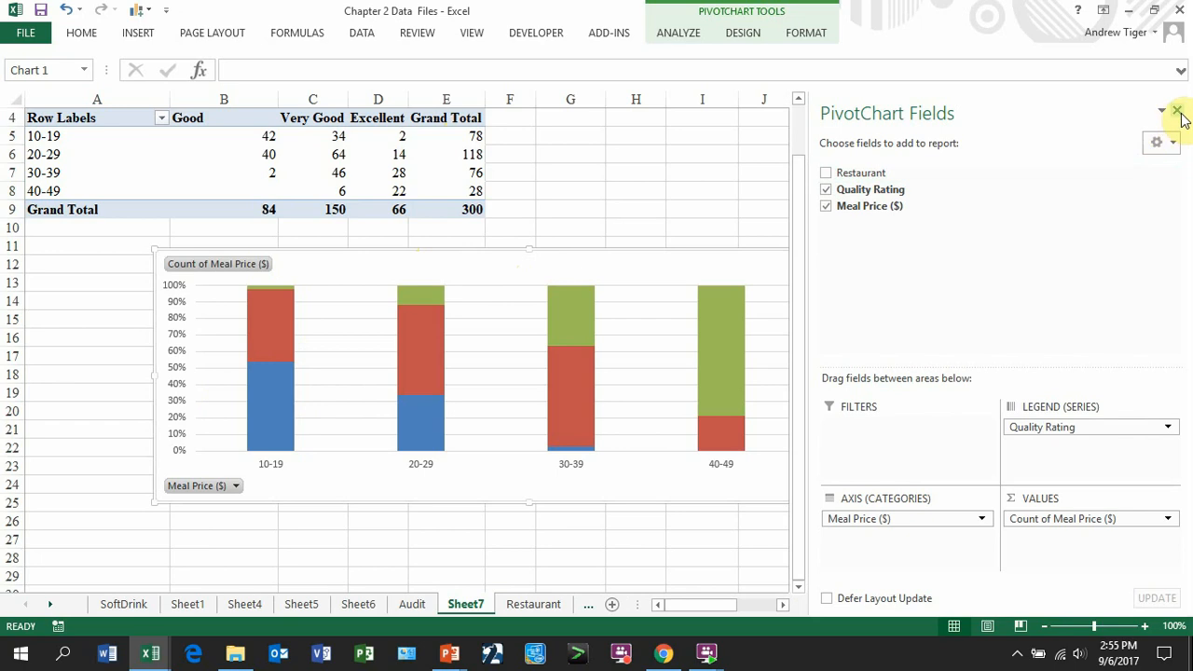
pyautogui.moveTo(1178, 113)
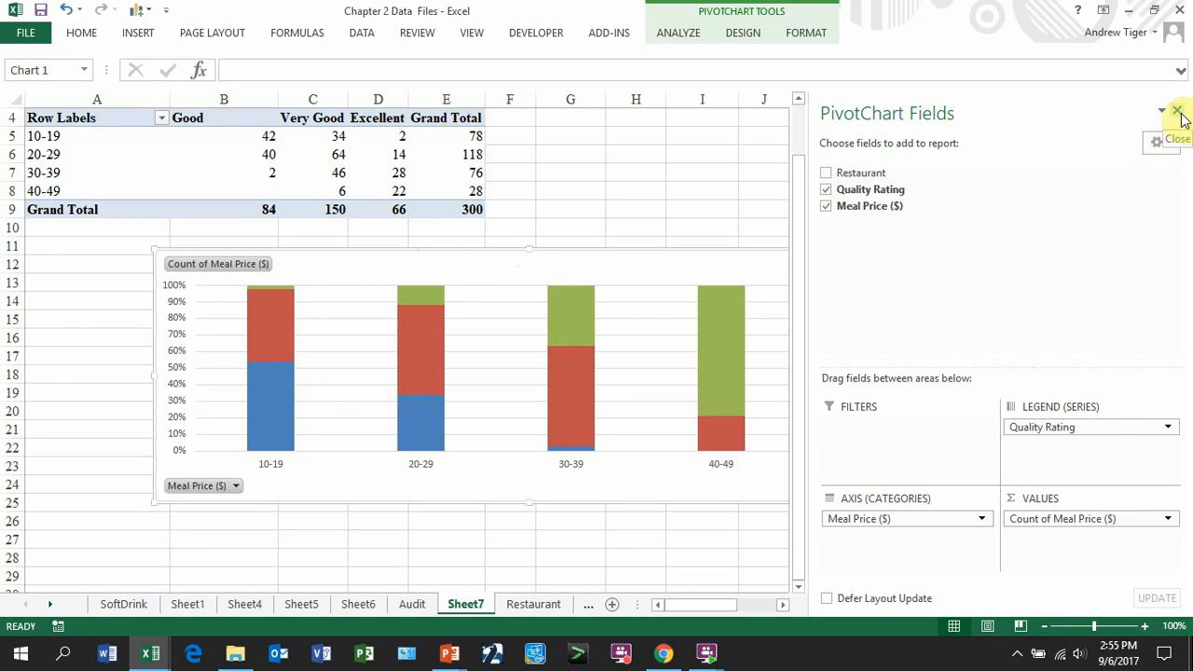
# Close the PivotChart Fields pane and click back into the sheet
pyautogui.click(1178, 112)
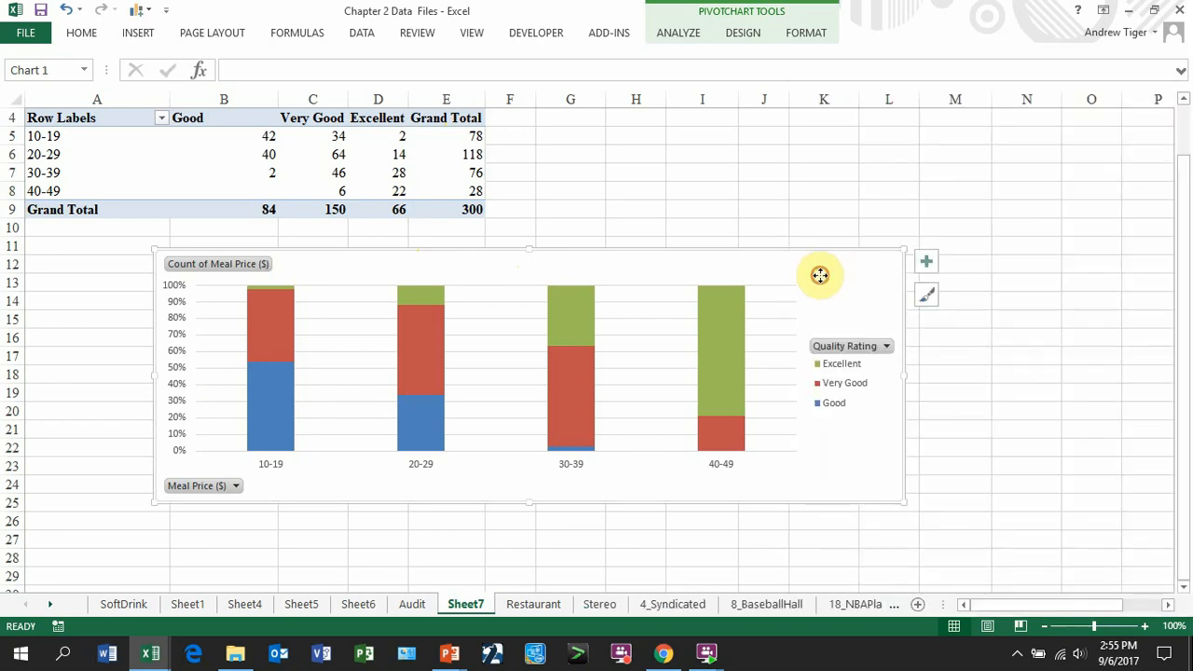
pyautogui.click(888, 190)
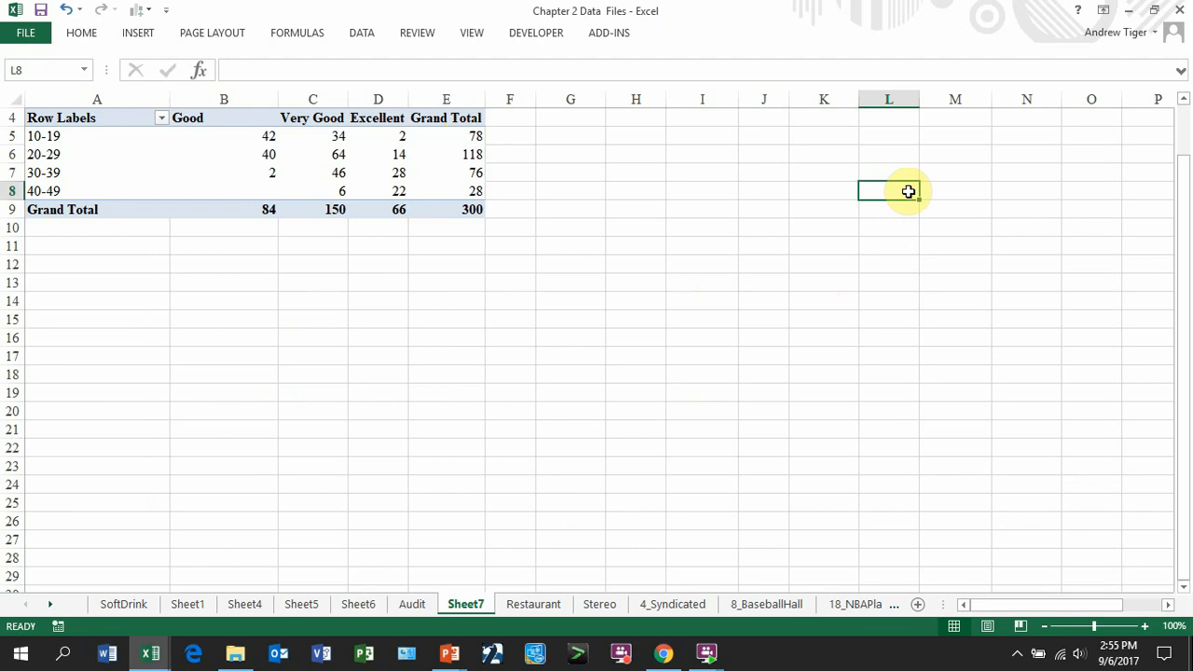
pyautogui.moveTo(205, 254)
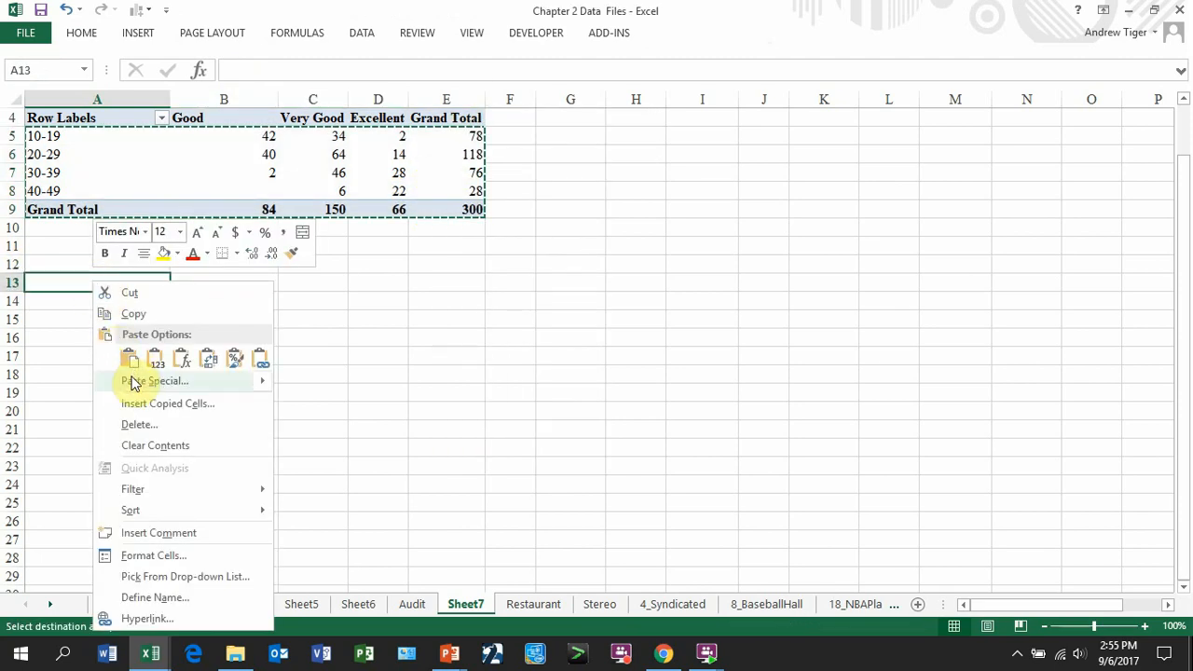
# Paste the crosstab as values and enter Very Good and Excellent headings
pyautogui.click(155, 380)
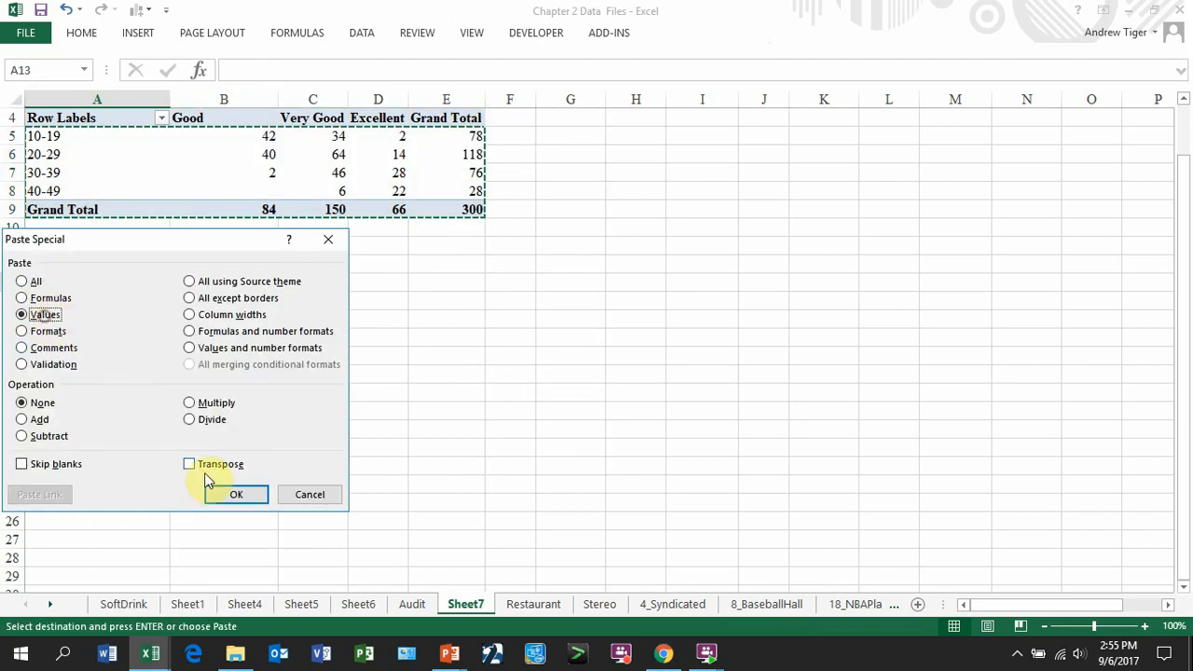
pyautogui.click(236, 494)
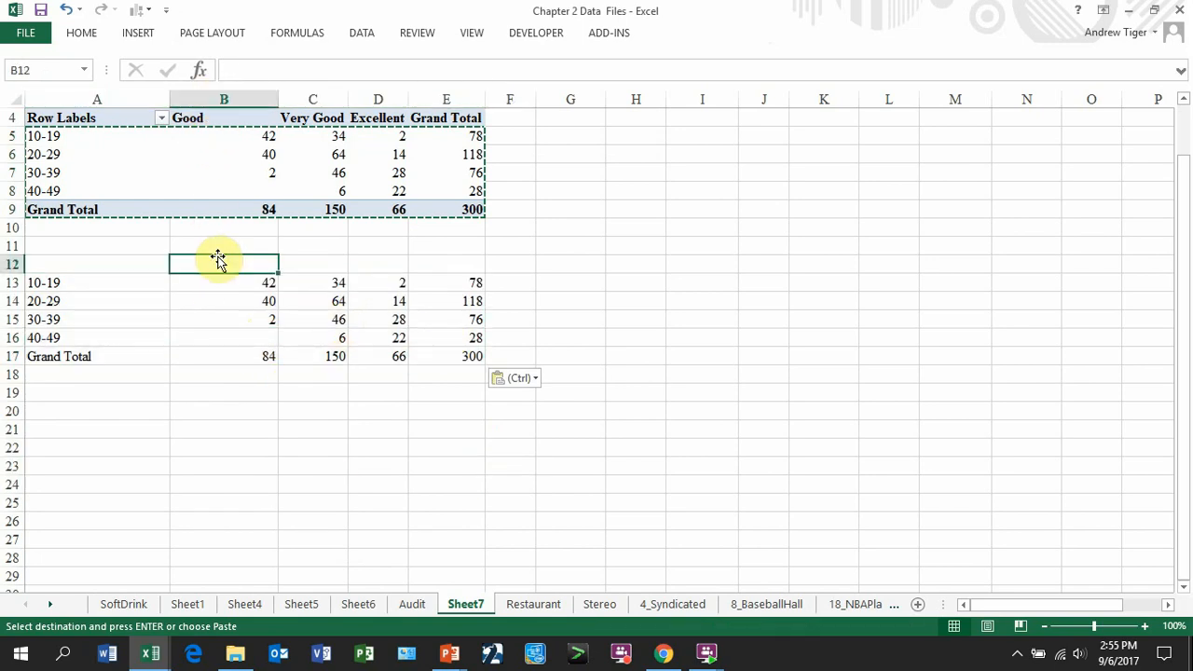
pyautogui.write('Very Good')
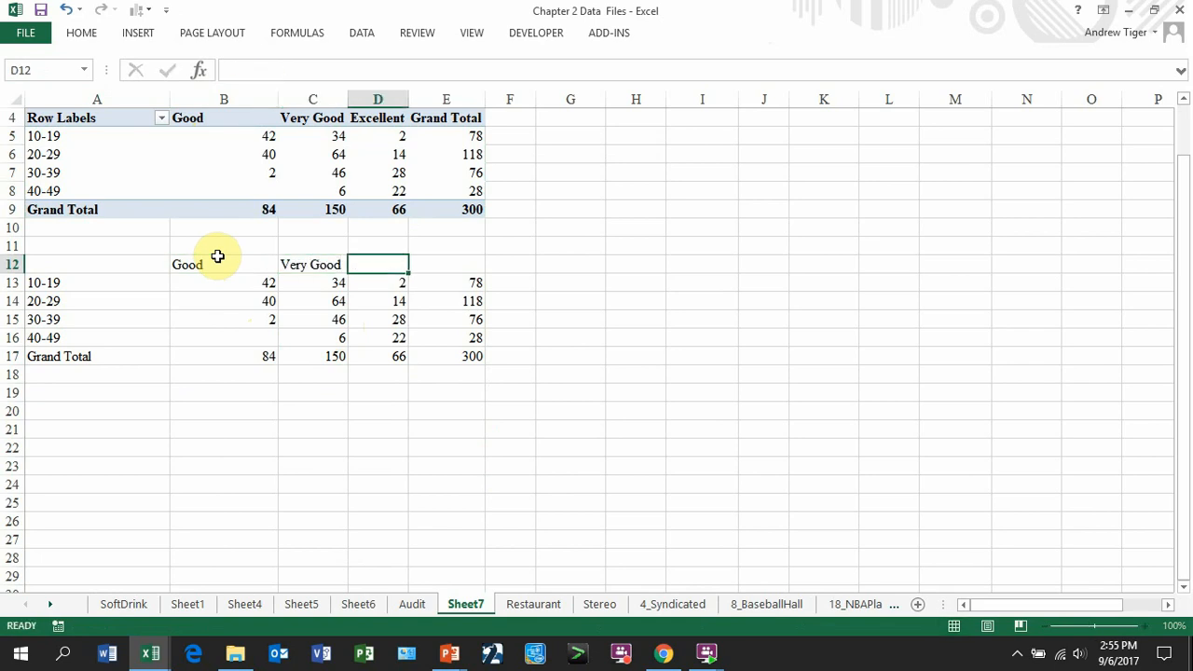
pyautogui.write('Excellent')
pyautogui.click(446, 264)
pyautogui.write('Total')
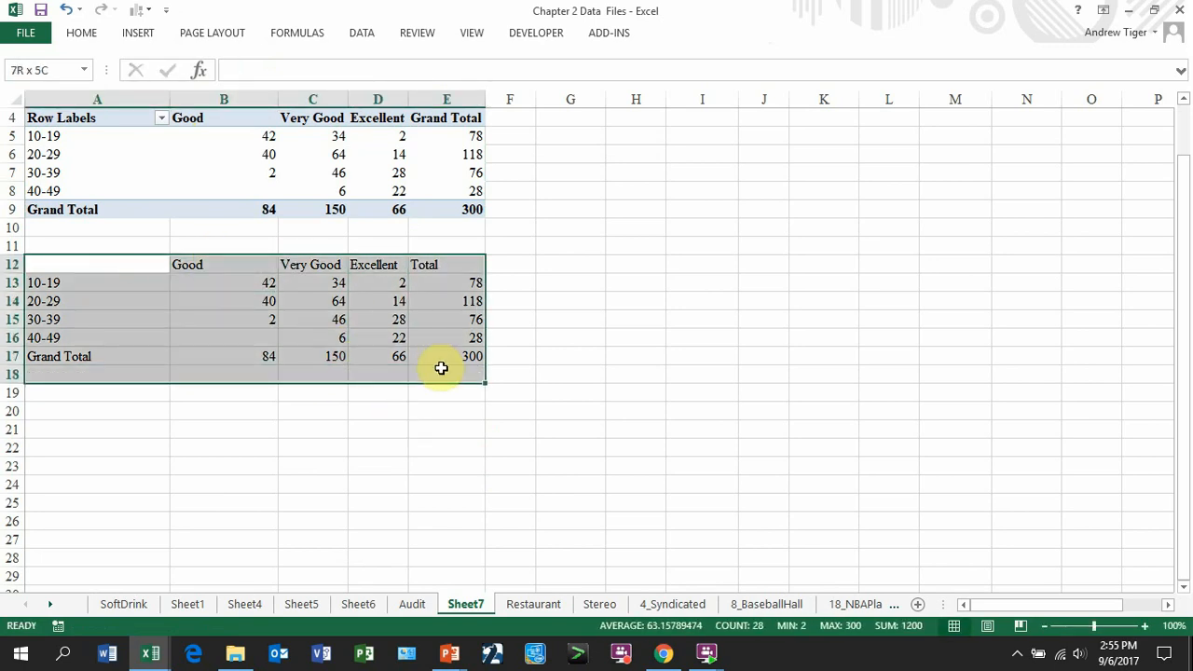
# Paste a second table copy and fill =B13/$E$17 across and down to row 23
pyautogui.click(96, 264)
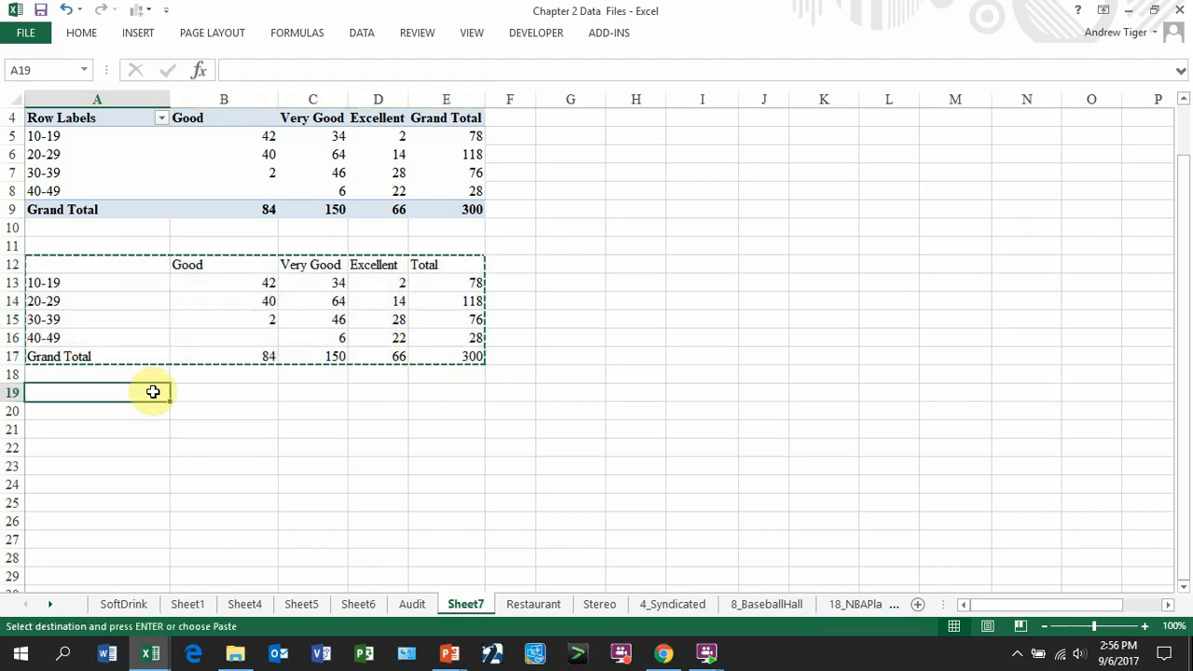
pyautogui.press('Enter')
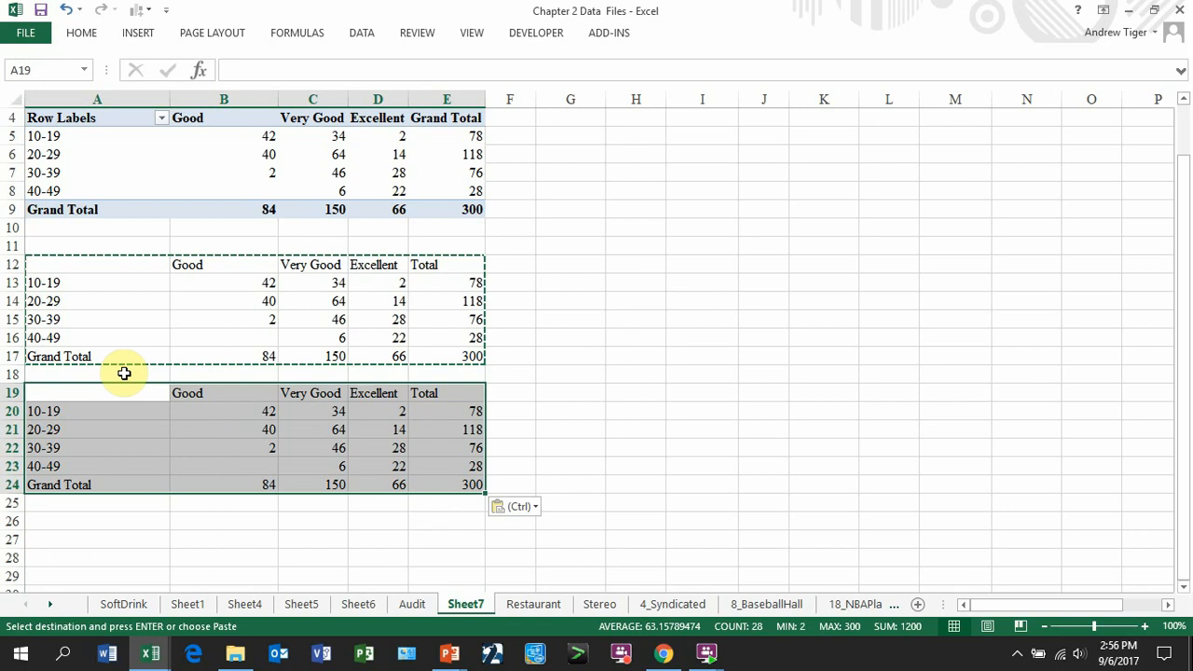
pyautogui.click(223, 411)
pyautogui.write('=')
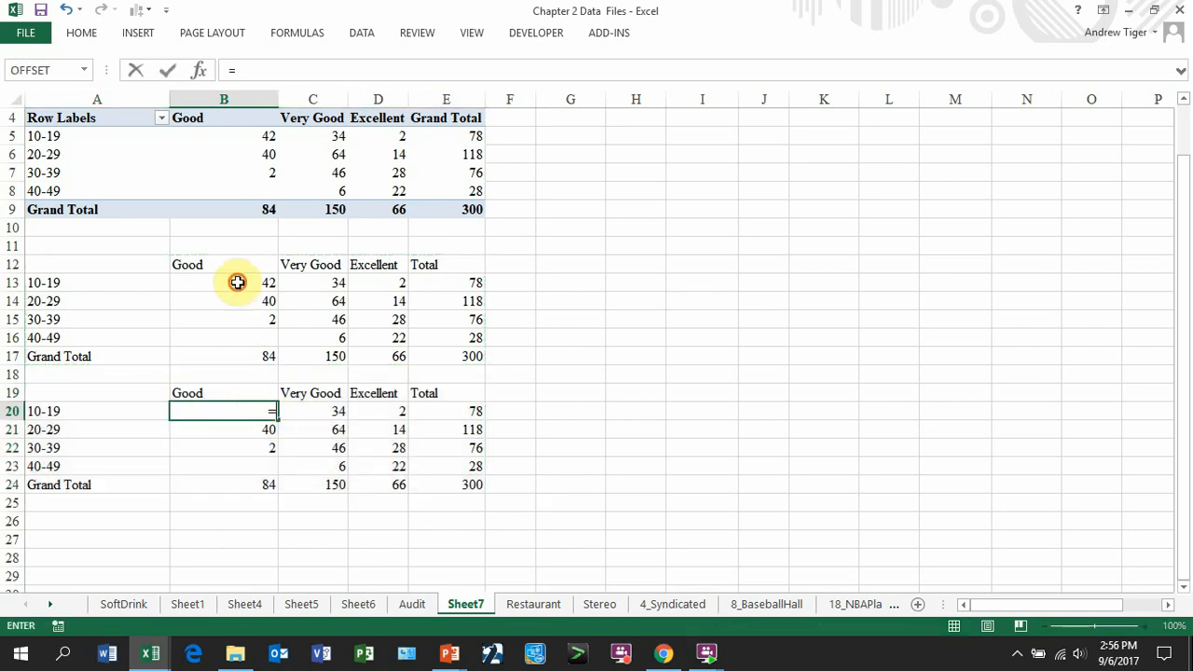
pyautogui.click(237, 282)
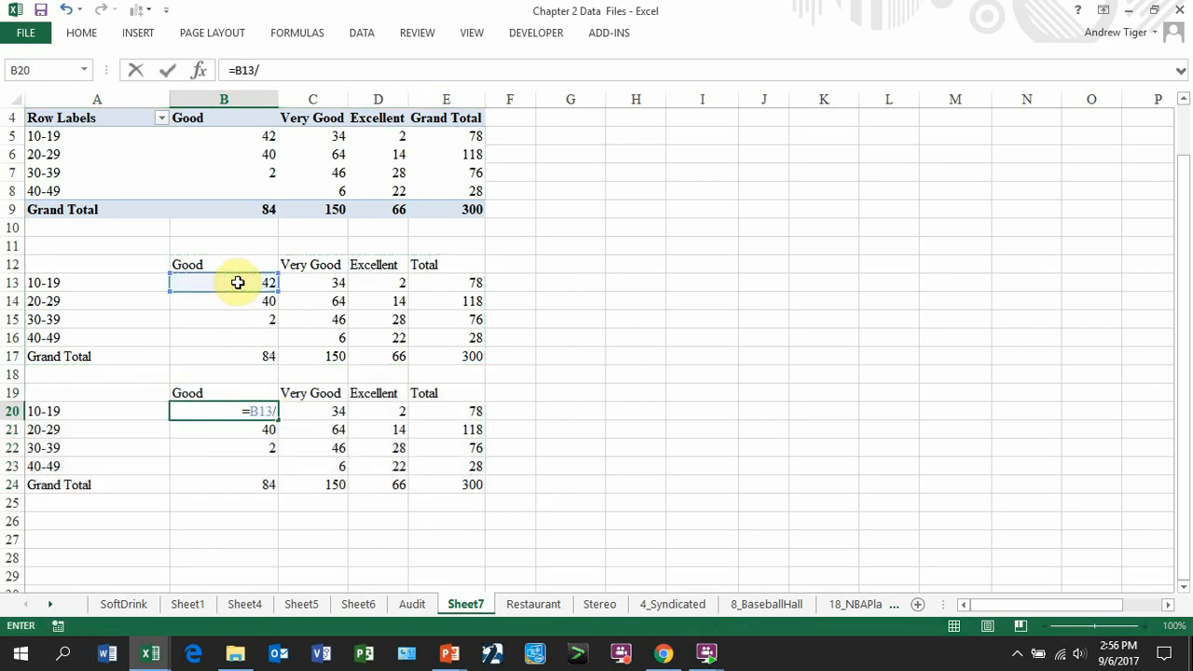
pyautogui.click(445, 356)
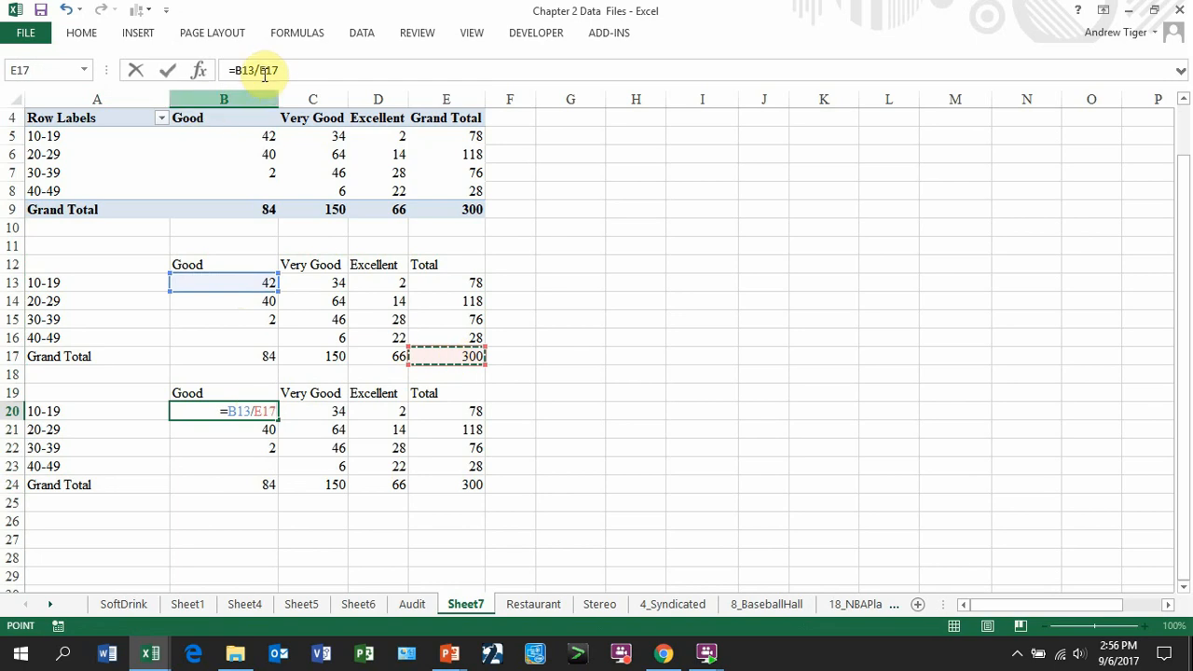
pyautogui.press('f4')
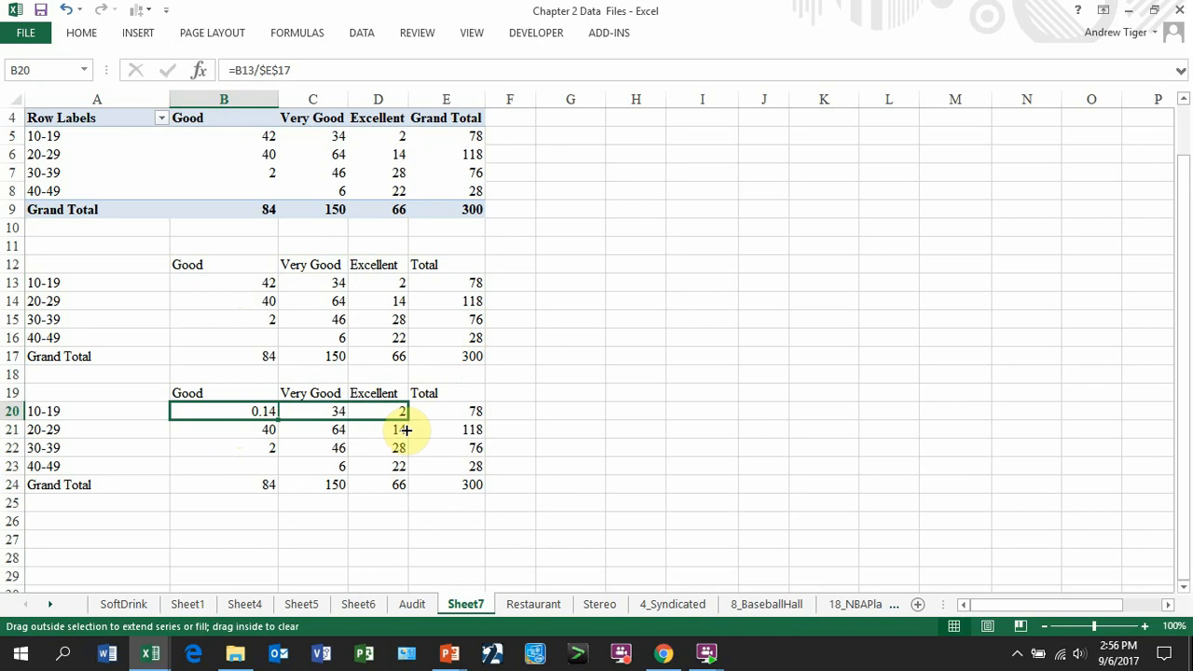
pyautogui.moveTo(280, 411); pyautogui.dragTo(405, 484)
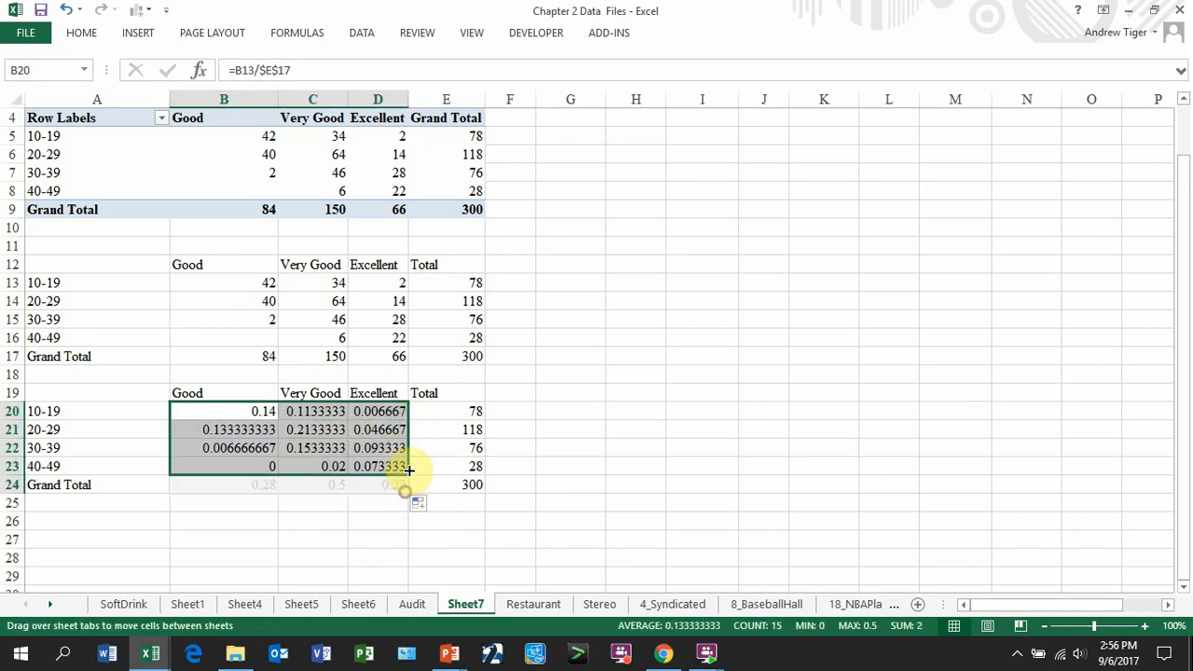
pyautogui.moveTo(410, 470); pyautogui.dragTo(410, 485)
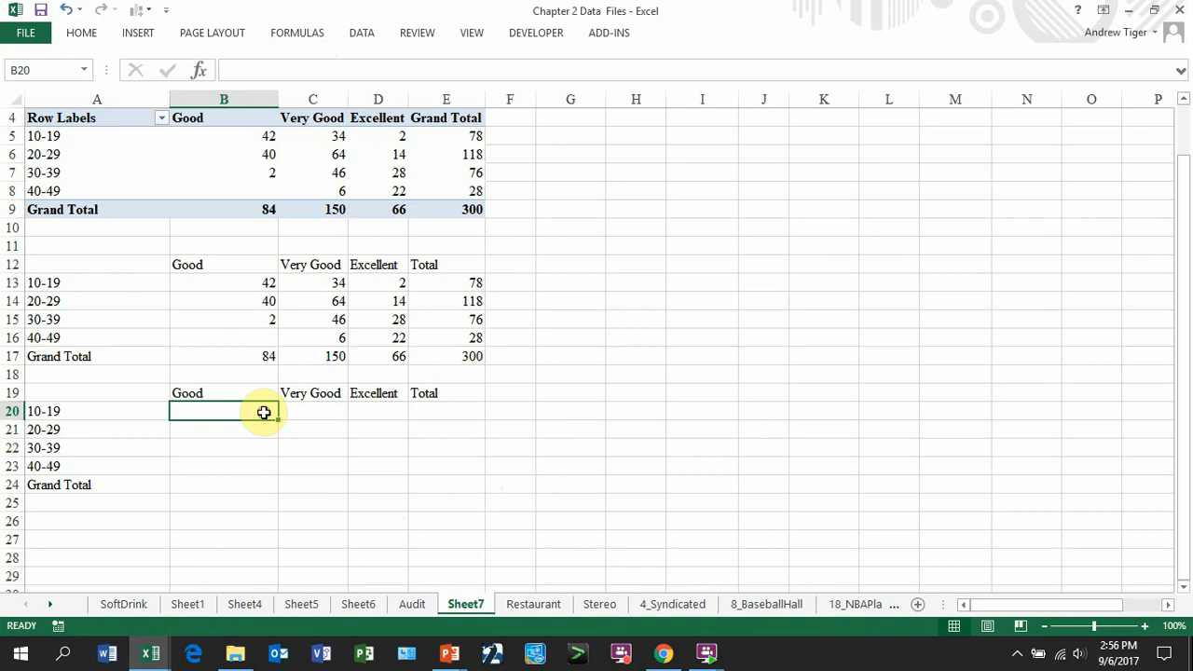
# Enter =B13/$E$17 in B20, then fill it across to E20 and down to row 24
pyautogui.click(222, 283)
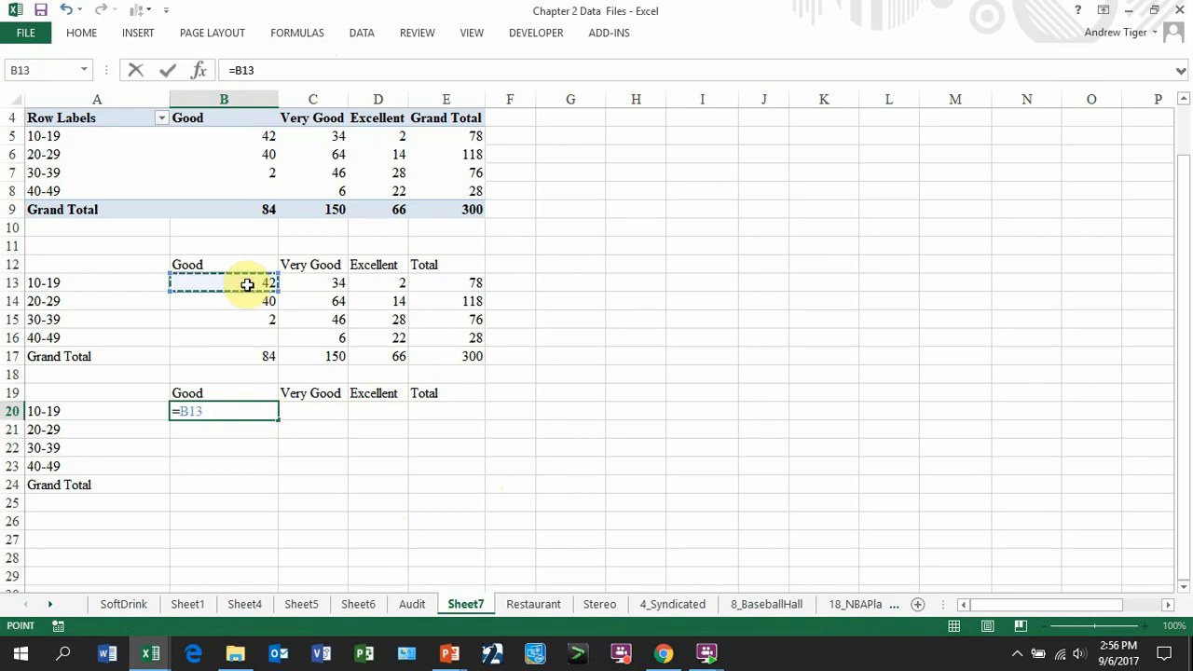
pyautogui.click(445, 356)
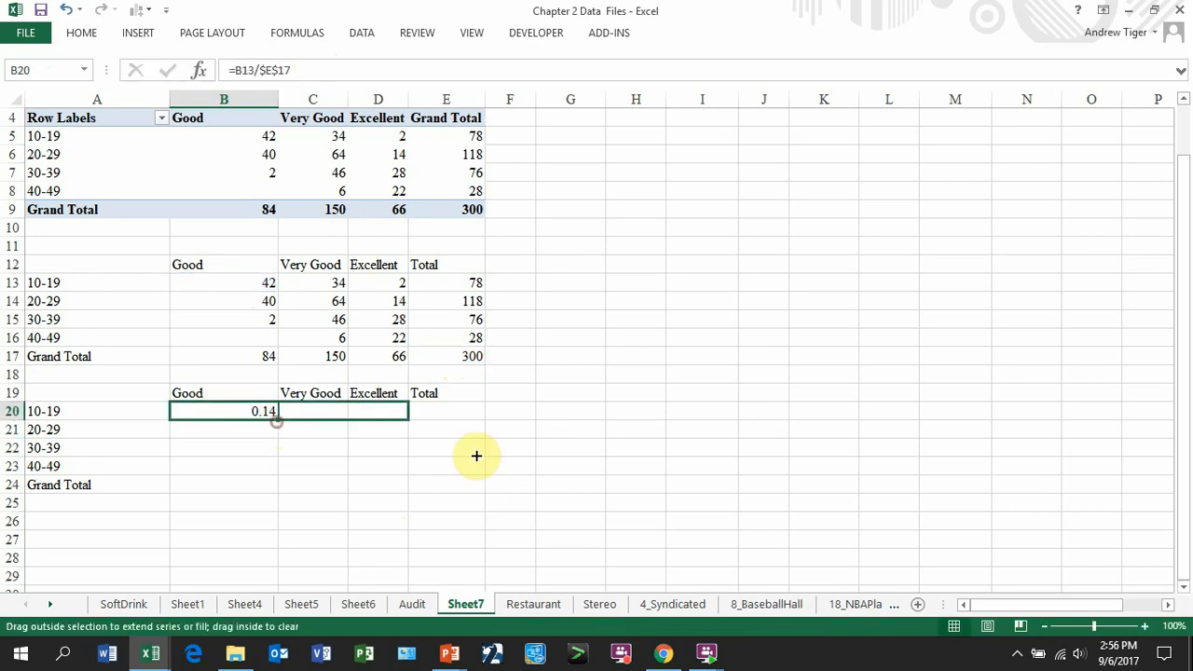
pyautogui.moveTo(276, 422); pyautogui.dragTo(466, 499)
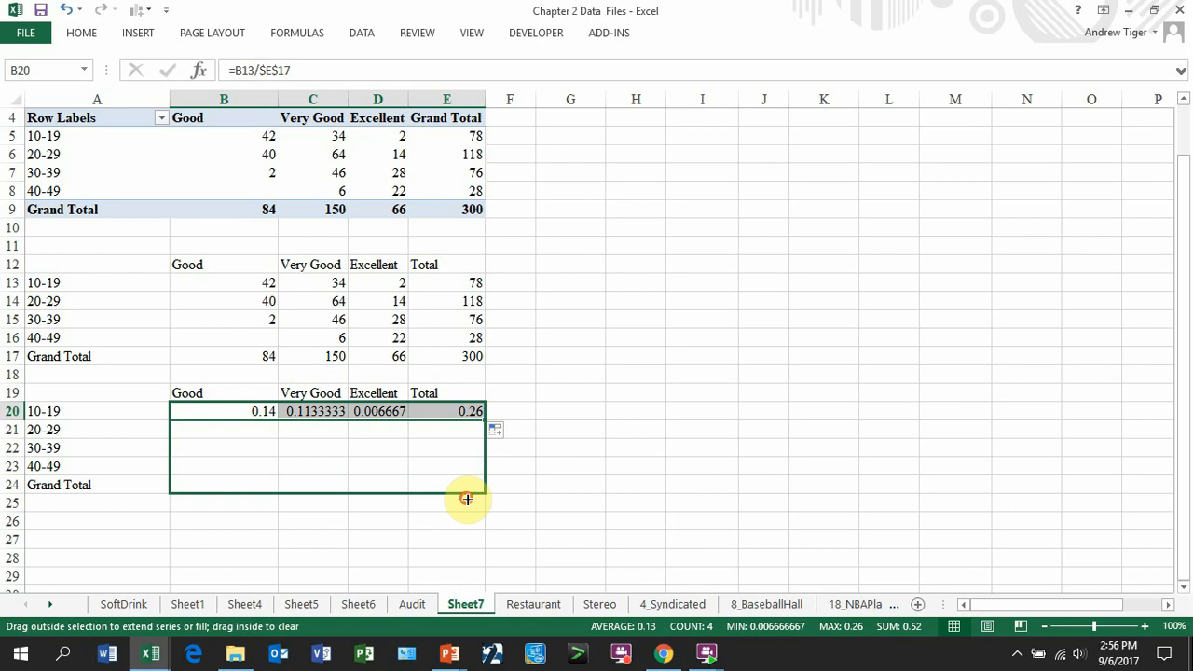
pyautogui.moveTo(467, 411); pyautogui.dragTo(466, 485)
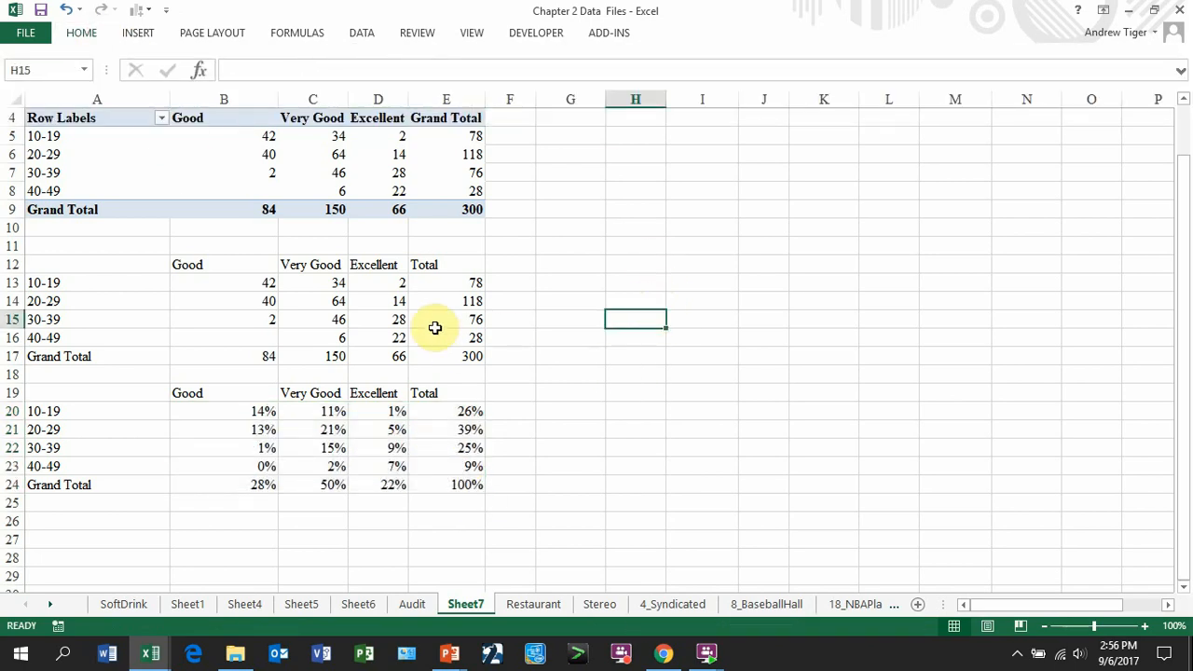
pyautogui.moveTo(247, 416)
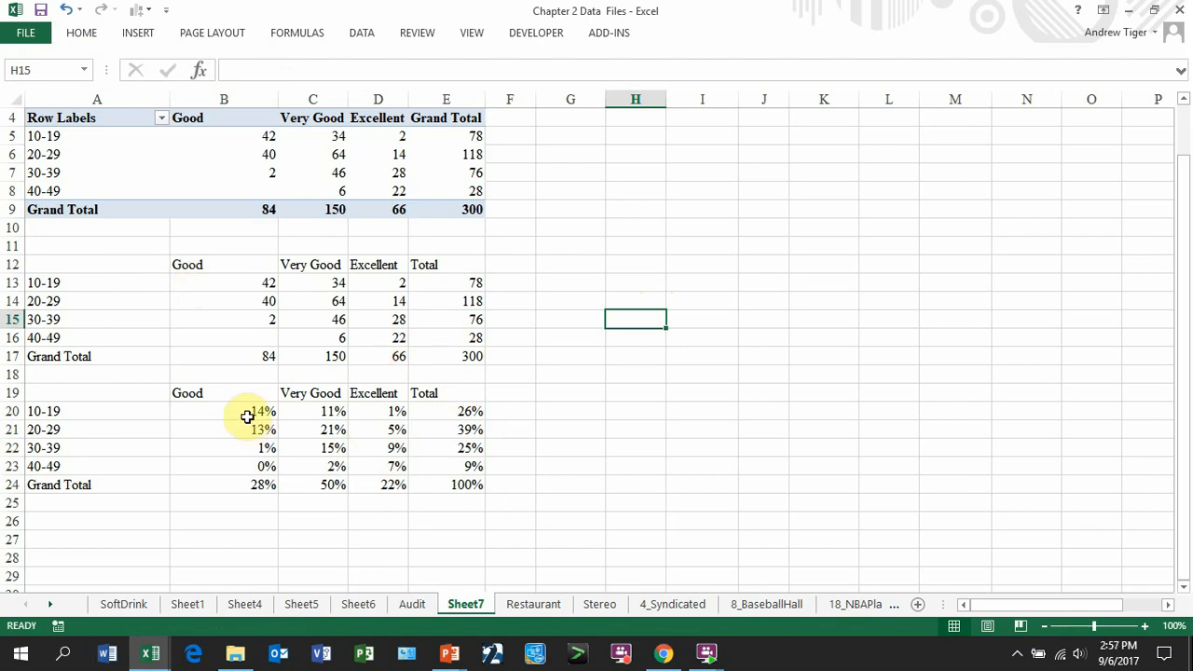
pyautogui.click(247, 411)
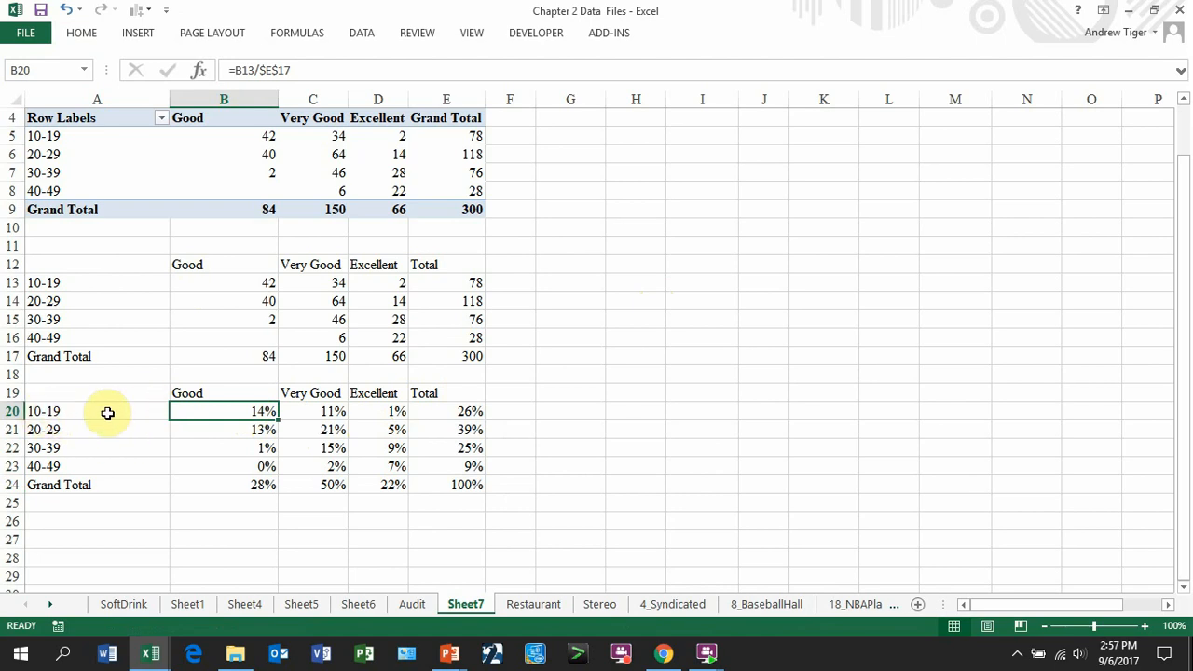
pyautogui.moveTo(209, 404)
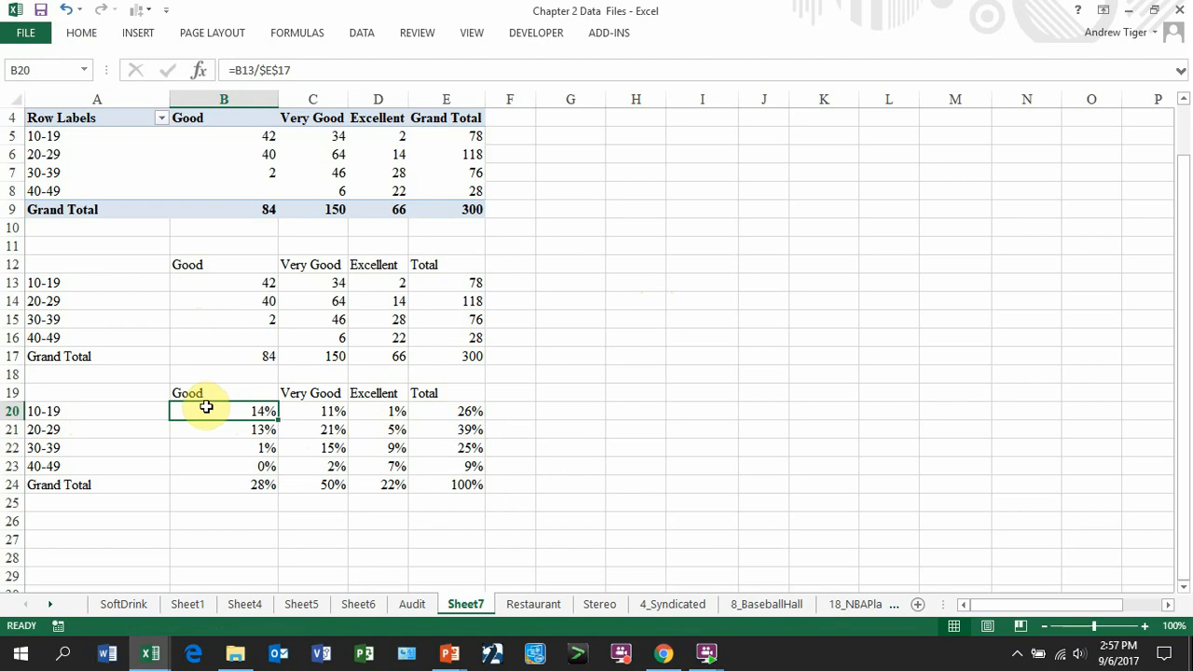
pyautogui.moveTo(193, 307)
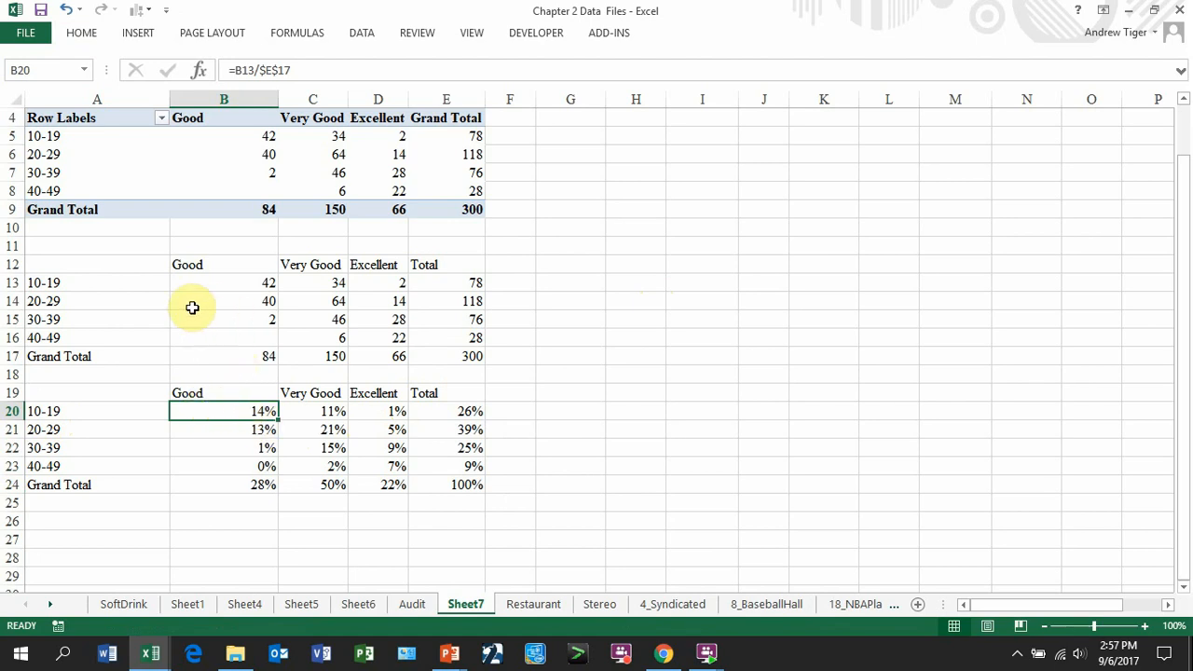
pyautogui.moveTo(97, 282); pyautogui.dragTo(402, 283)
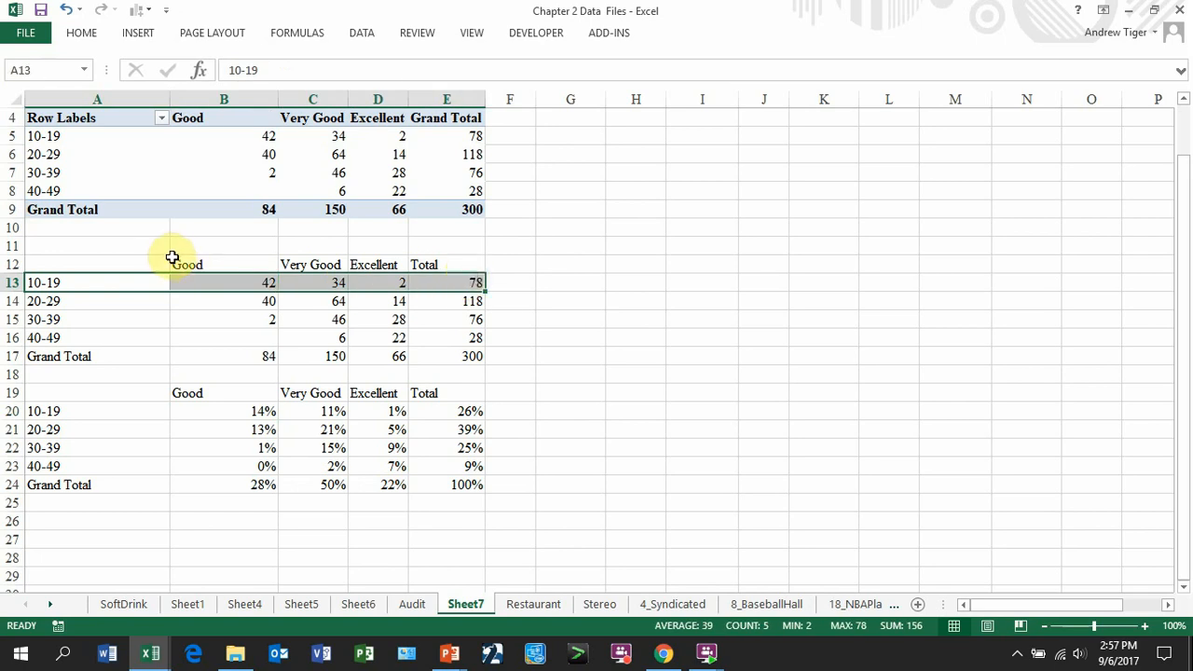
# Copy the count table A12:E17 to H12 and fill row-percentage formulas =B13/$E13 down to 40-49
pyautogui.moveTo(173, 263); pyautogui.dragTo(400, 337)
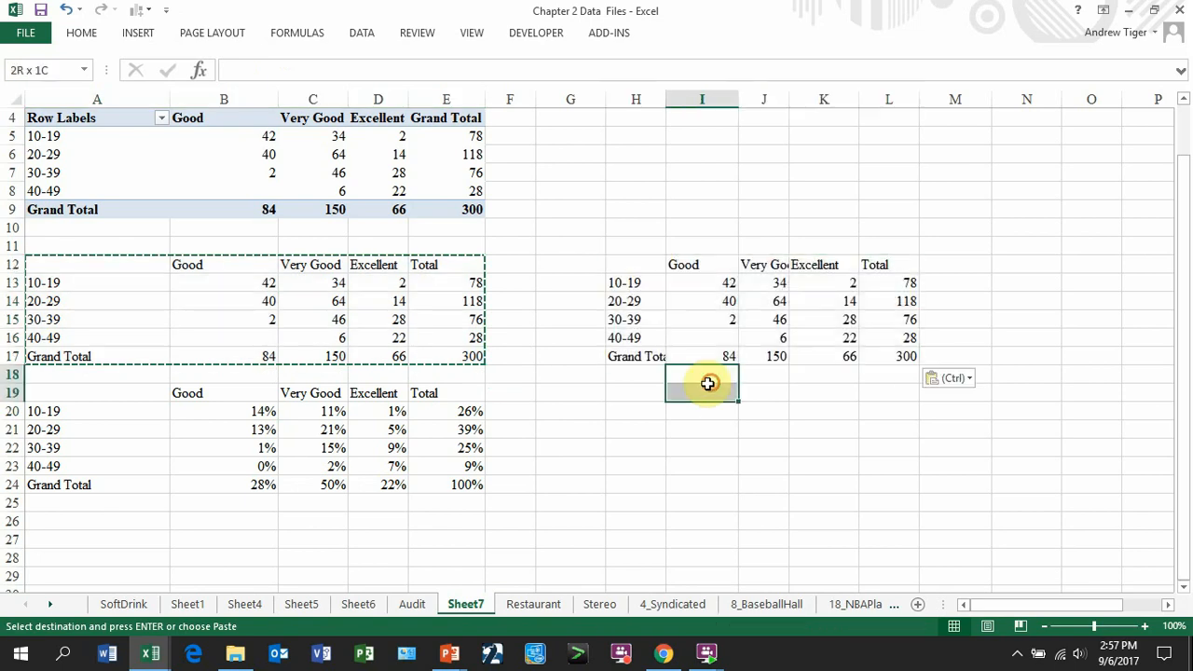
pyautogui.click(702, 282)
pyautogui.write('=')
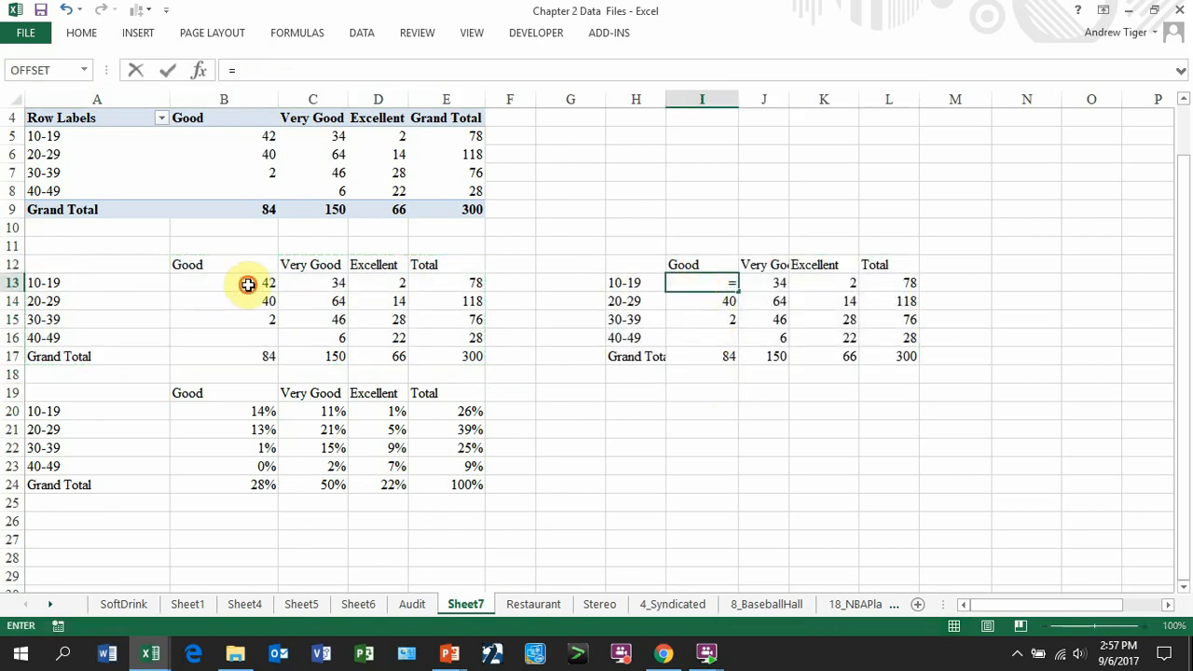
pyautogui.click(223, 283)
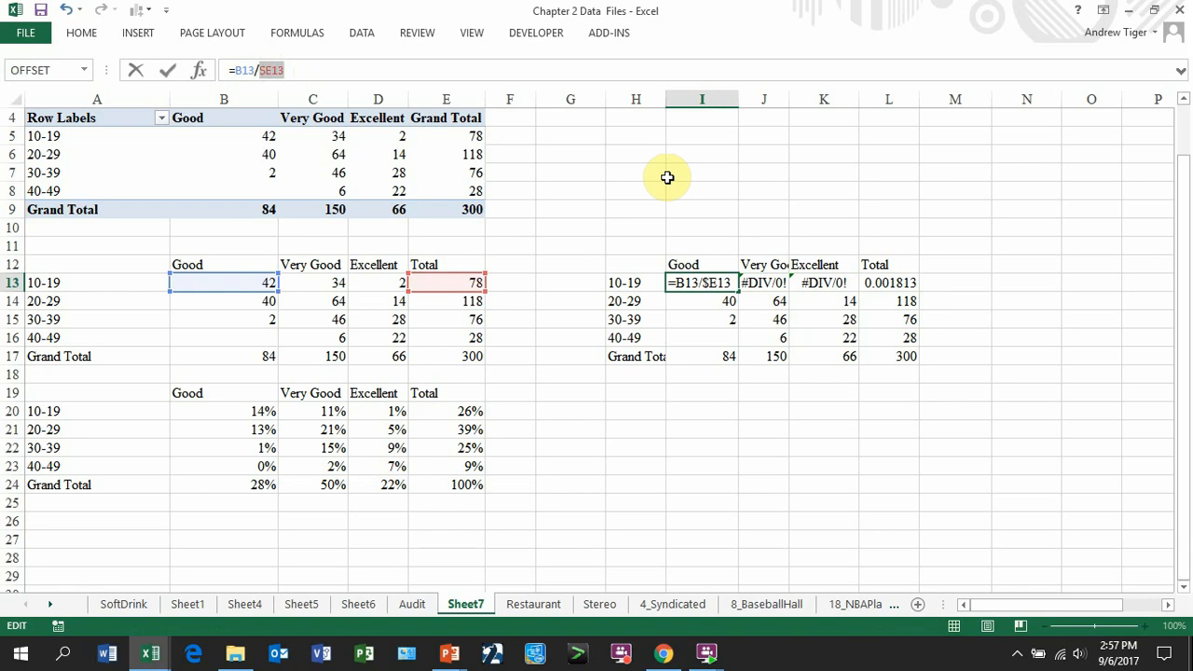
pyautogui.press('Enter')
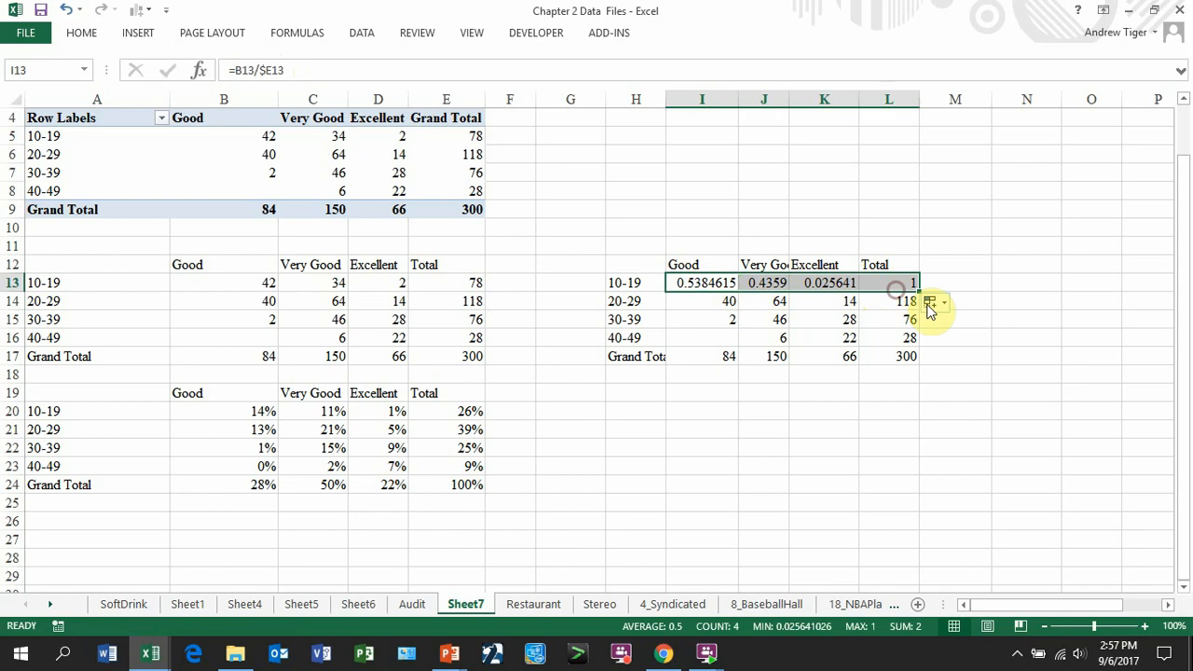
pyautogui.moveTo(916, 289); pyautogui.dragTo(916, 345)
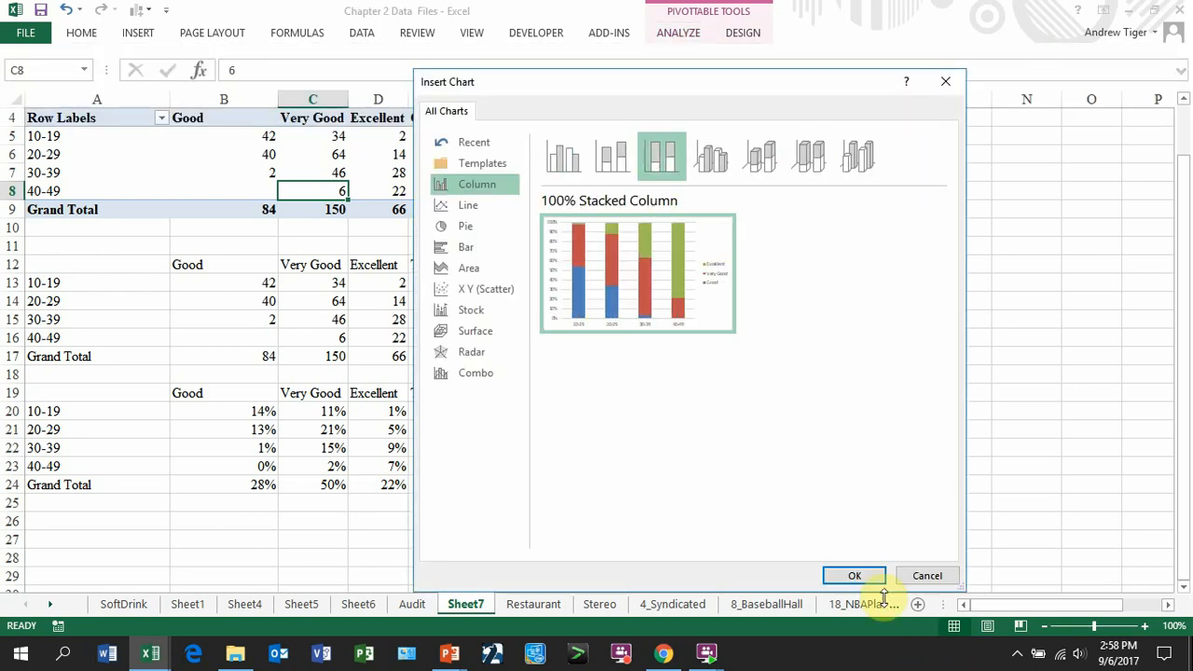
# Insert the 100% stacked column PivotChart and move it to the sheet's lower-left
pyautogui.click(853, 575)
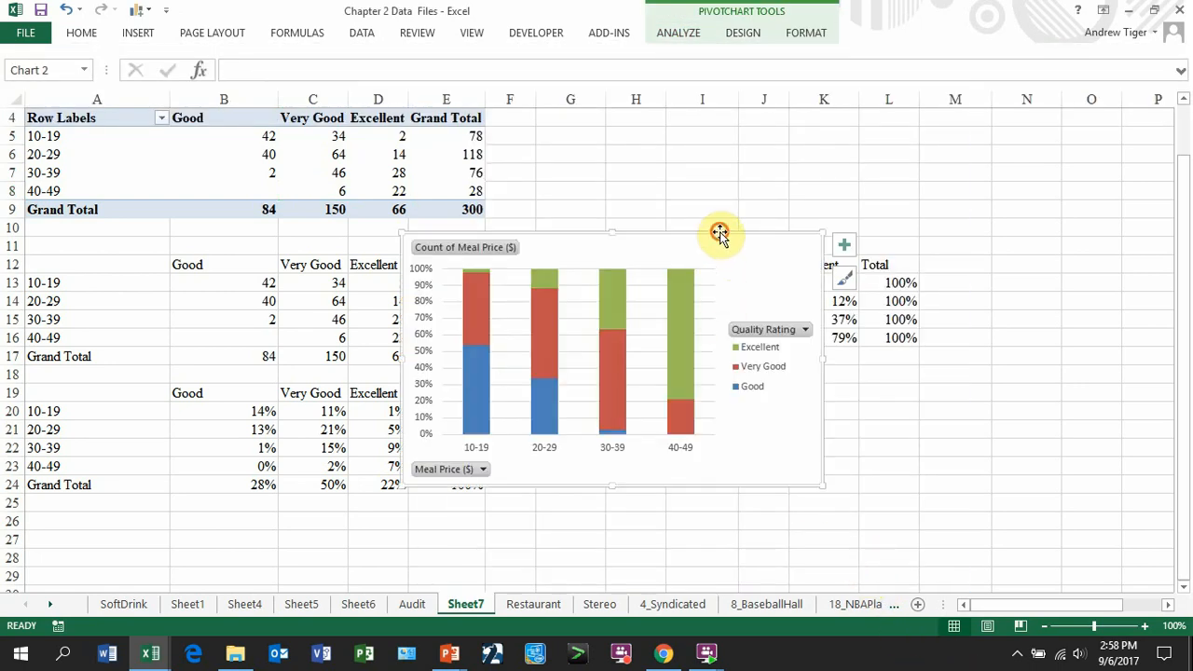
pyautogui.moveTo(720, 233); pyautogui.dragTo(405, 319)
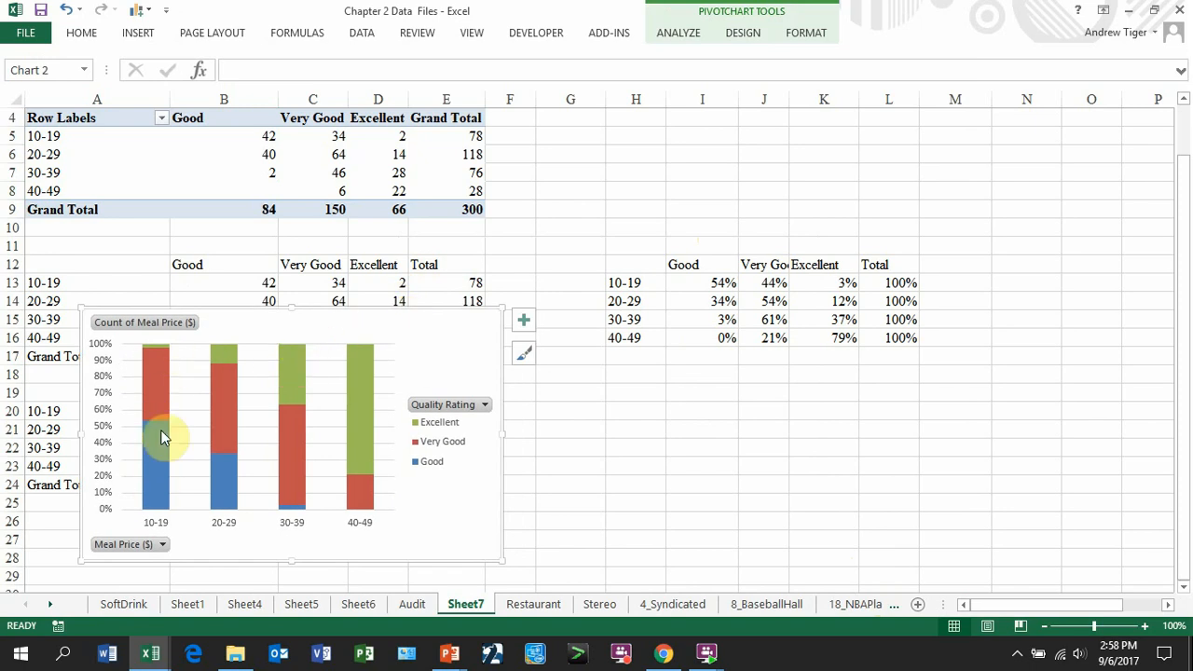
pyautogui.moveTo(152, 446)
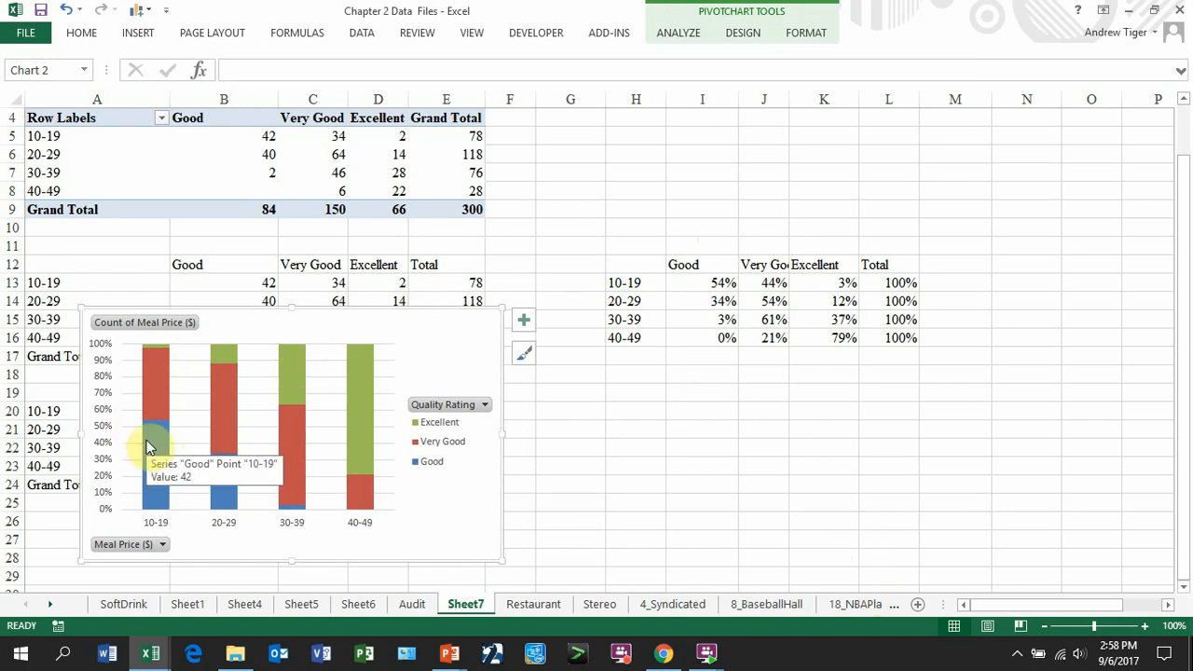
pyautogui.moveTo(147, 387)
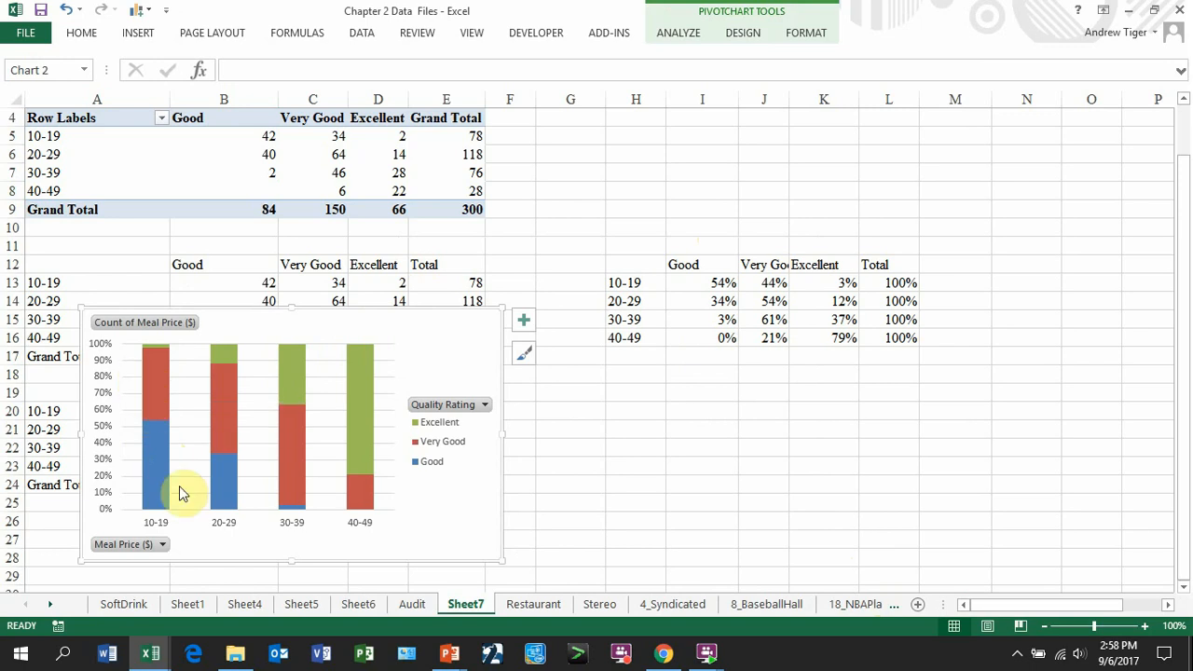
pyautogui.moveTo(151, 480)
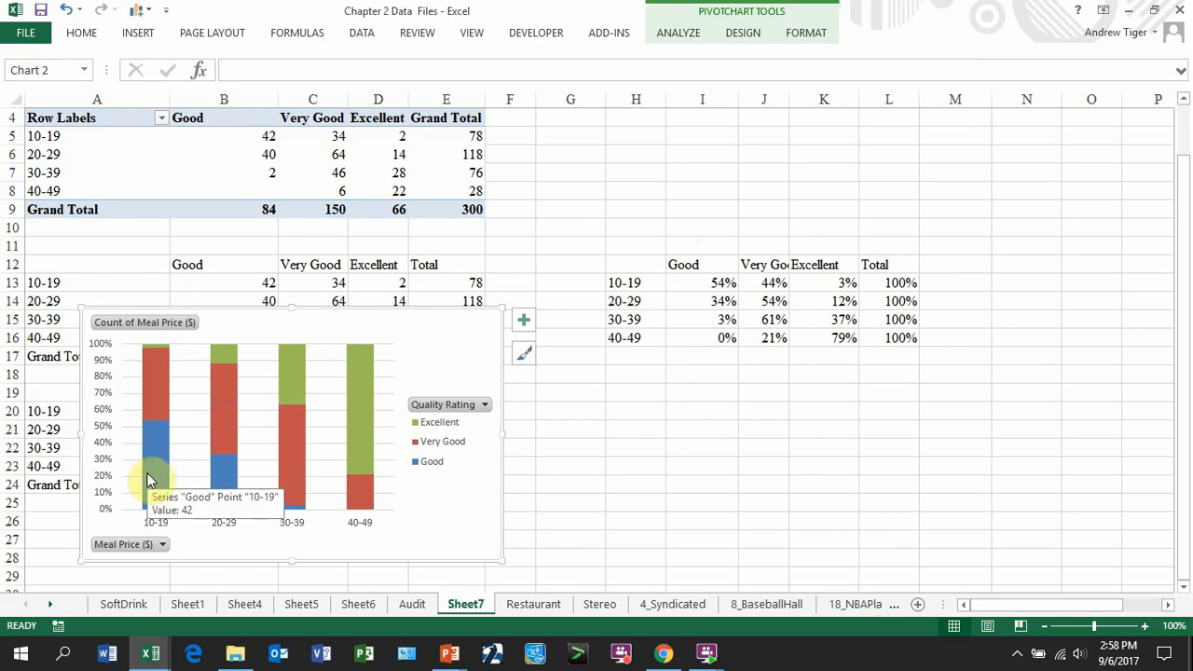
pyautogui.moveTo(691, 283)
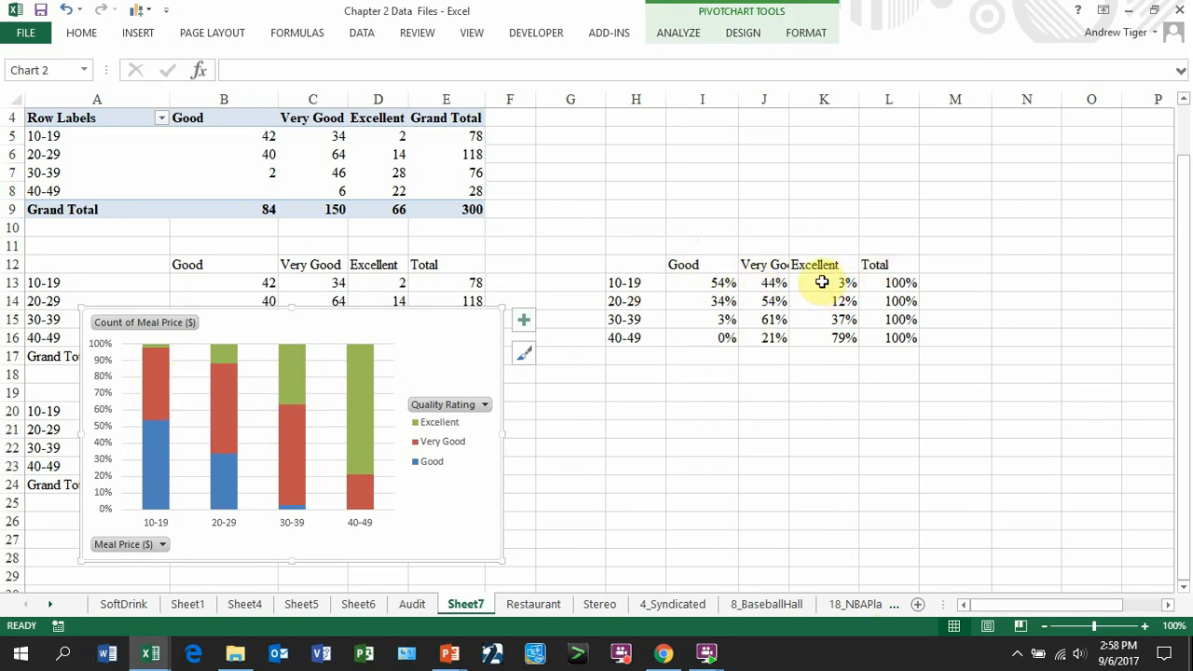
pyautogui.moveTo(164, 352)
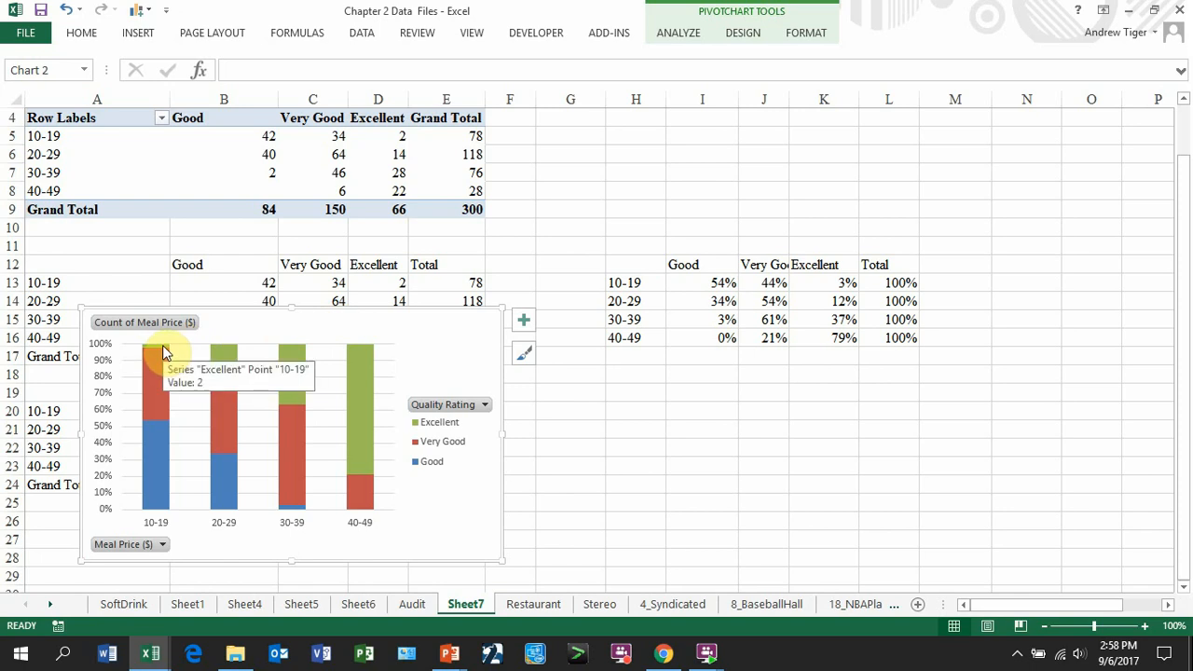
pyautogui.moveTo(387, 463)
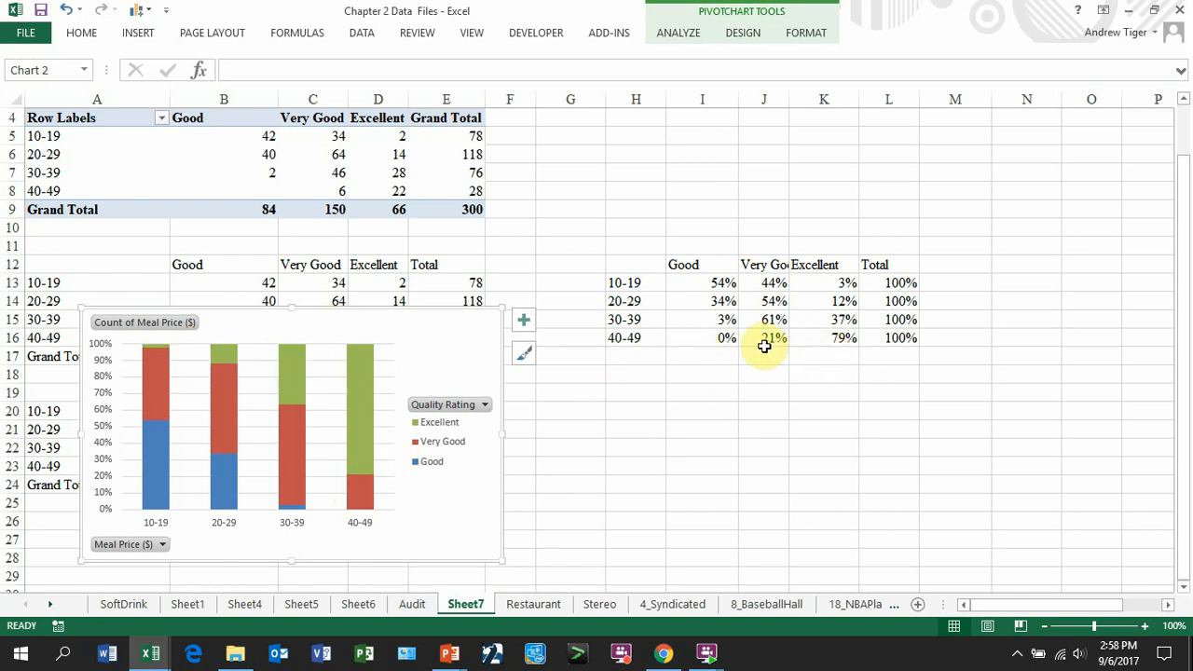
pyautogui.moveTo(764, 364)
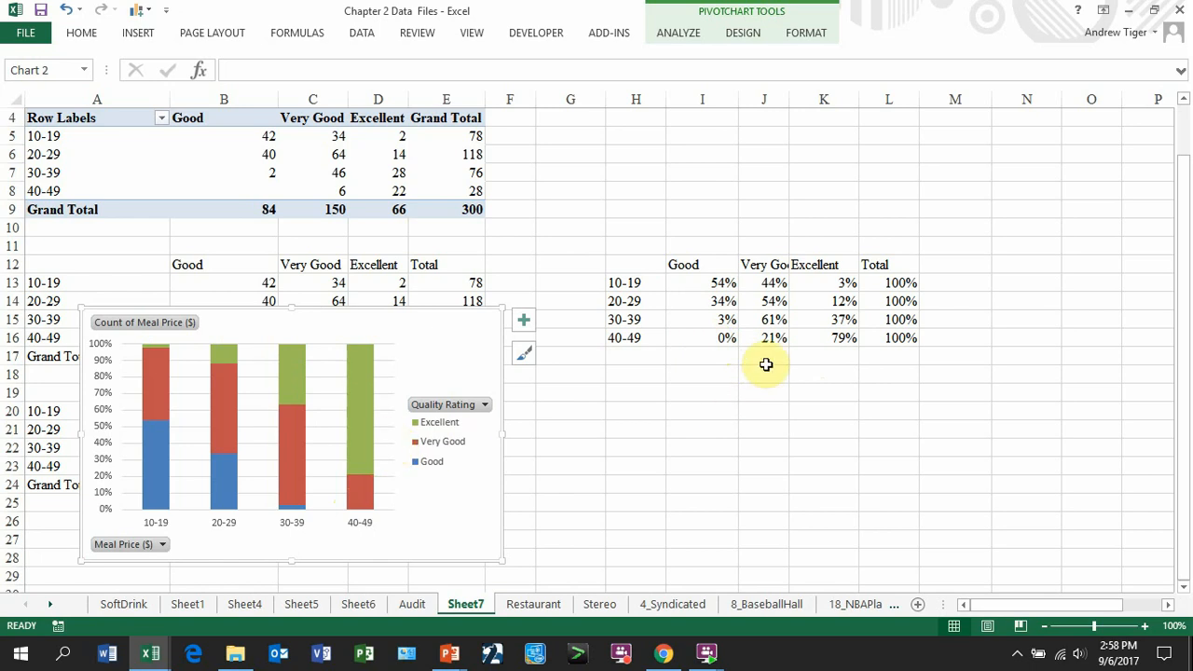
pyautogui.moveTo(426, 312)
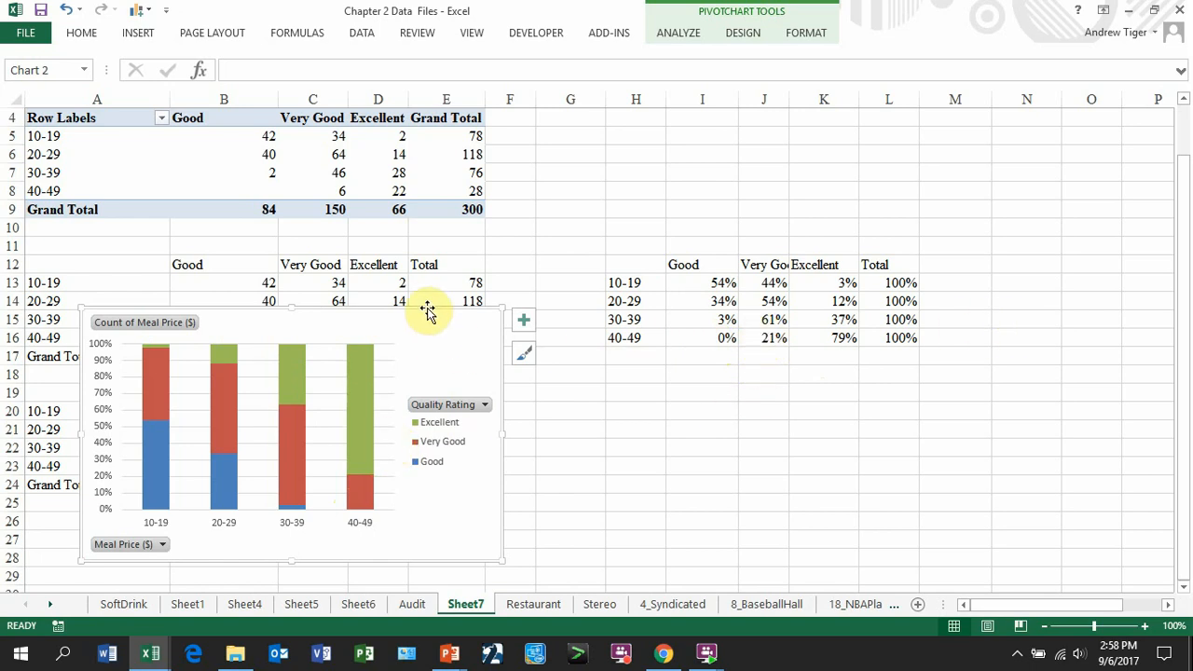
pyautogui.moveTo(461, 191)
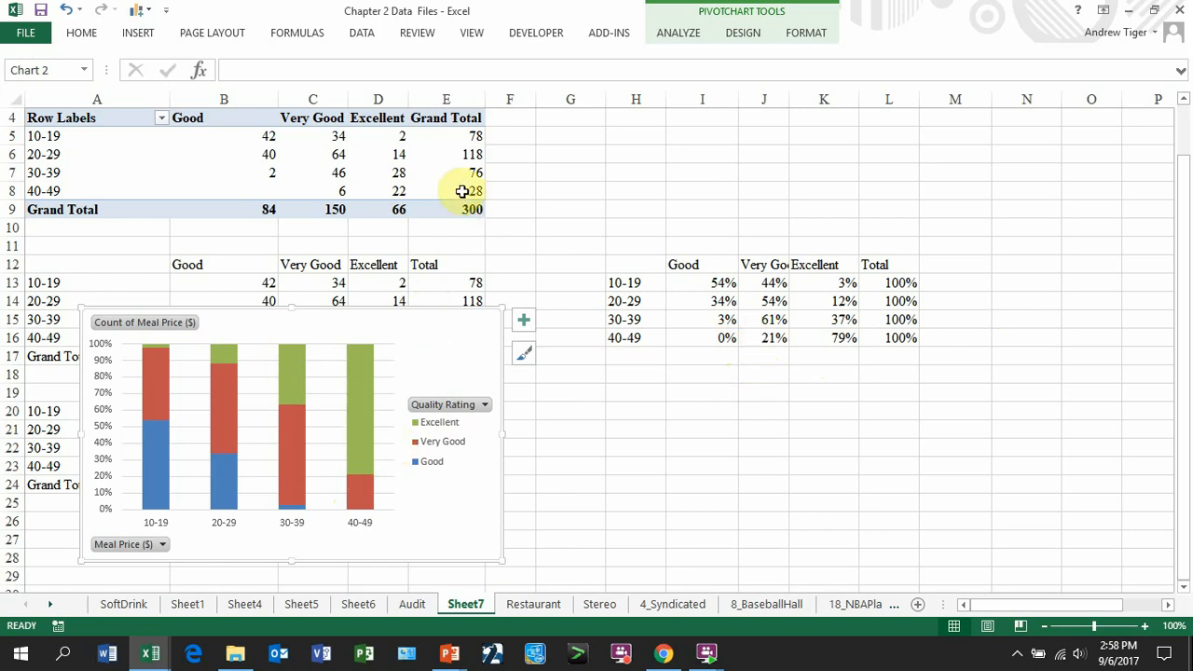
pyautogui.moveTo(361, 493)
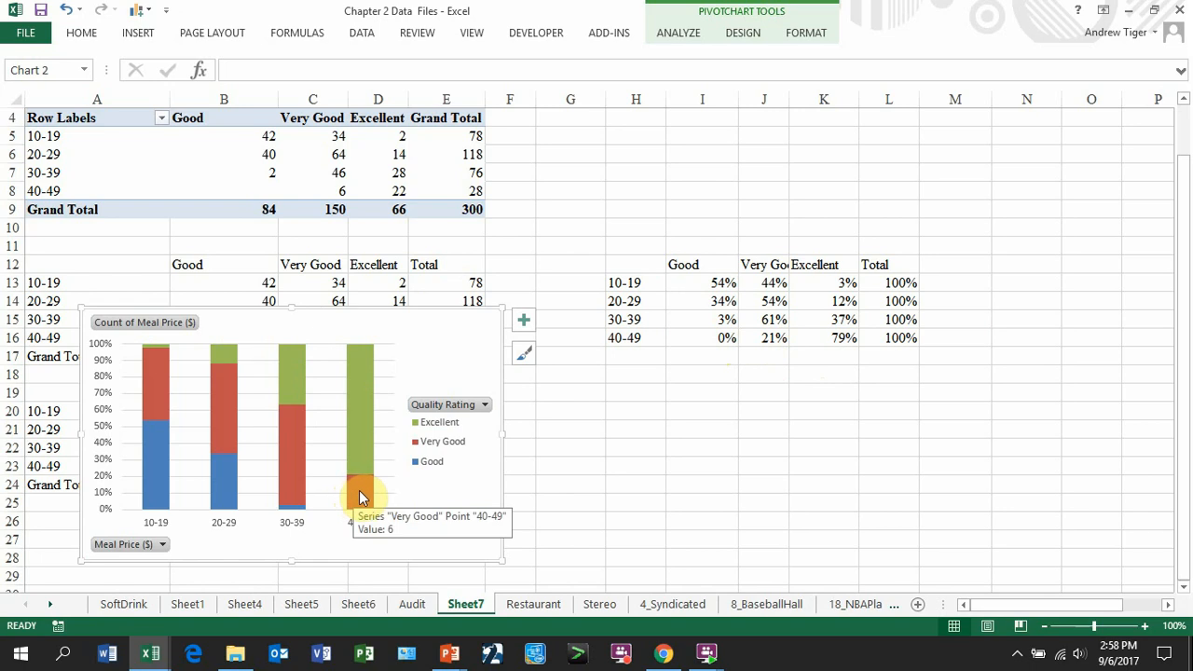
pyautogui.moveTo(357, 427)
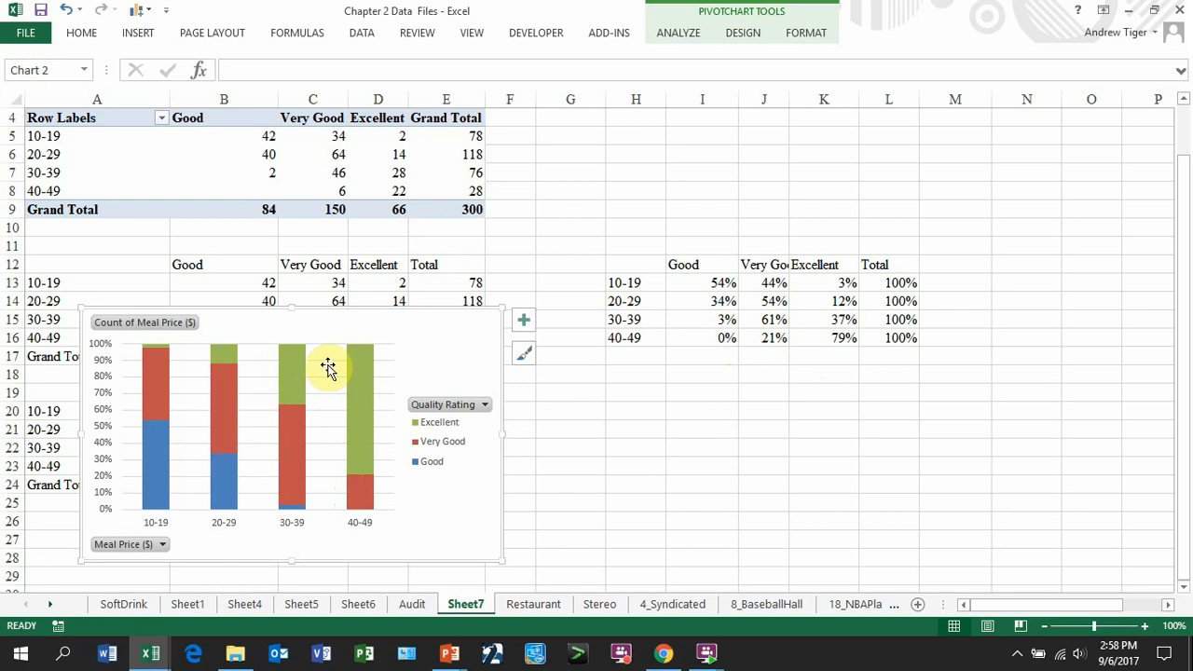
pyautogui.moveTo(373, 364)
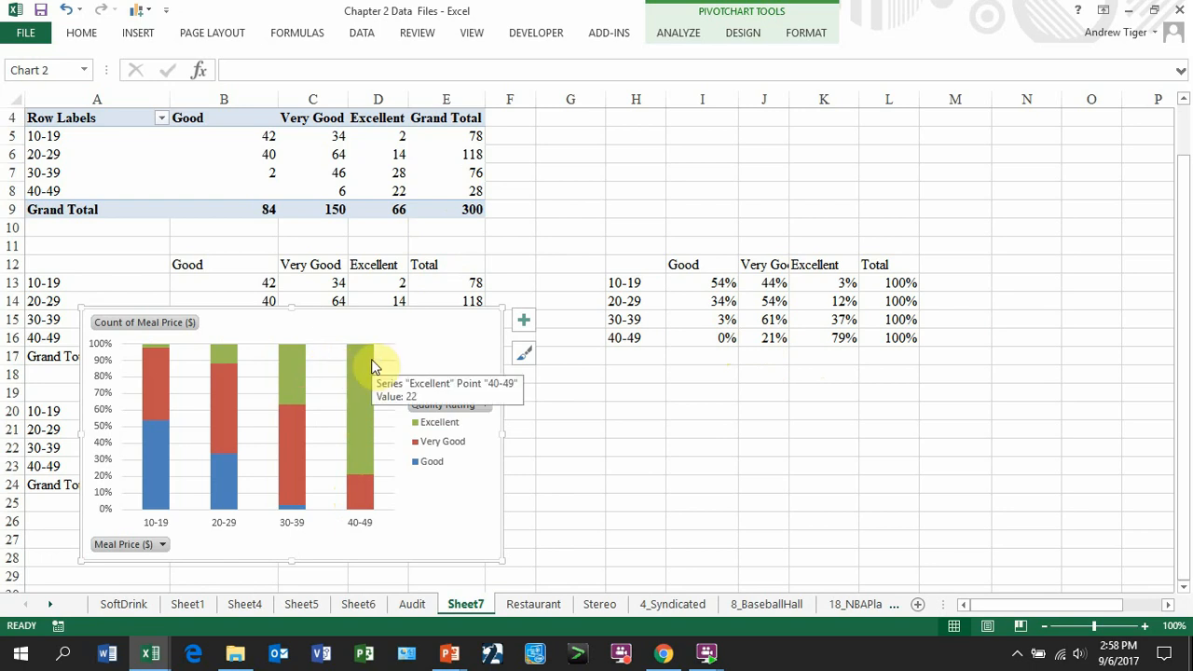